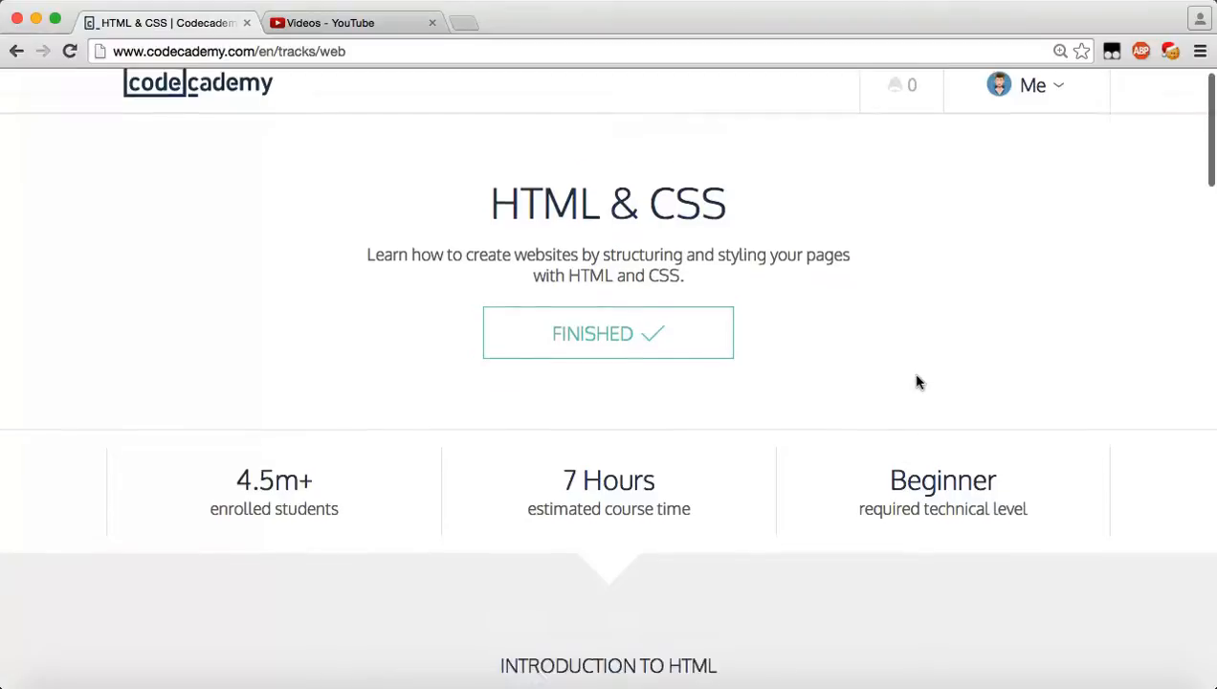
# Open HTML Basics III and jump to exercise 11, 'Div'ide and conquer.
pyautogui.scroll(-3)
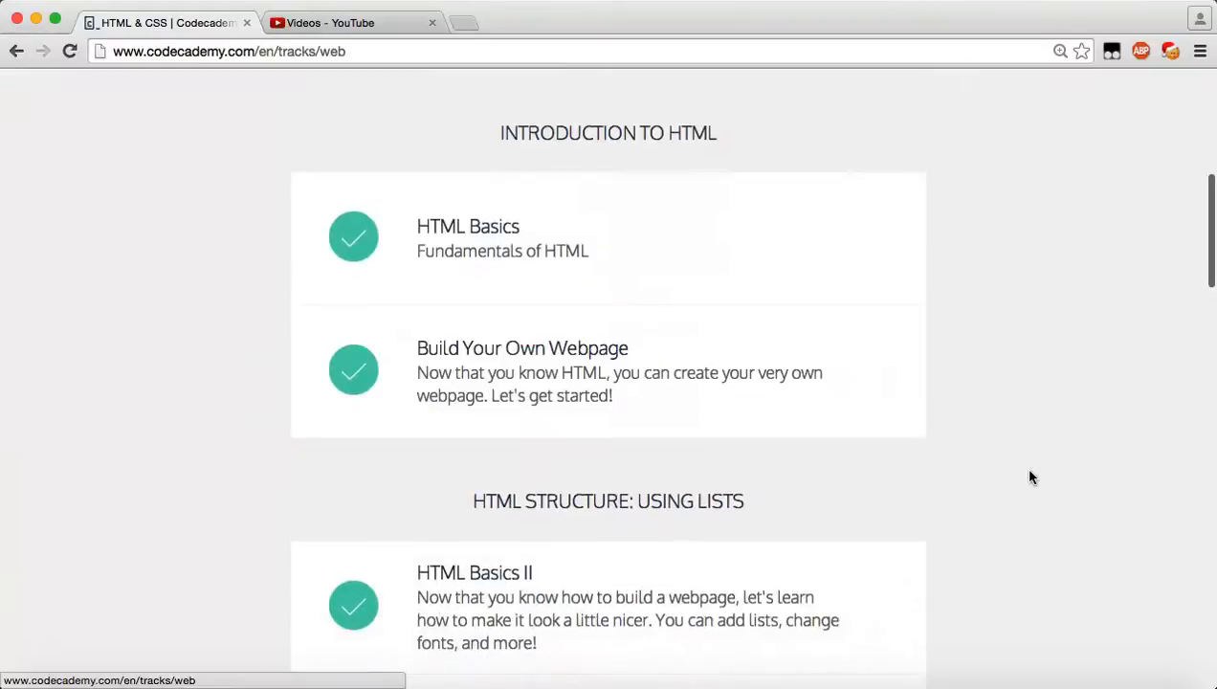
pyautogui.scroll(-3)
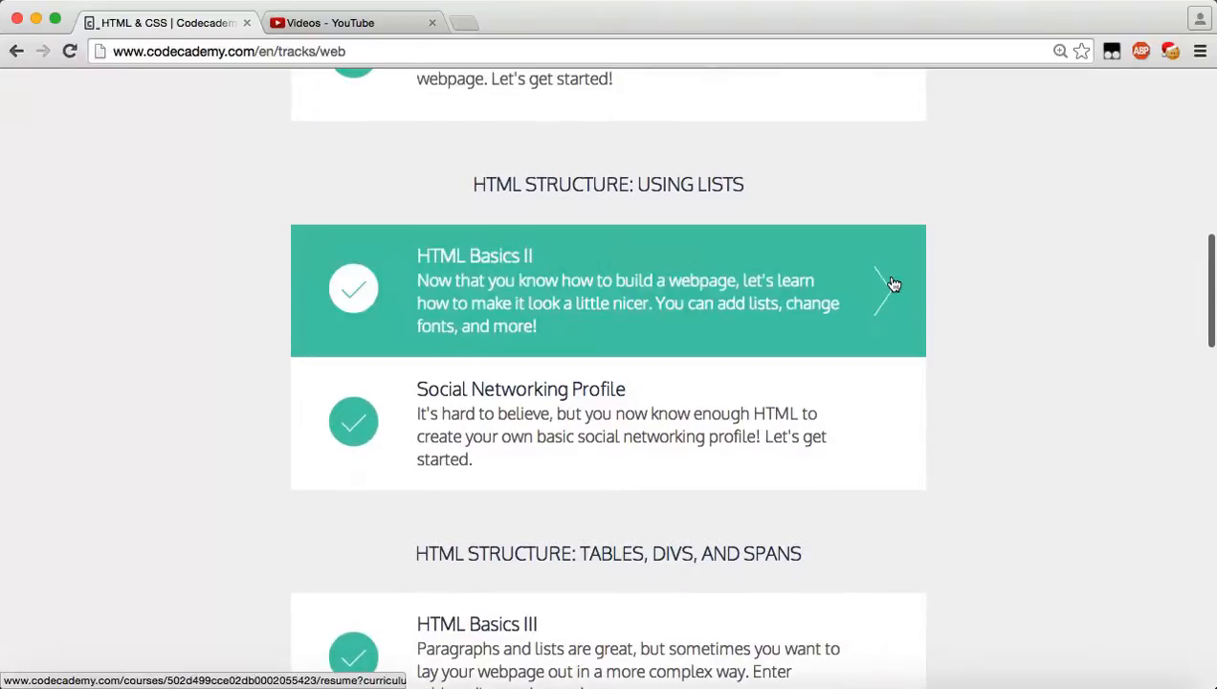
pyautogui.moveTo(1070, 321)
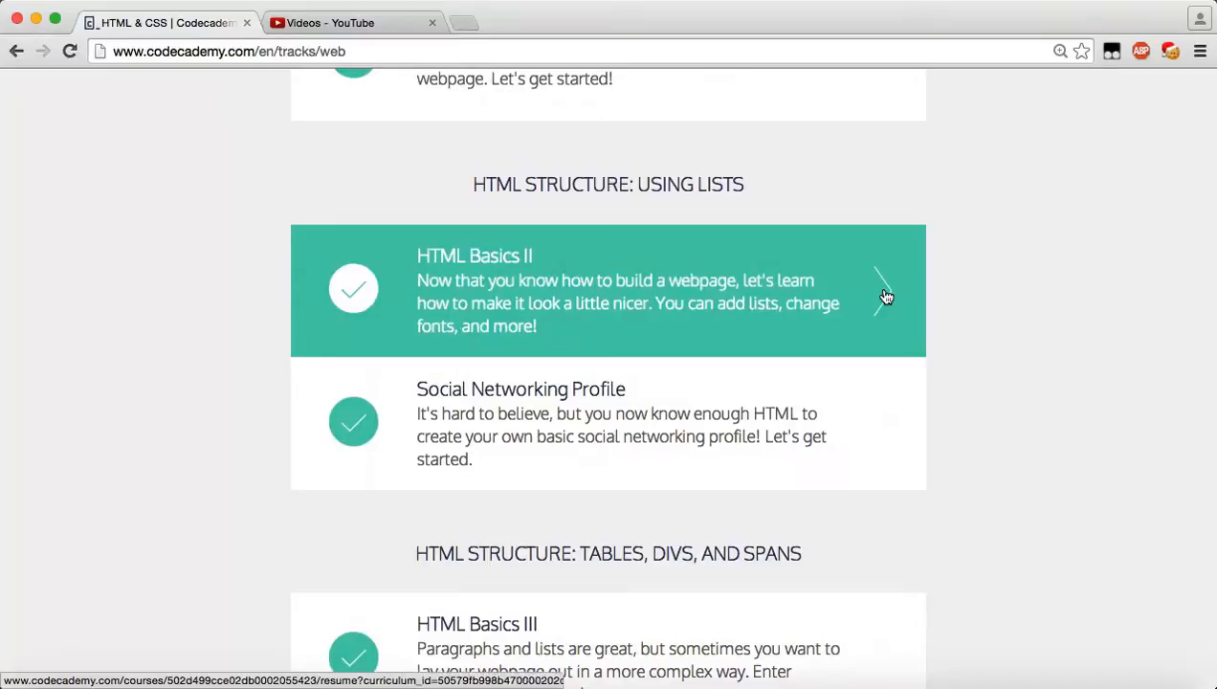
pyautogui.moveTo(826, 291)
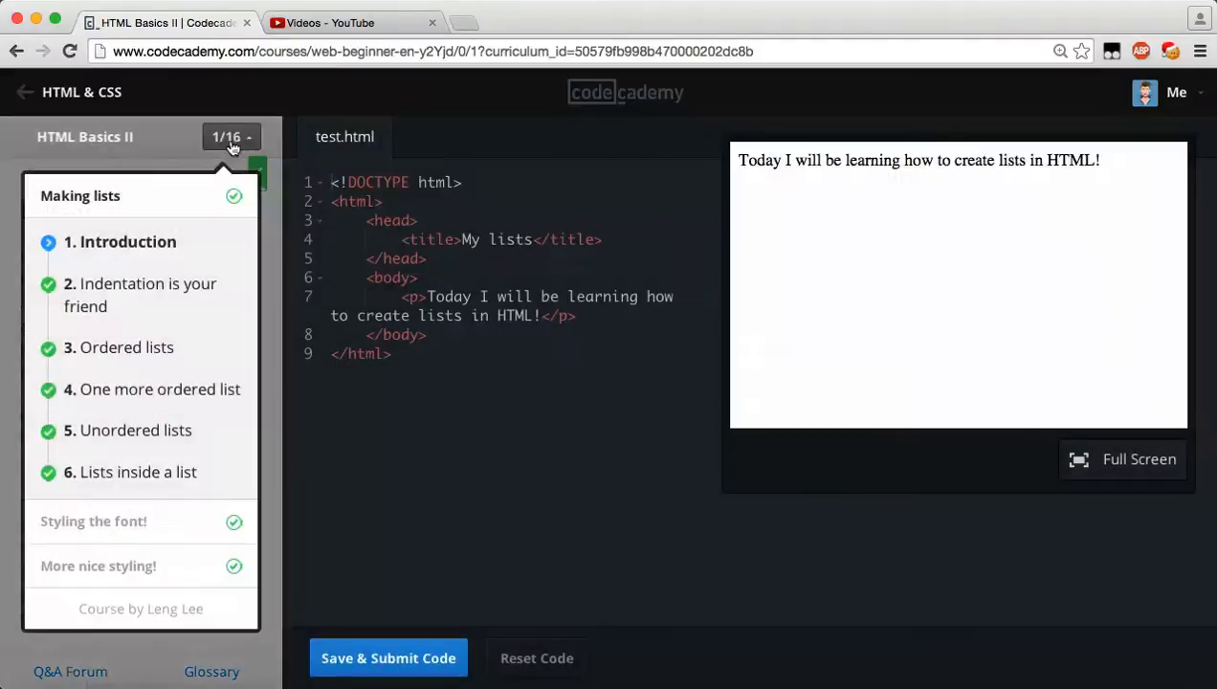
pyautogui.moveTo(96, 567)
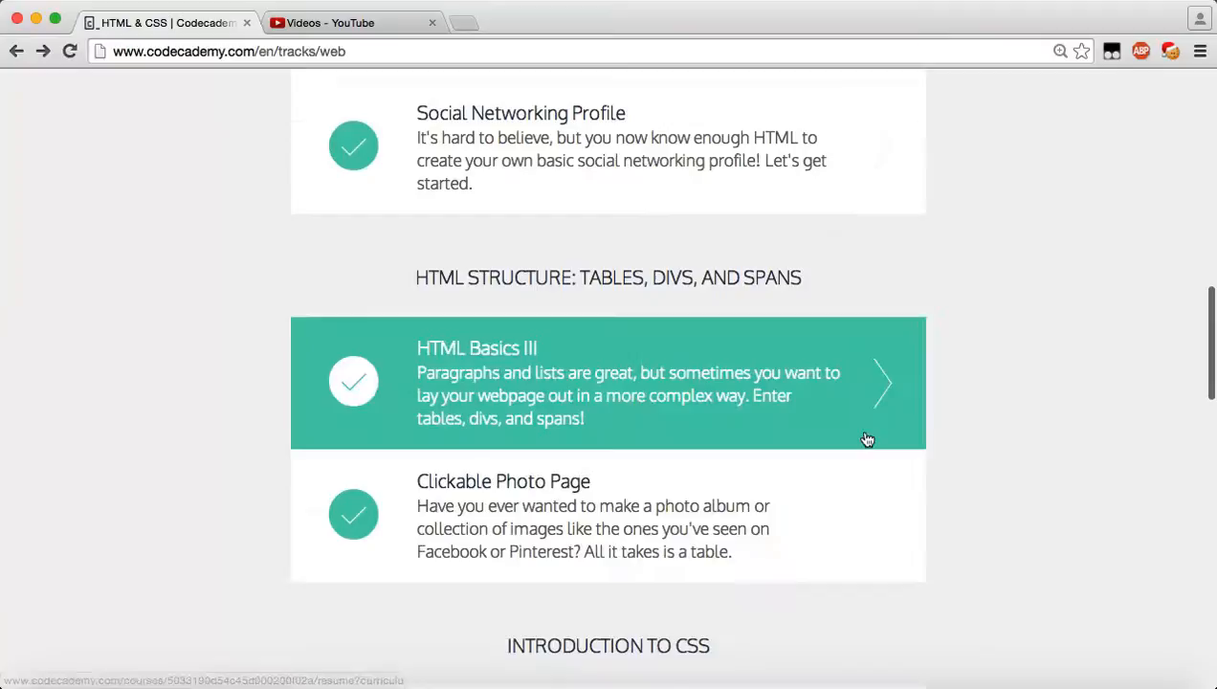
pyautogui.click(608, 383)
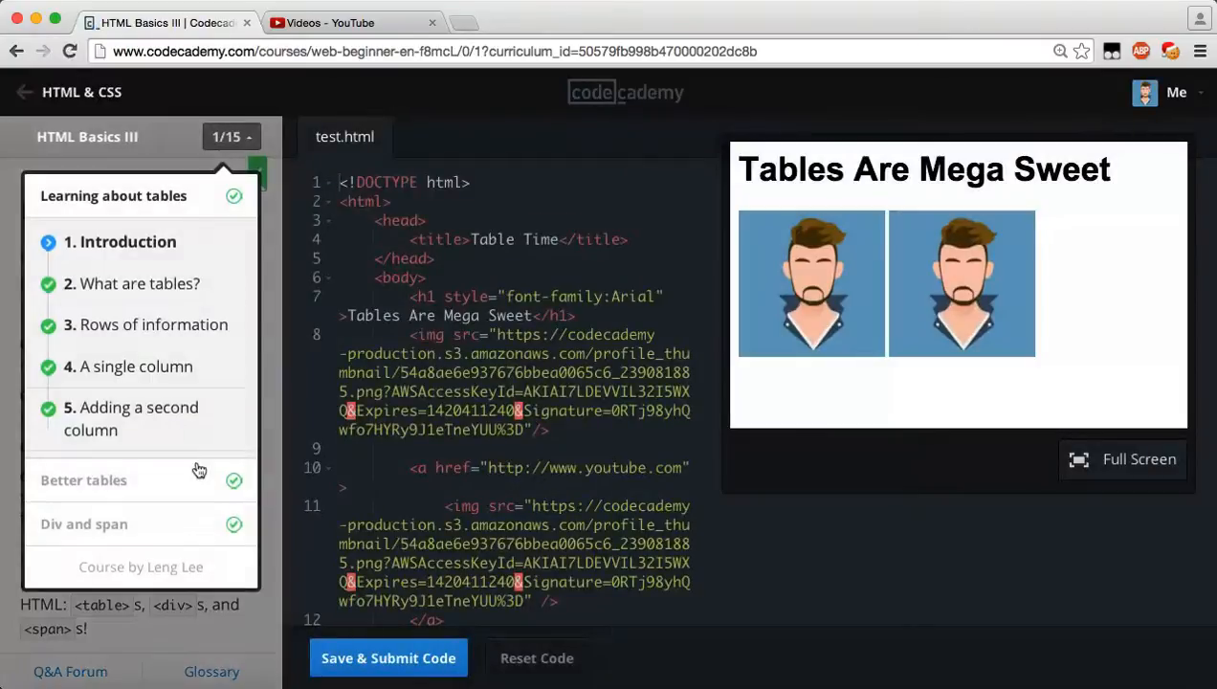
pyautogui.scroll(-3)
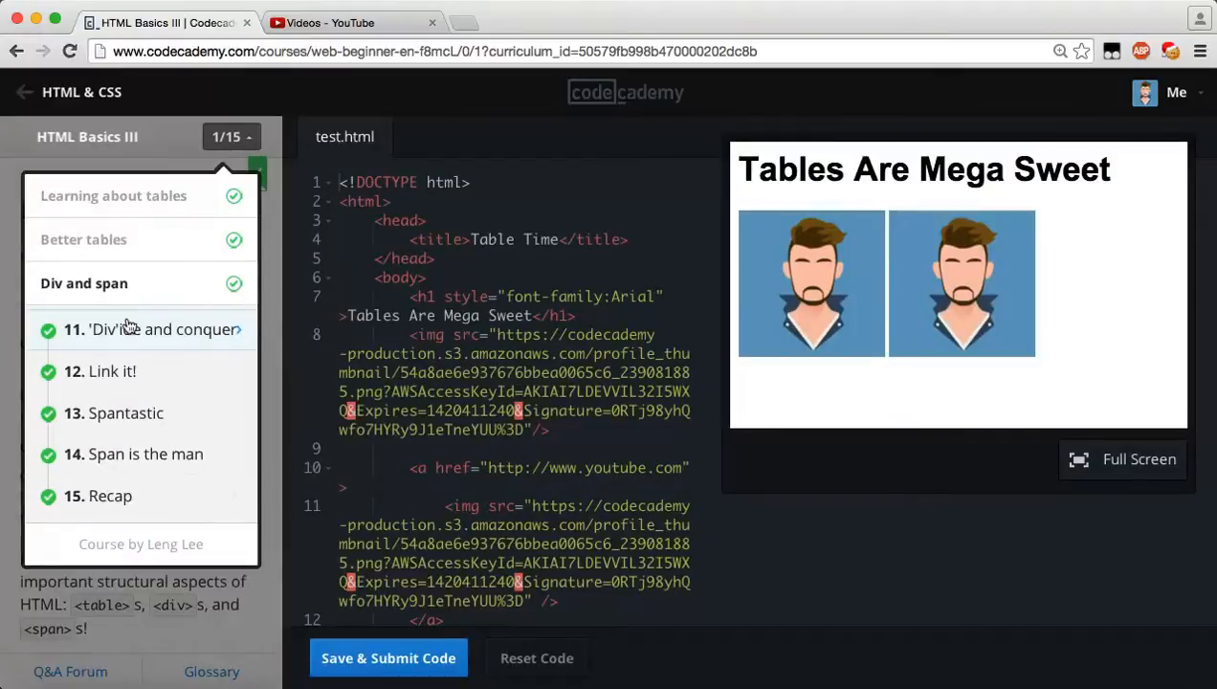
pyautogui.click(153, 329)
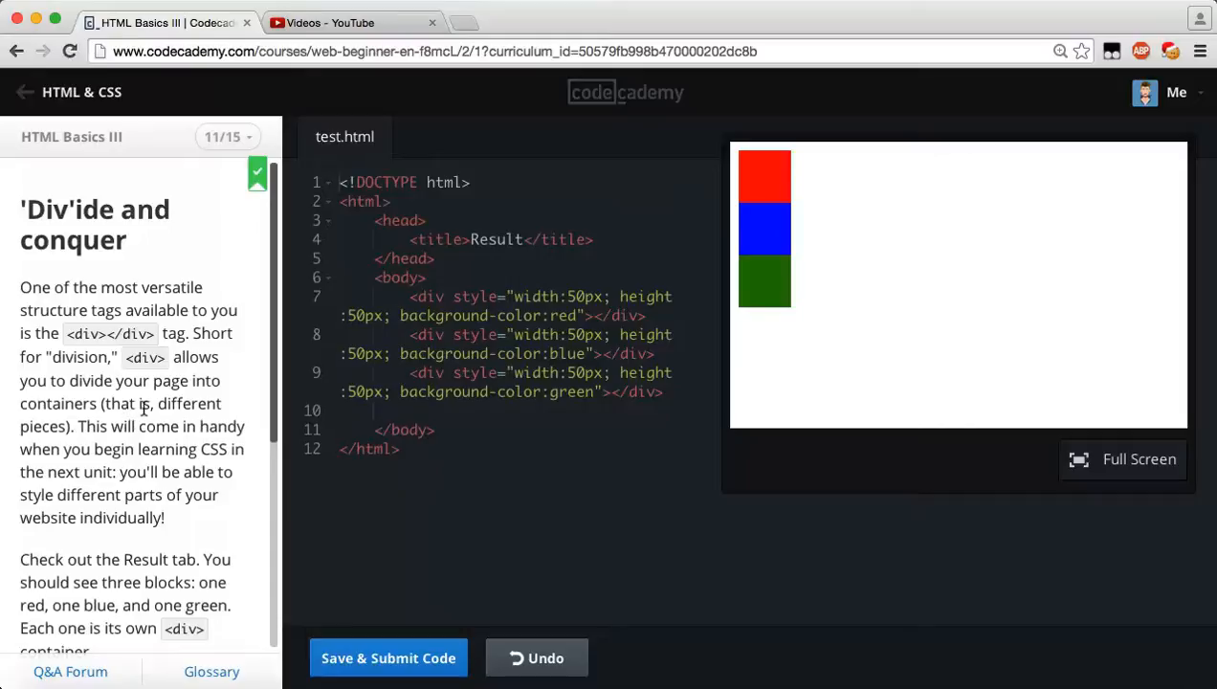
pyautogui.moveTo(163, 433)
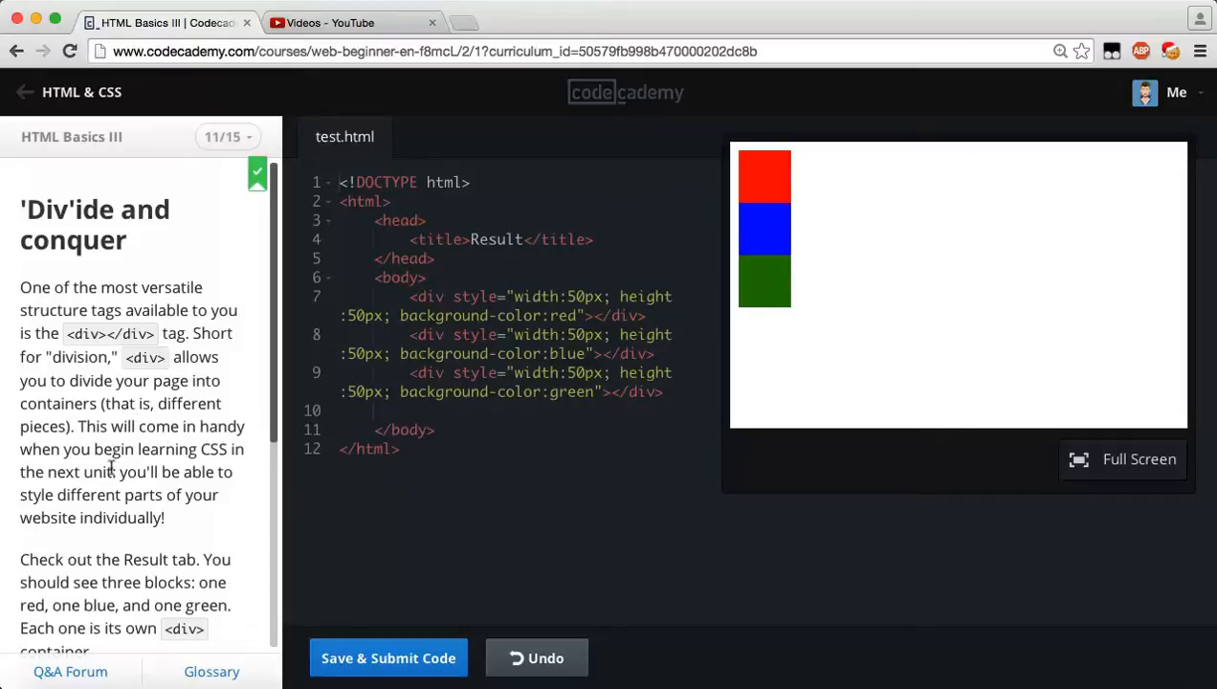
# Read the yellow-div task and start a new line 10 after the green div.
pyautogui.scroll(-3)
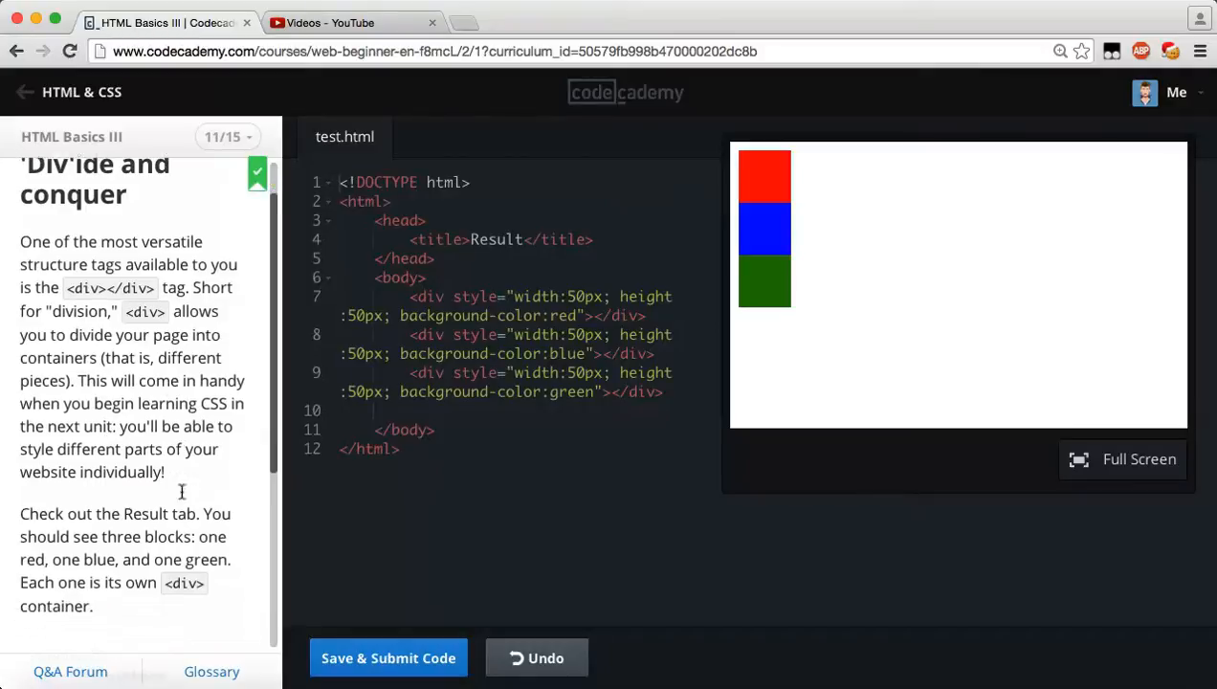
pyautogui.scroll(-3)
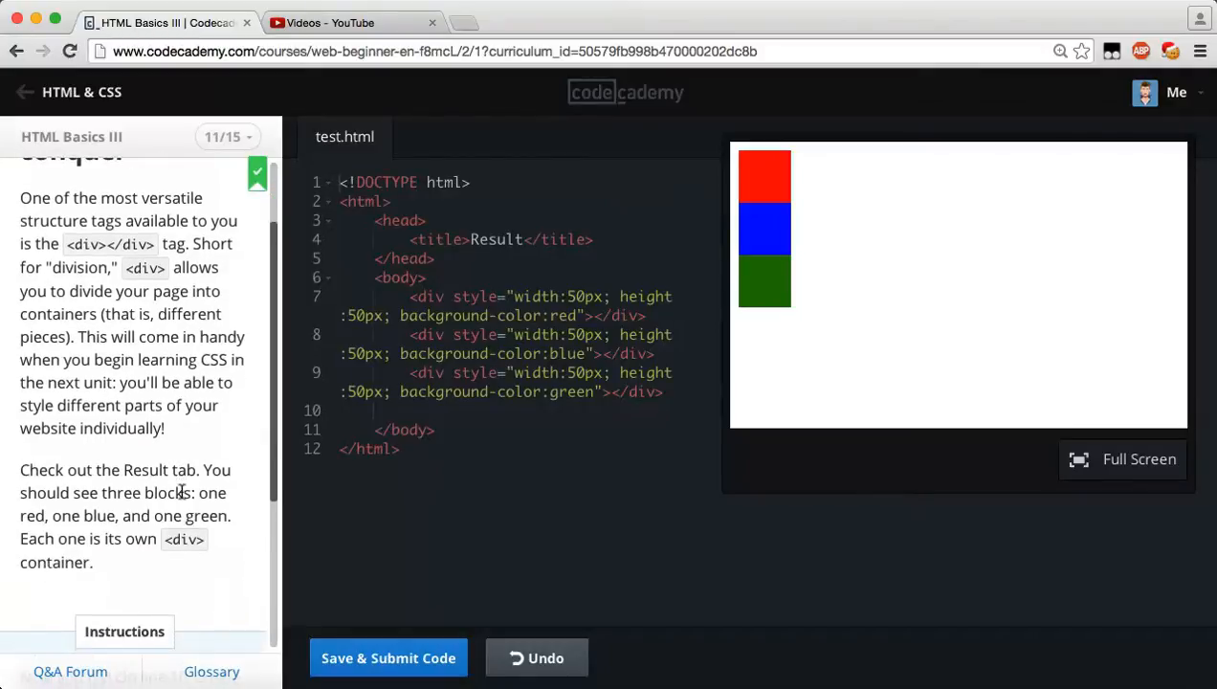
pyautogui.scroll(-3)
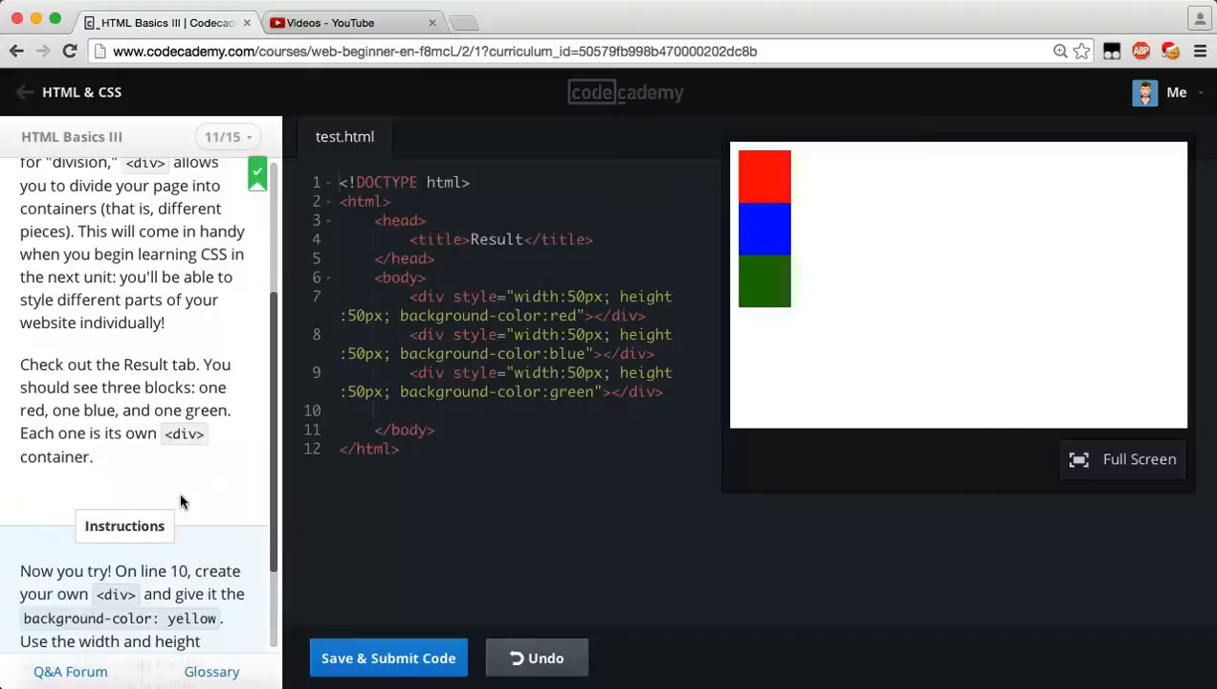
pyautogui.scroll(-3)
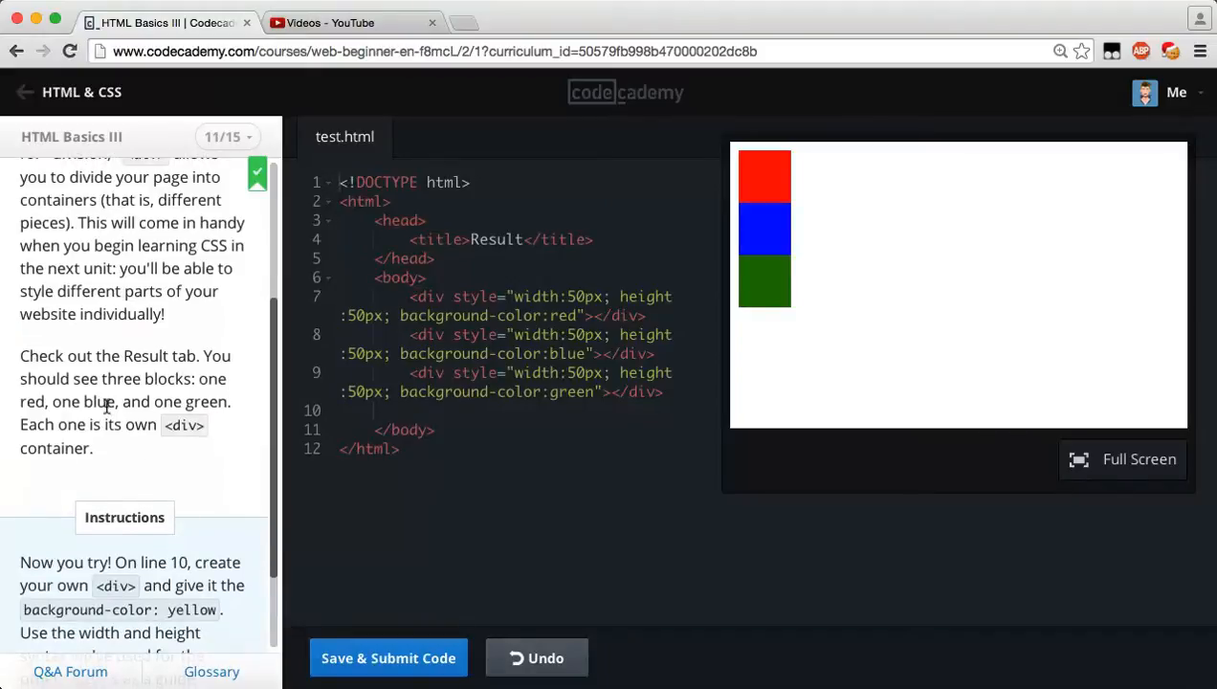
pyautogui.moveTo(113, 452)
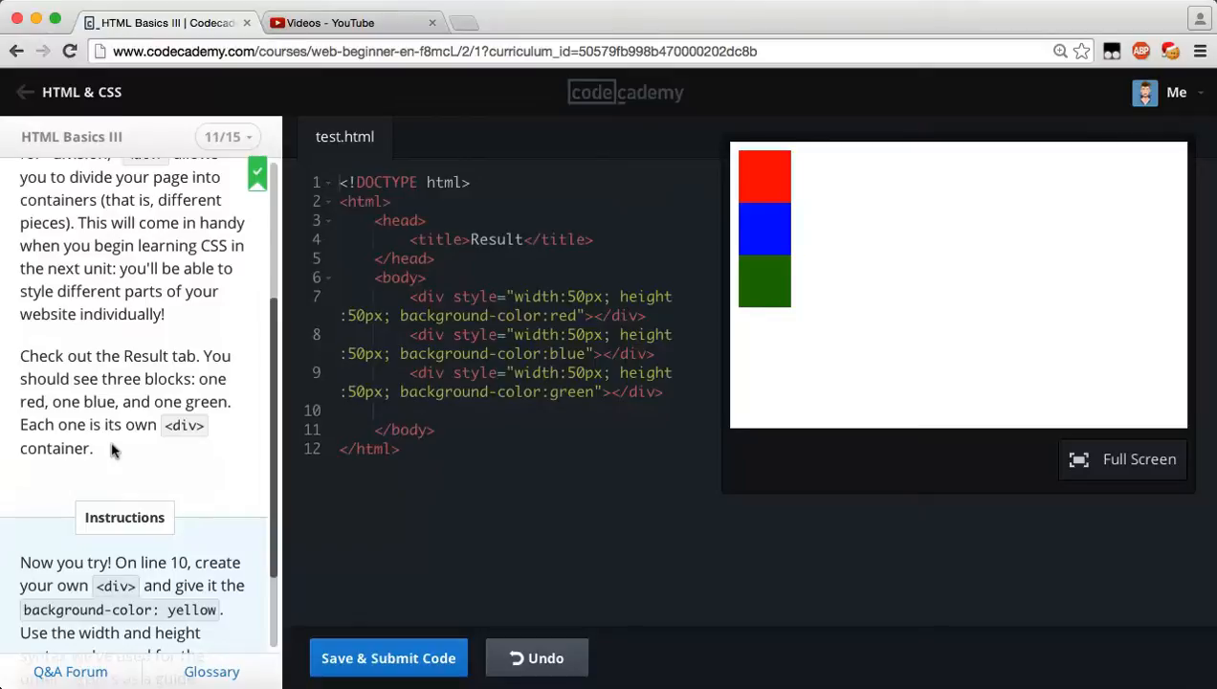
pyautogui.scroll(-3)
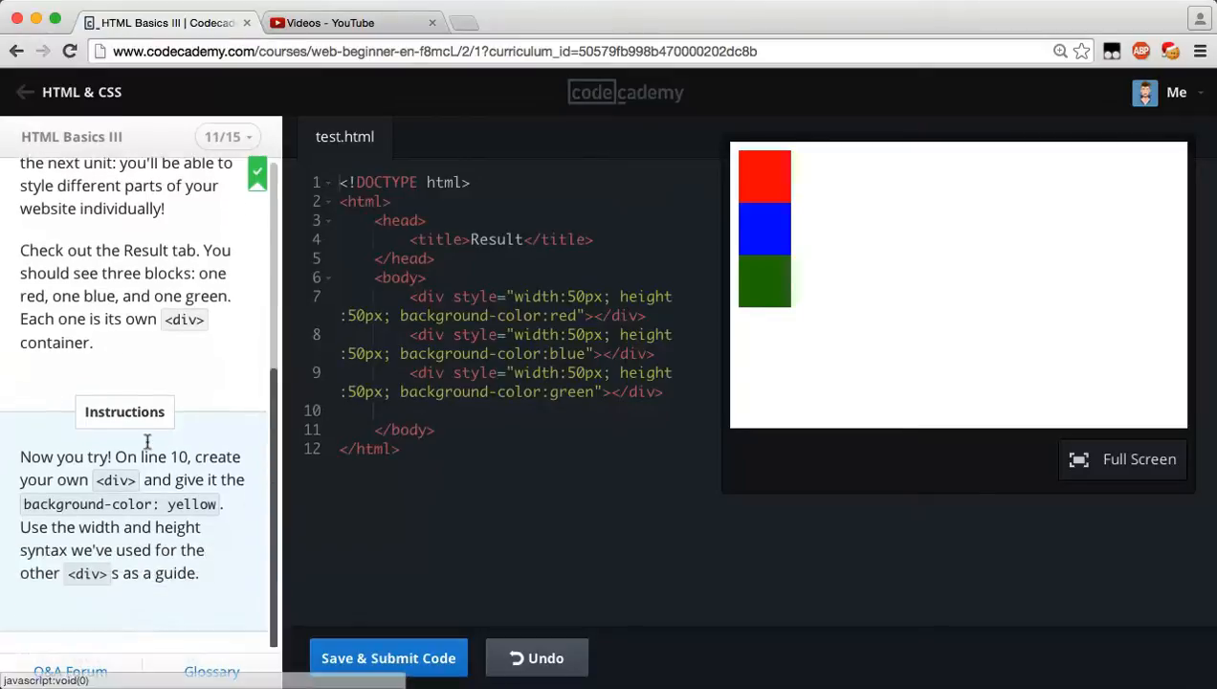
pyautogui.moveTo(115, 469)
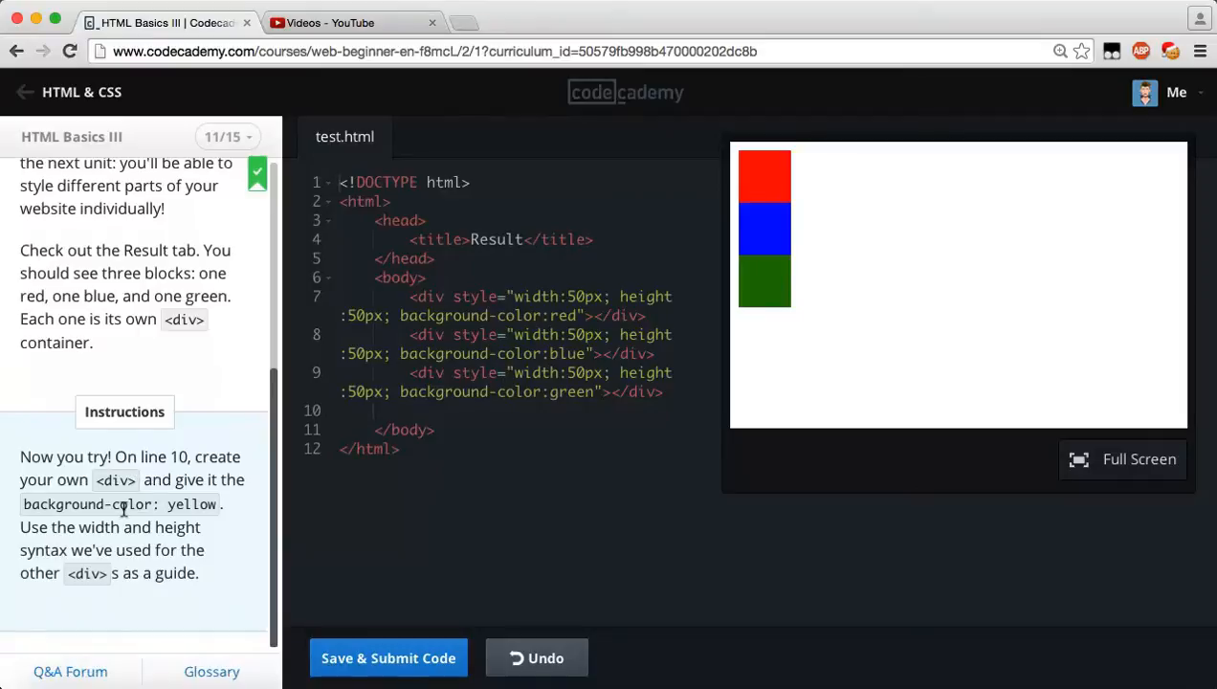
pyautogui.moveTo(109, 531)
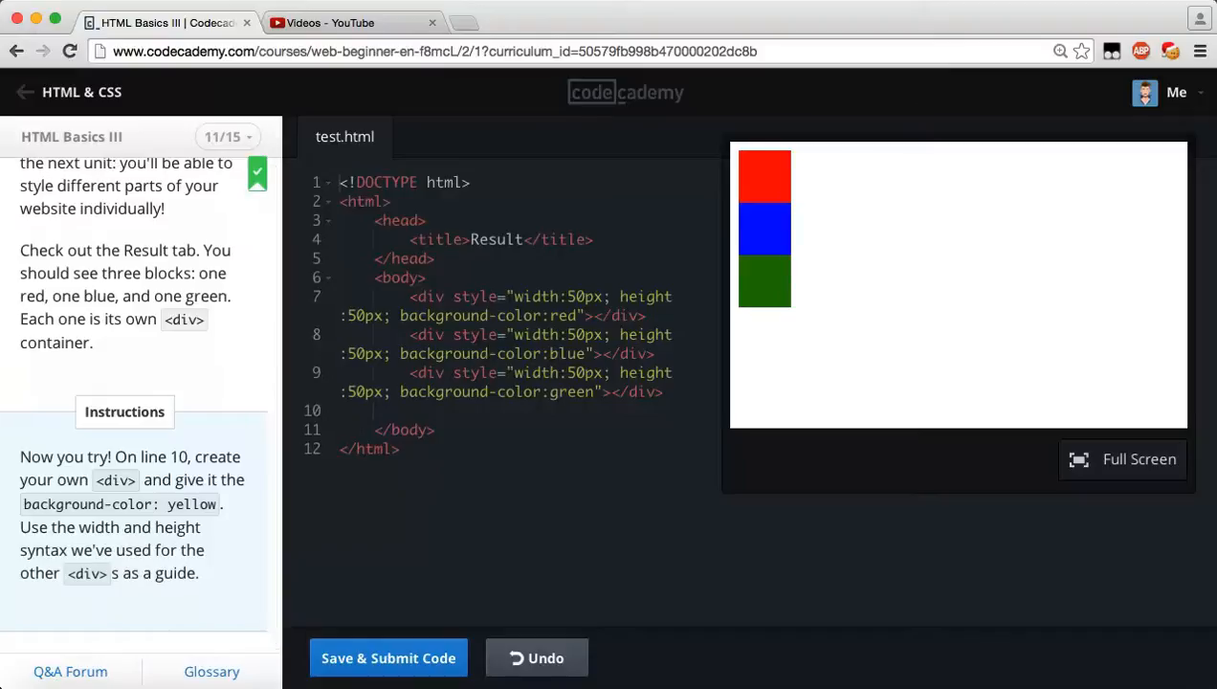
pyautogui.click(570, 333)
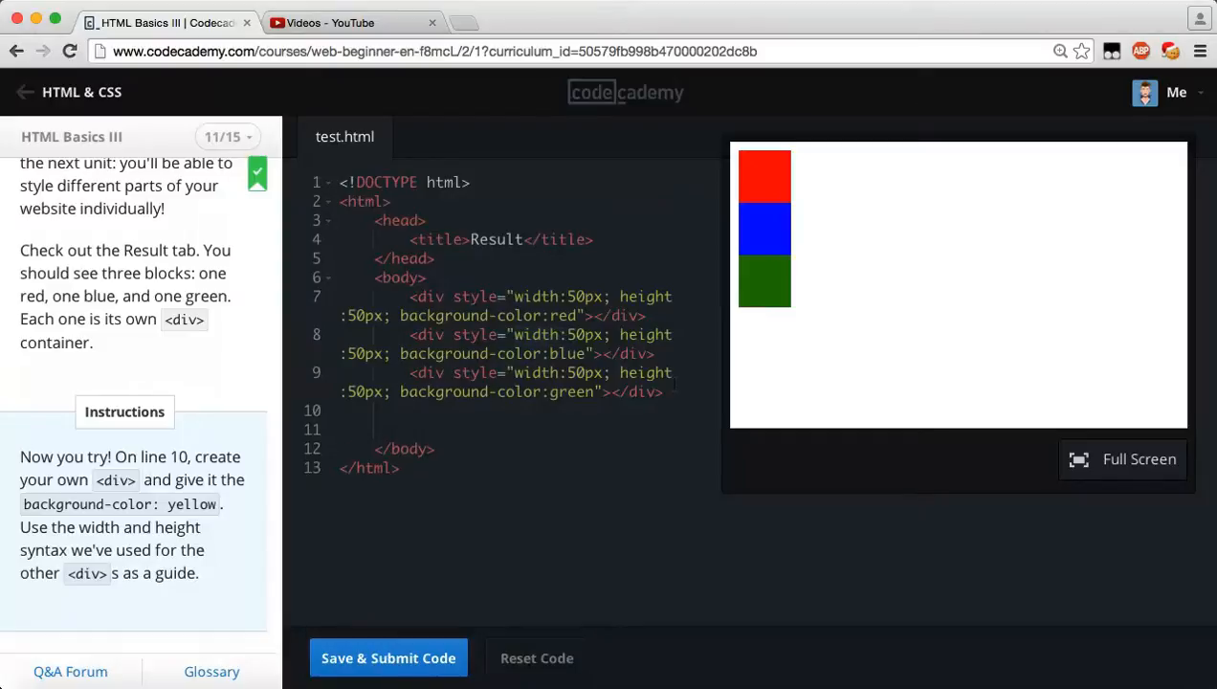
# Write the opening div on line 10 with width:50px and height:50px styles.
pyautogui.write('<d')
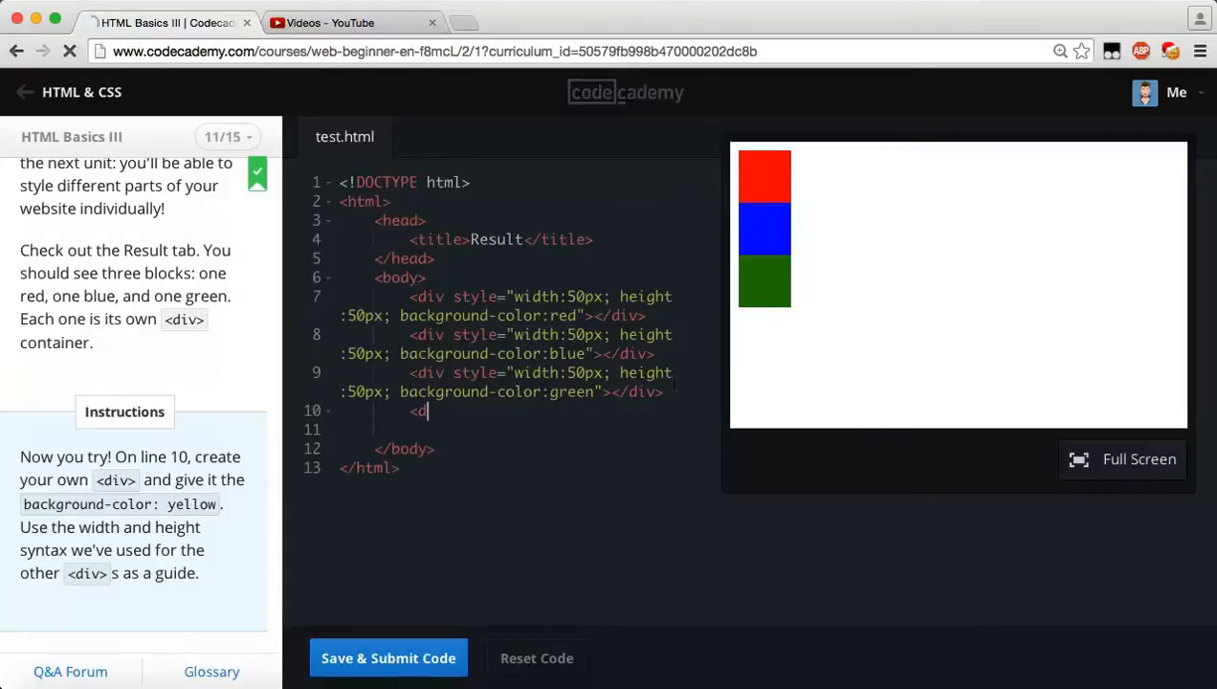
pyautogui.write('iv s')
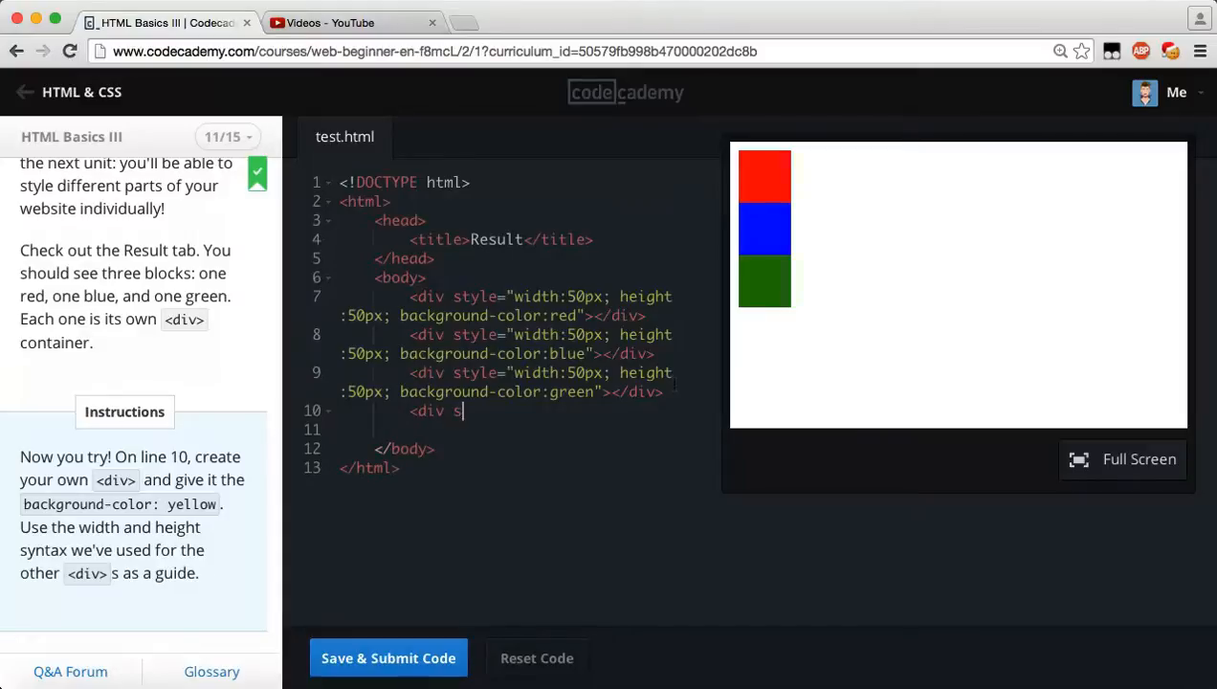
pyautogui.write('tyl=')
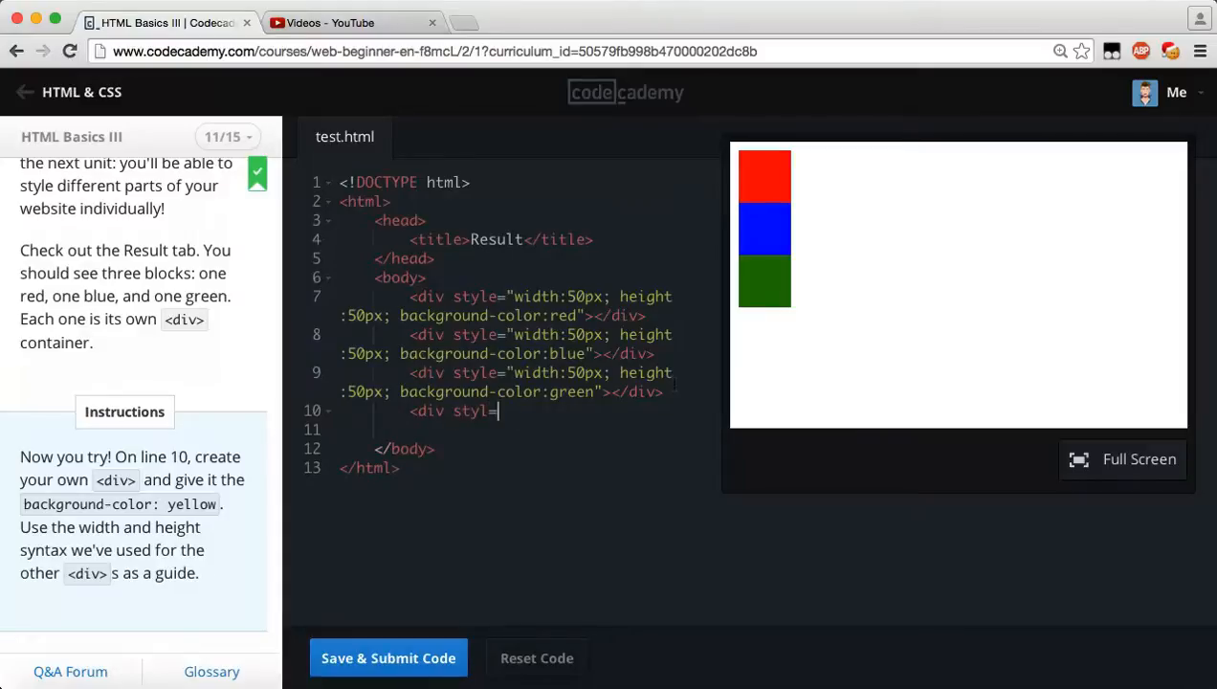
pyautogui.write('"')
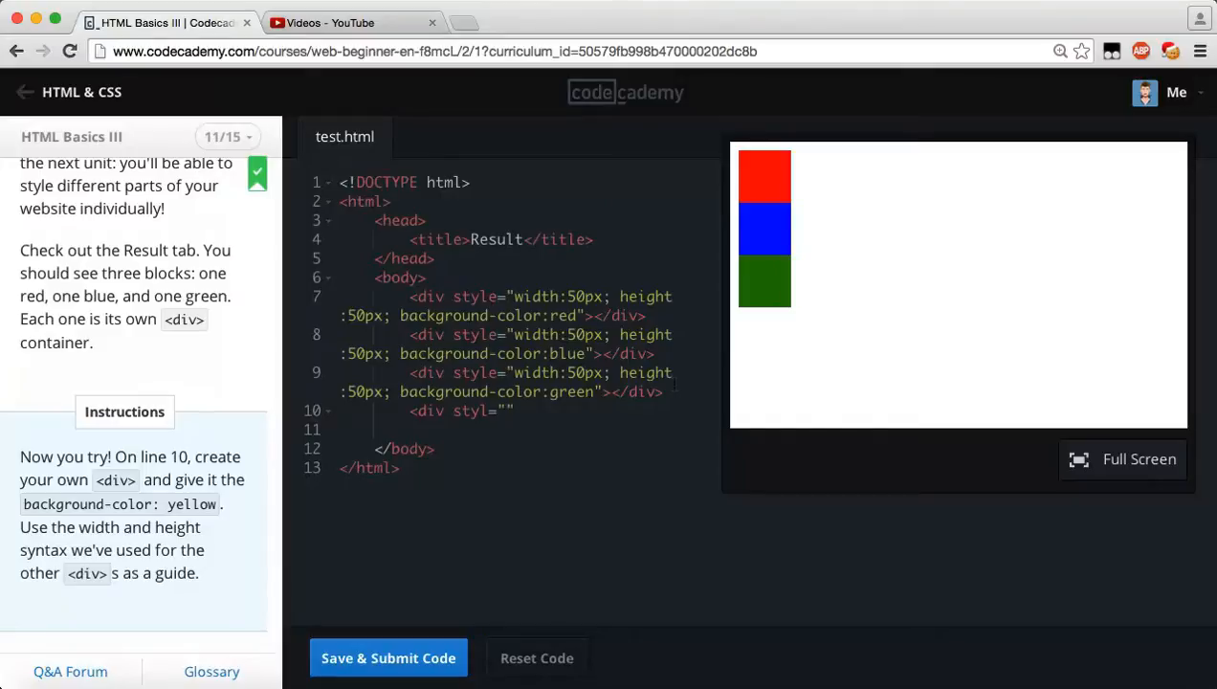
pyautogui.write('width')
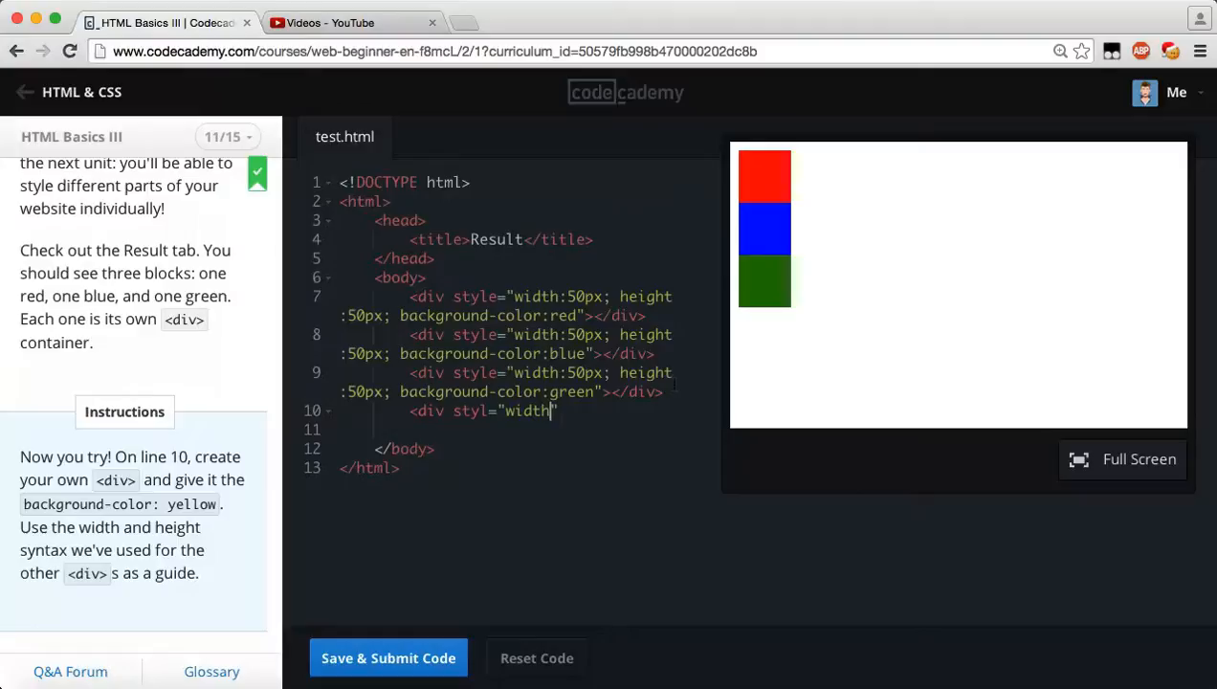
pyautogui.write(':50p')
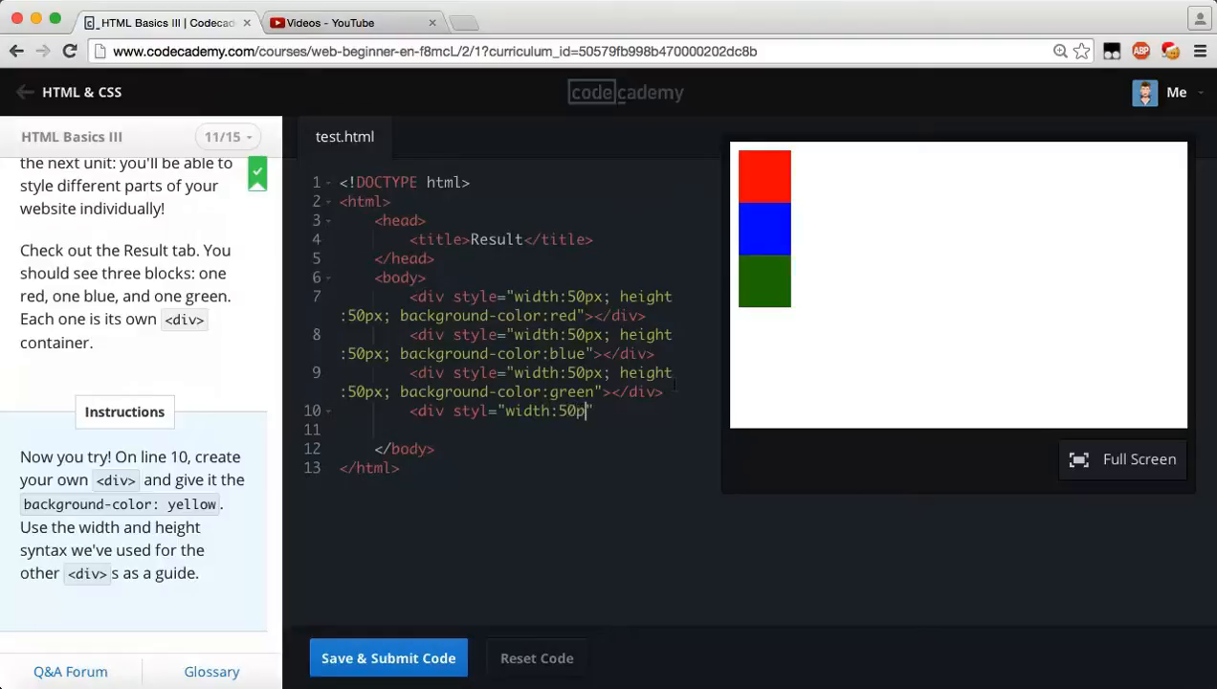
pyautogui.write('x;')
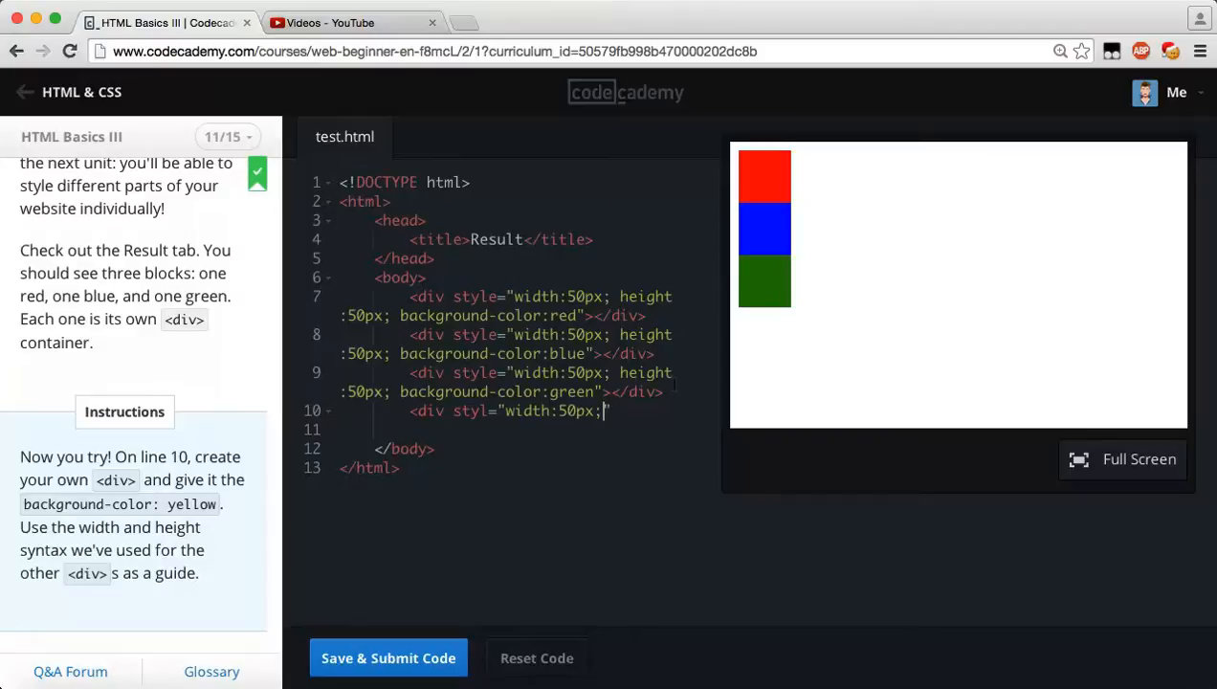
pyautogui.write('hei')
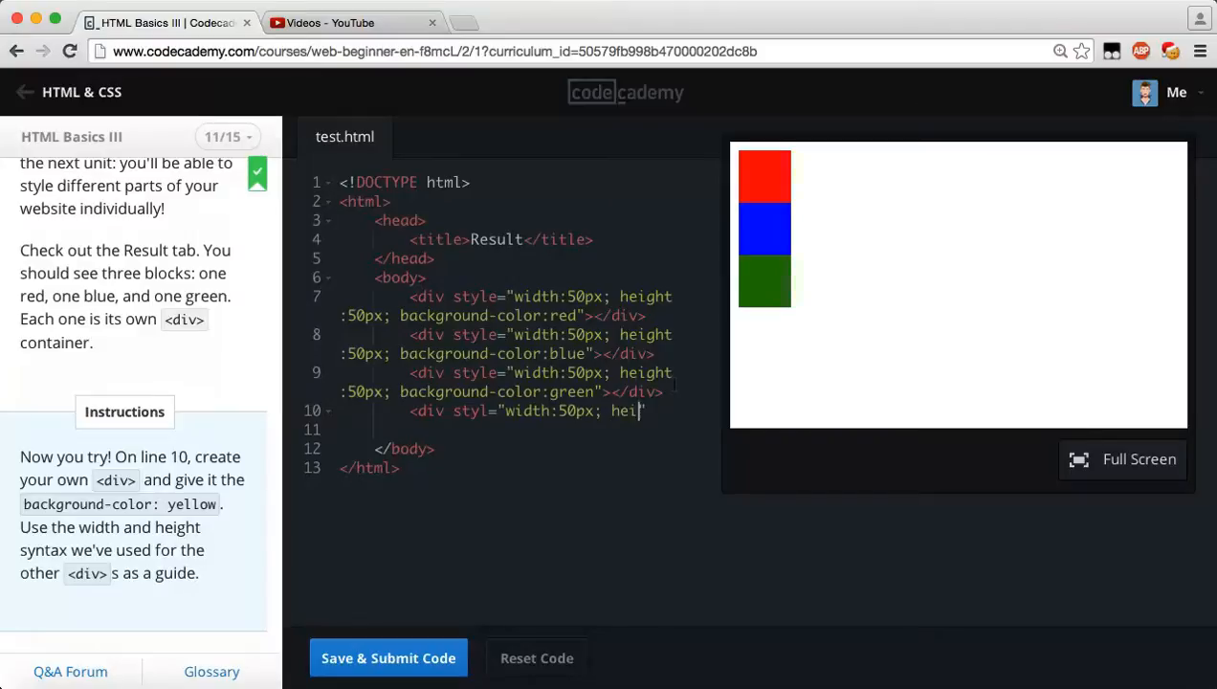
pyautogui.write('ght:50')
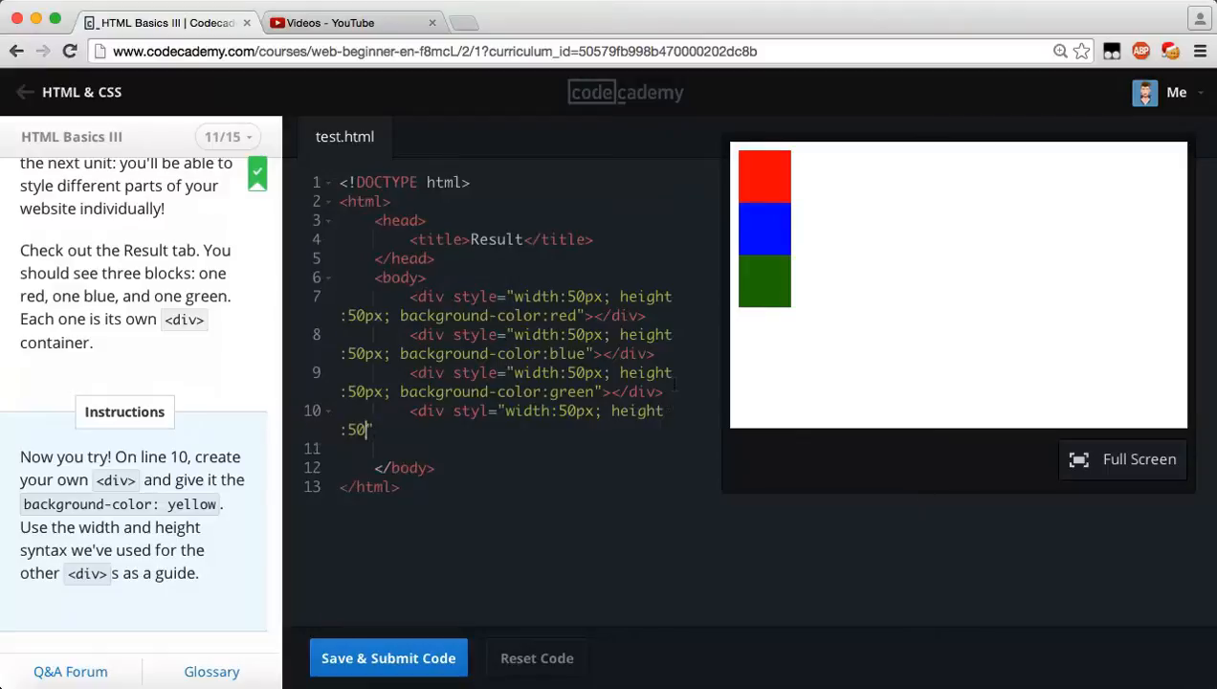
pyautogui.write('px')
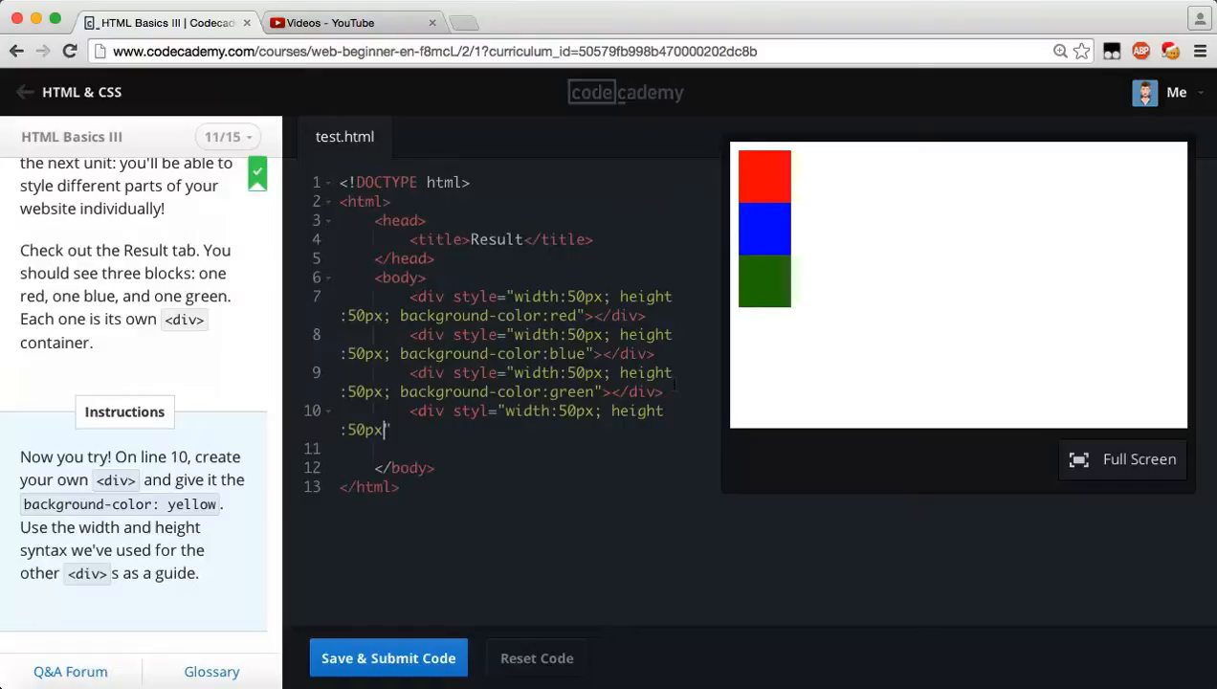
# Finish the div with background-color:yellow and a closing </div> tag.
pyautogui.write('background')
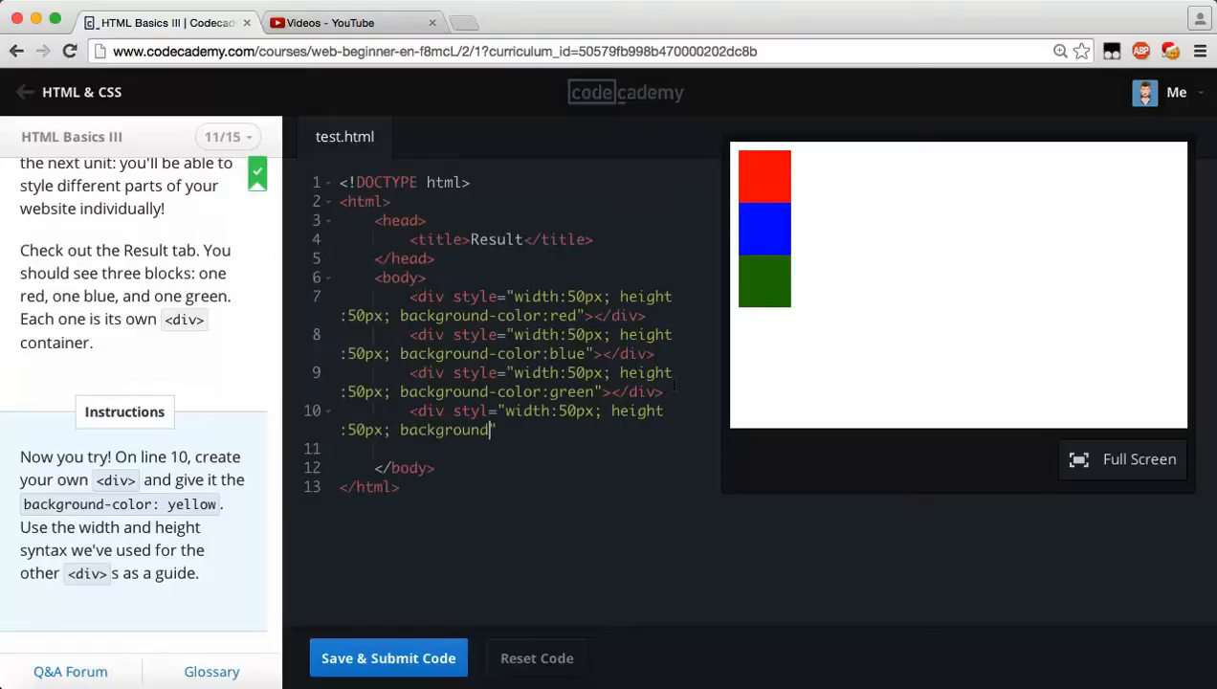
pyautogui.write('-color:"')
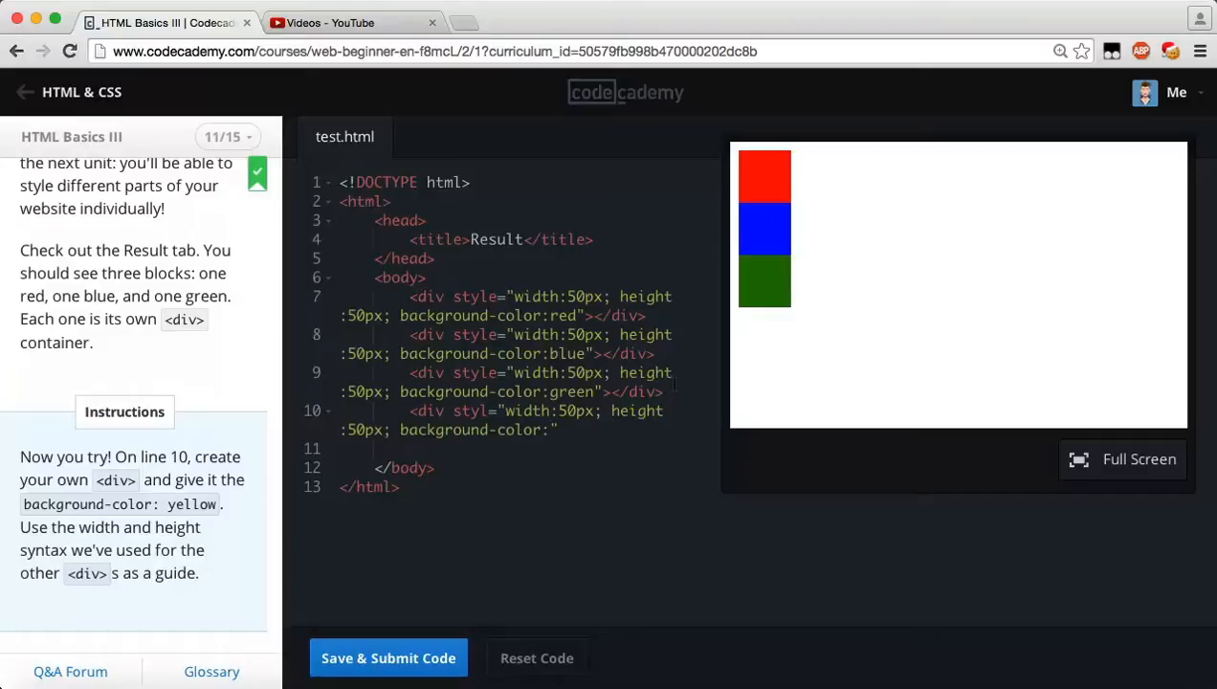
pyautogui.write('yellow')
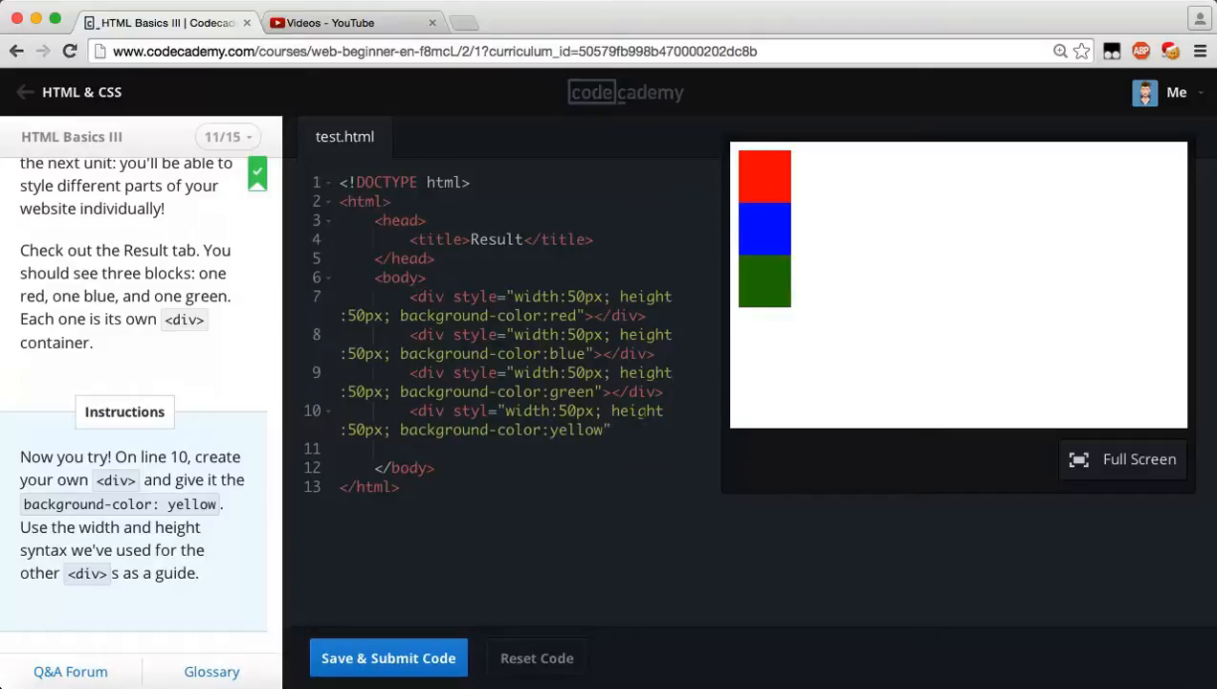
pyautogui.click(490, 410)
pyautogui.write('e')
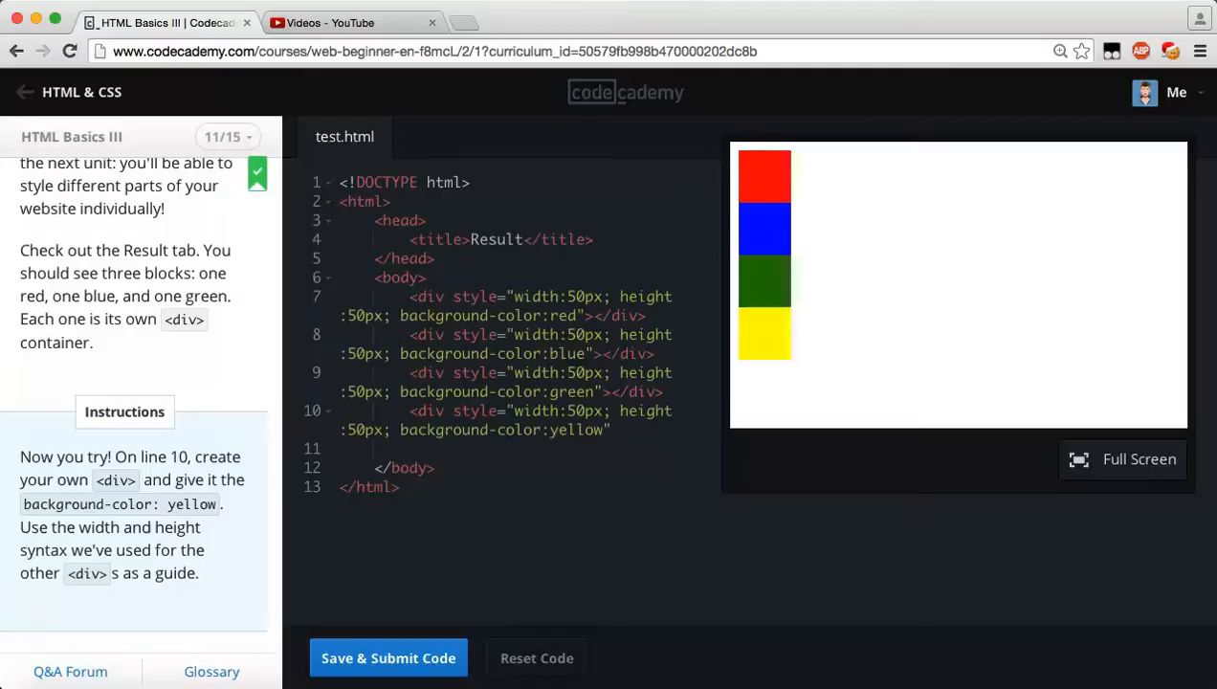
pyautogui.write('></div>')
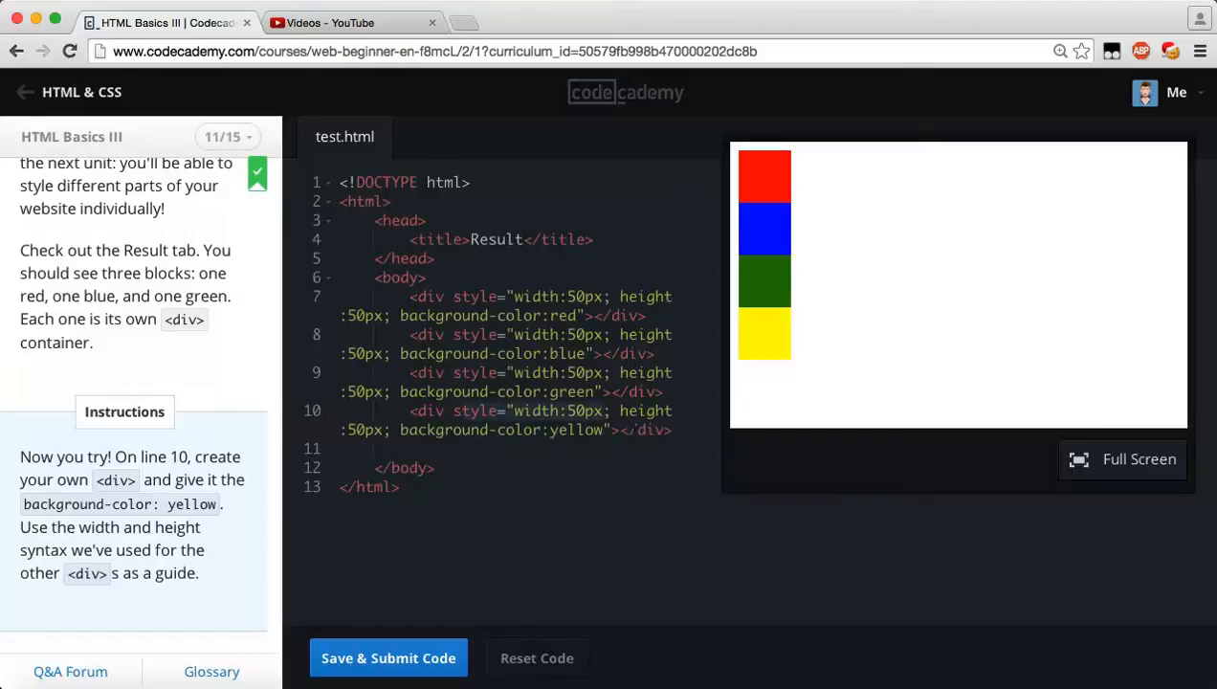
pyautogui.moveTo(761, 157)
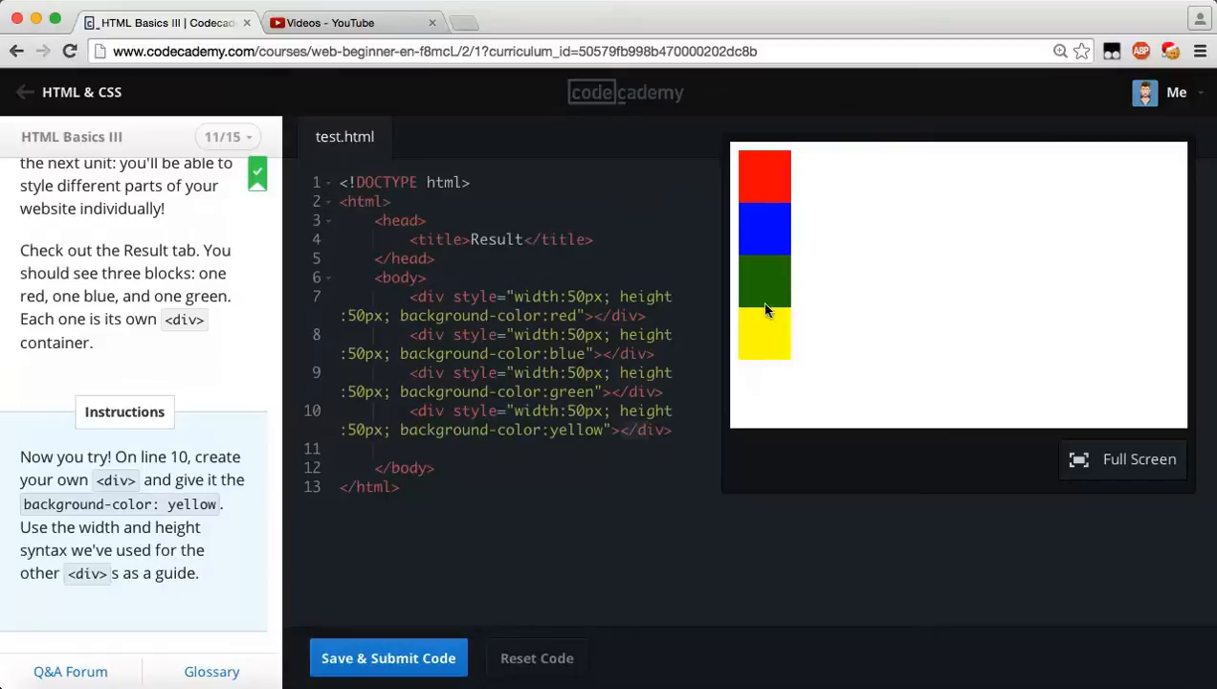
pyautogui.moveTo(389, 659)
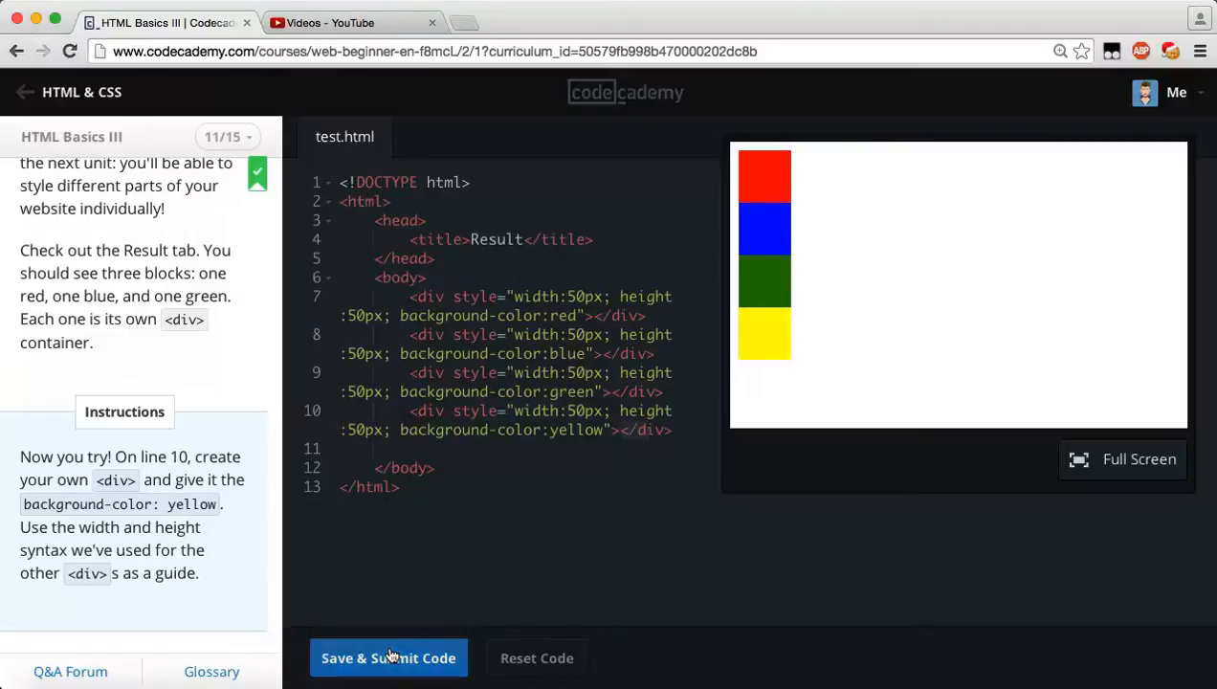
# Submit the yellow div code and continue to lesson 12, Link it!
pyautogui.click(388, 658)
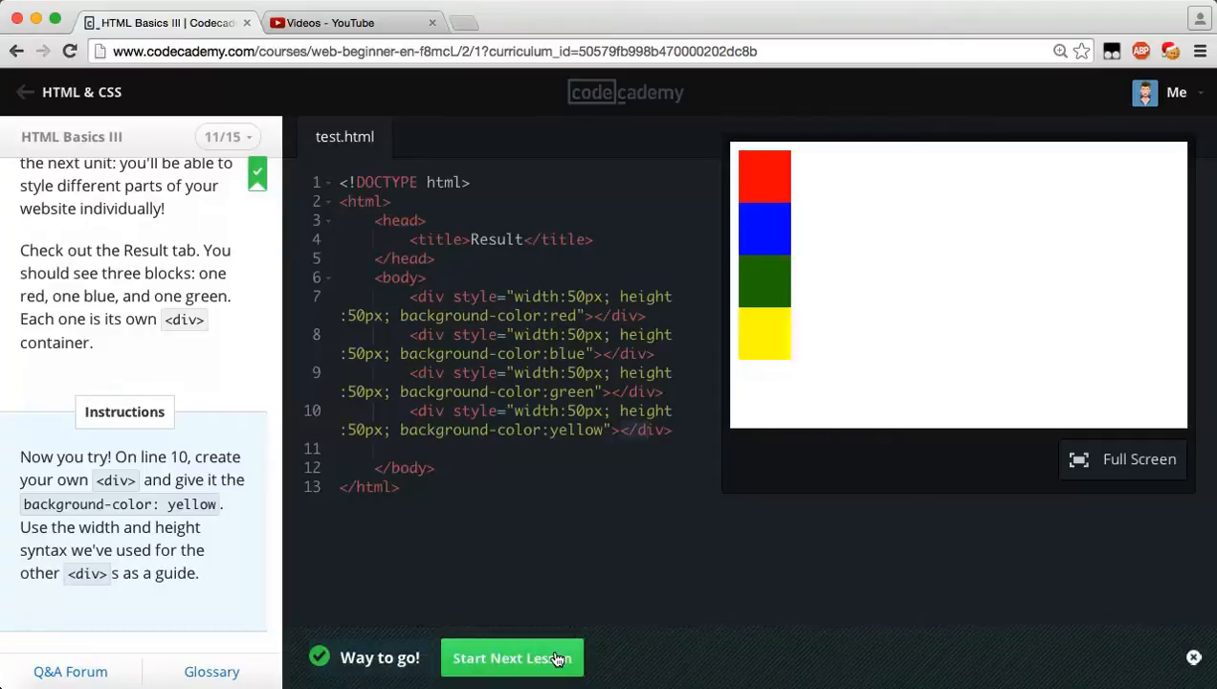
pyautogui.click(513, 659)
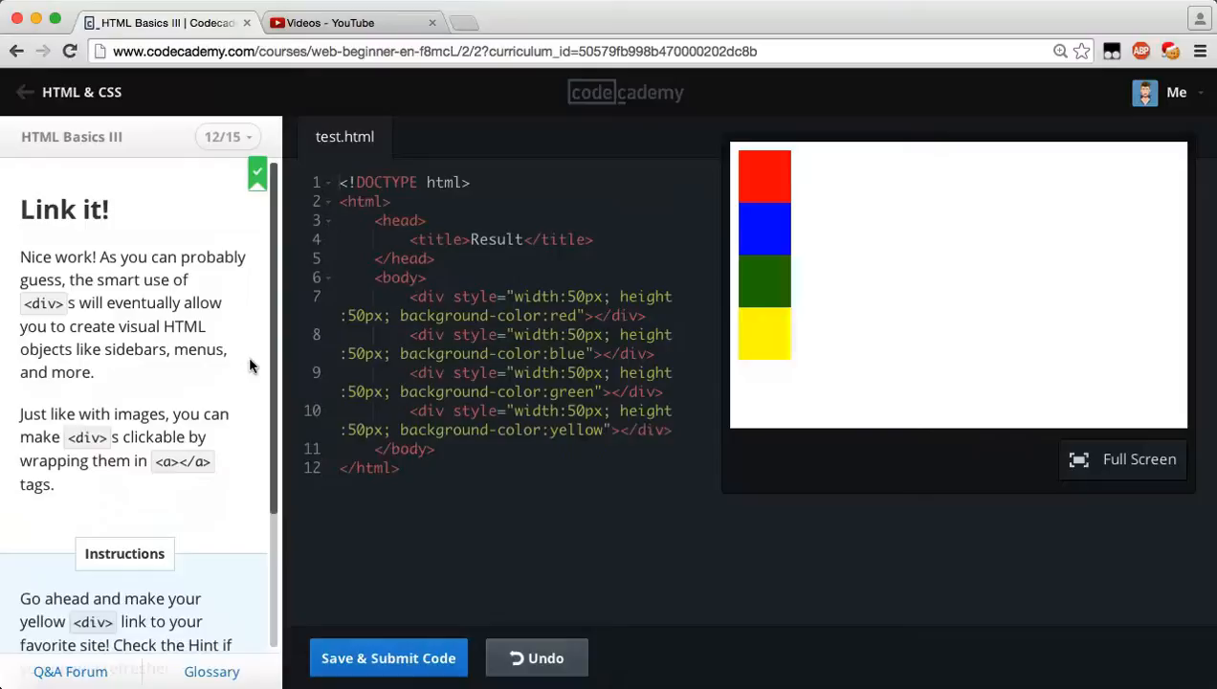
pyautogui.moveTo(69, 323)
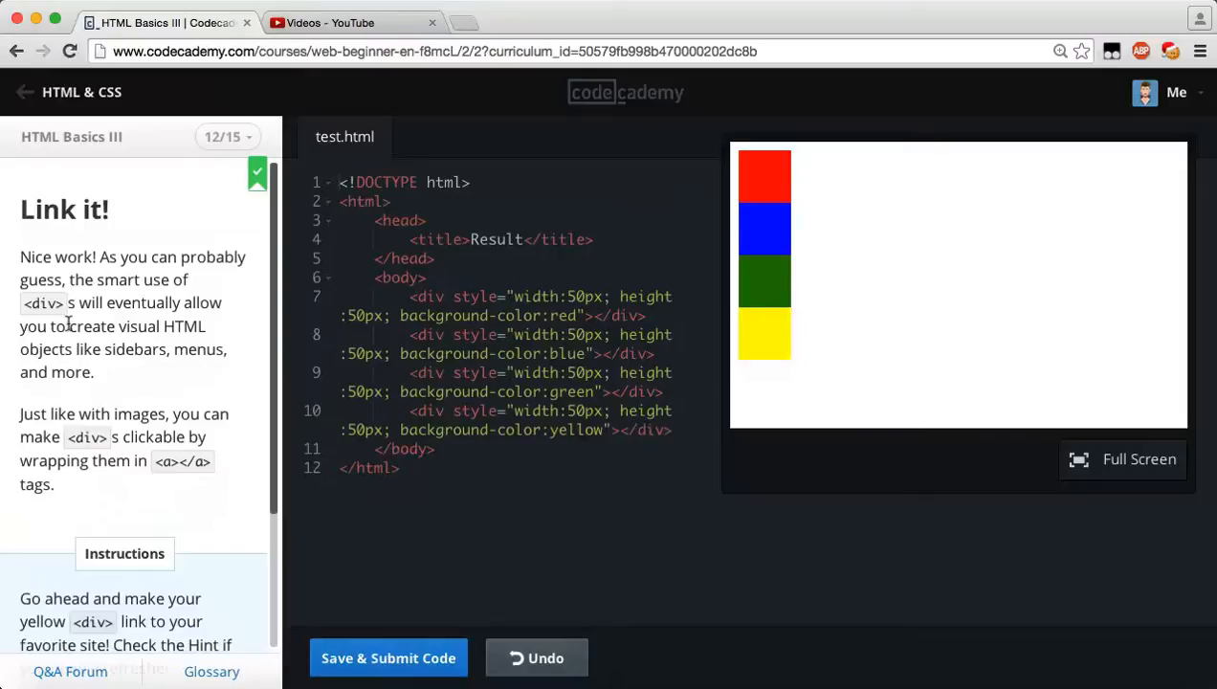
pyautogui.moveTo(204, 338)
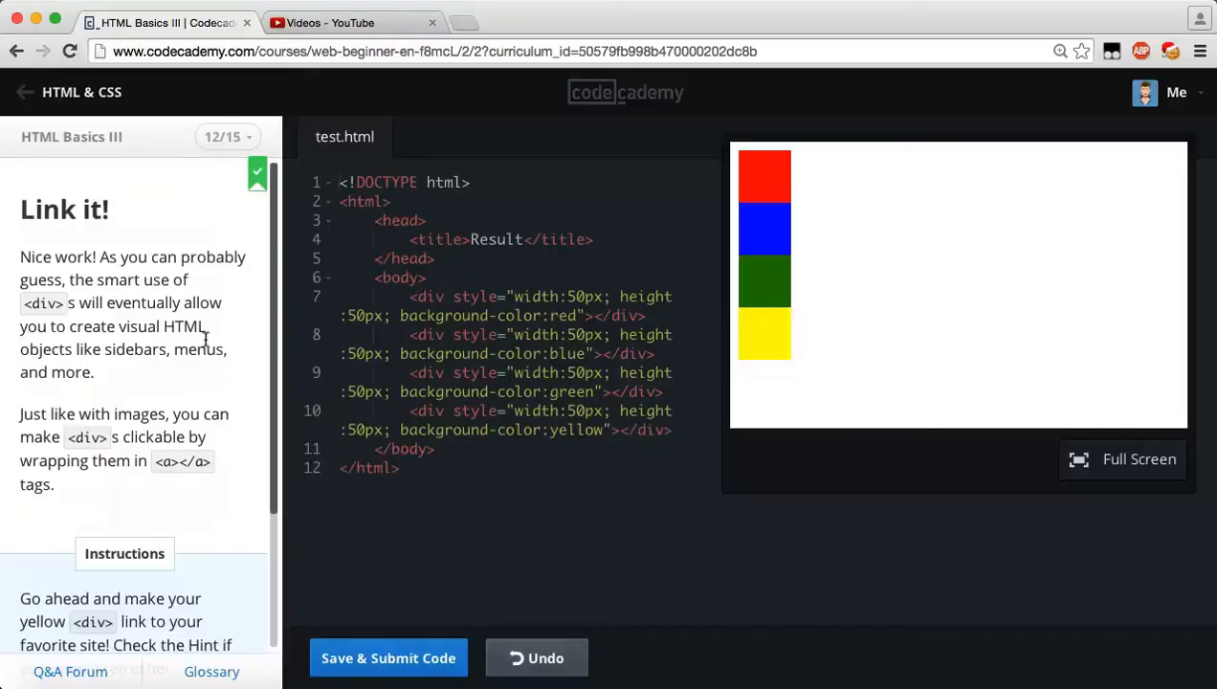
pyautogui.moveTo(203, 375)
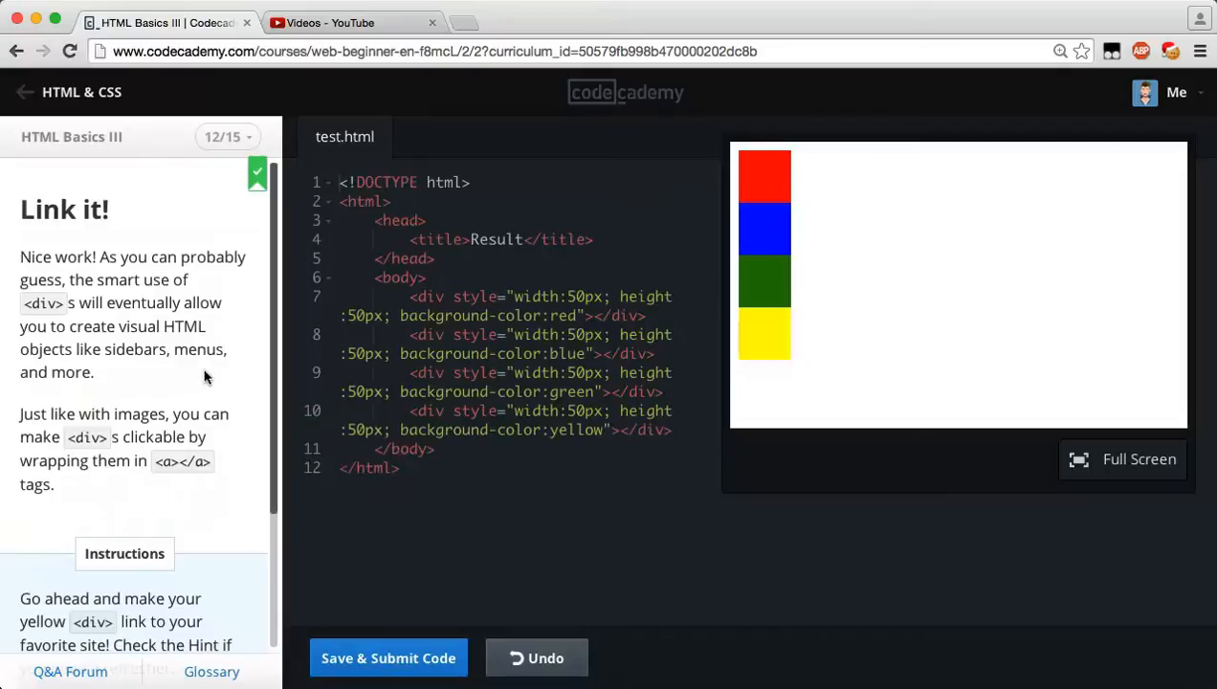
pyautogui.moveTo(201, 429)
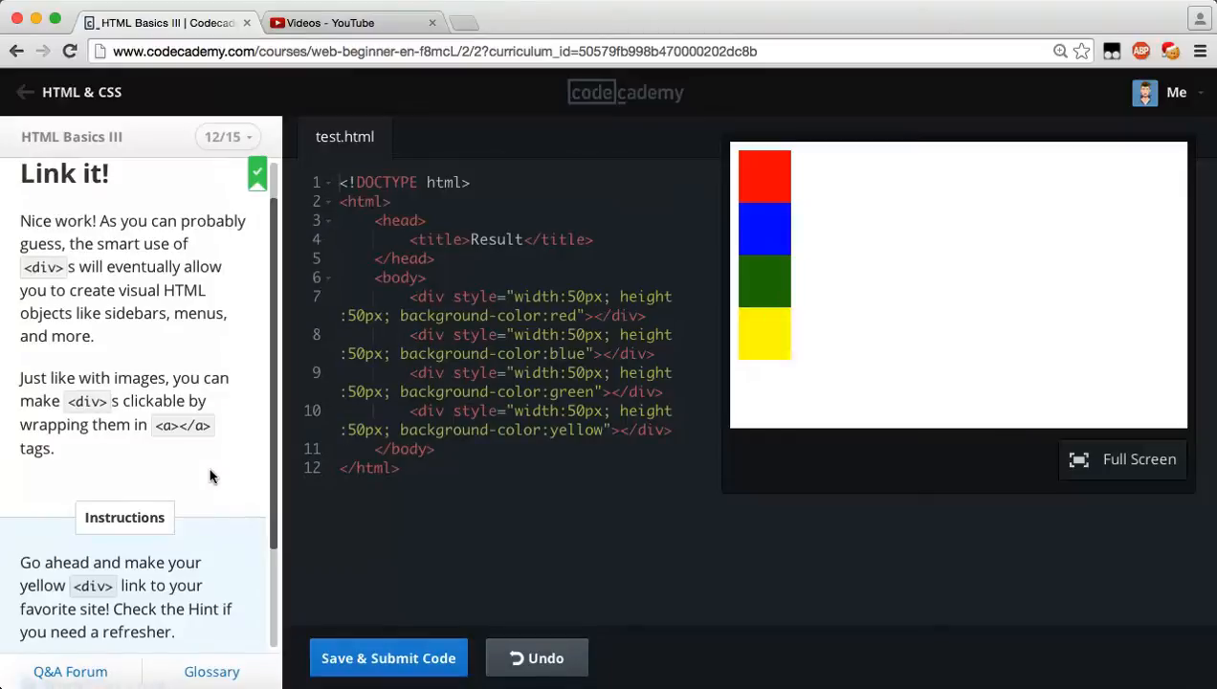
pyautogui.scroll(-3)
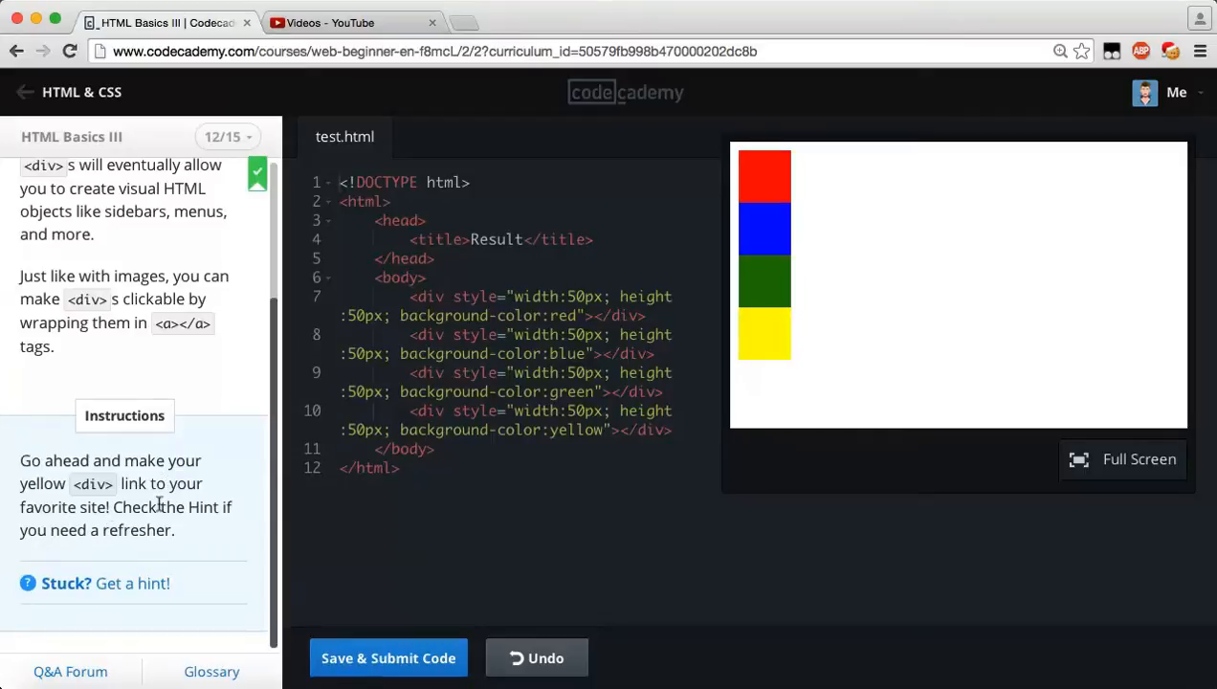
pyautogui.moveTo(229, 532)
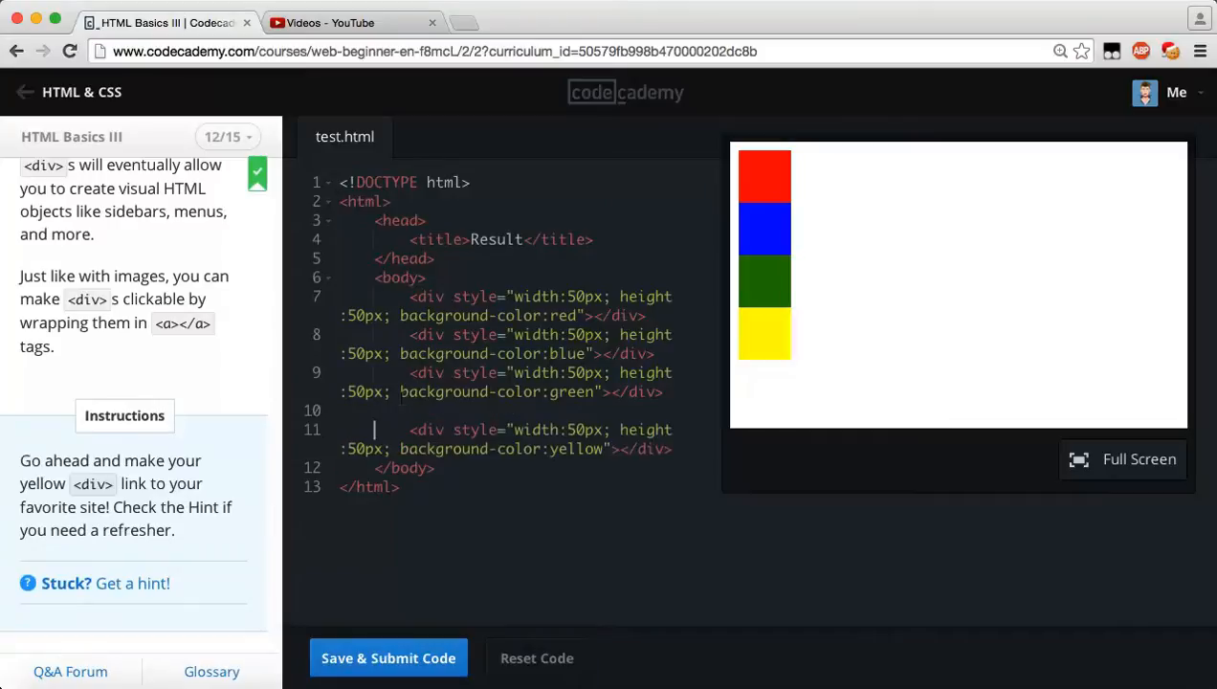
pyautogui.press('enter')
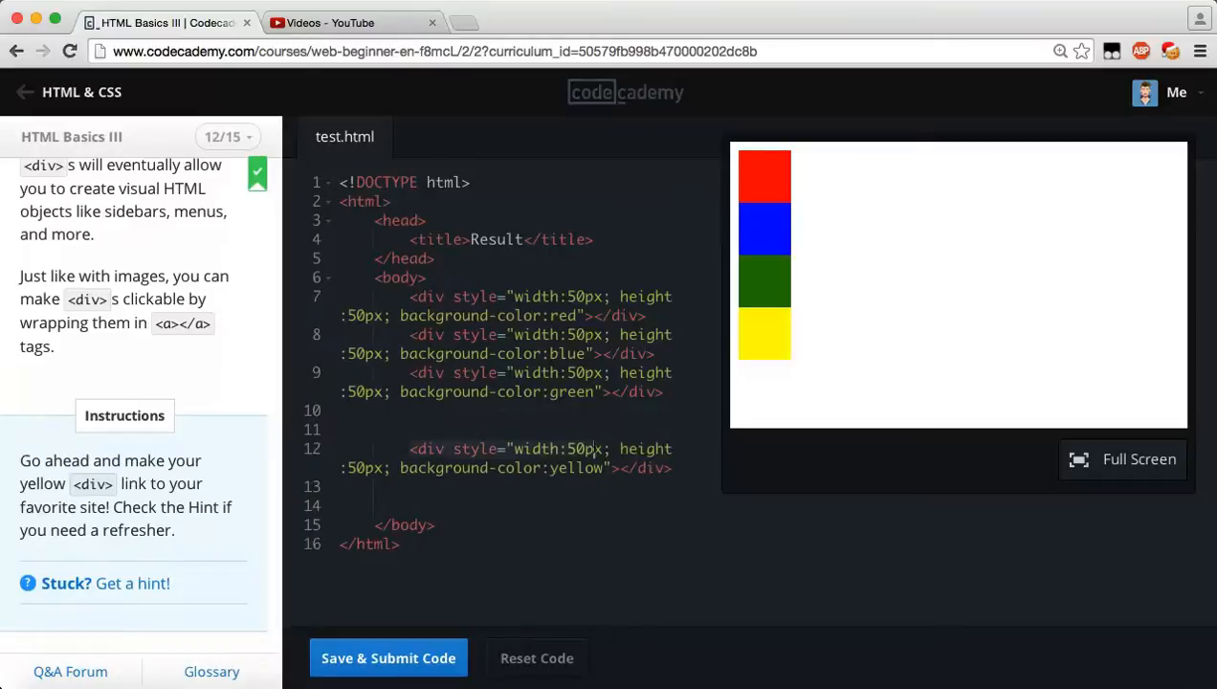
pyautogui.click(674, 467)
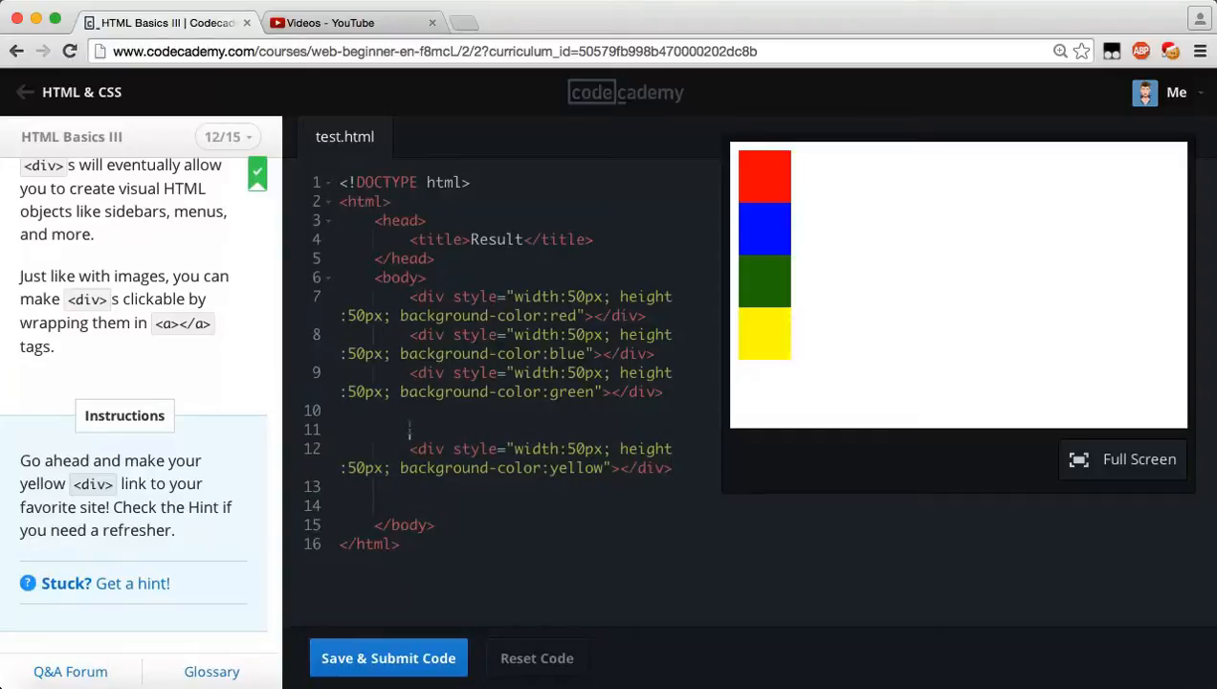
pyautogui.write('<a hre')
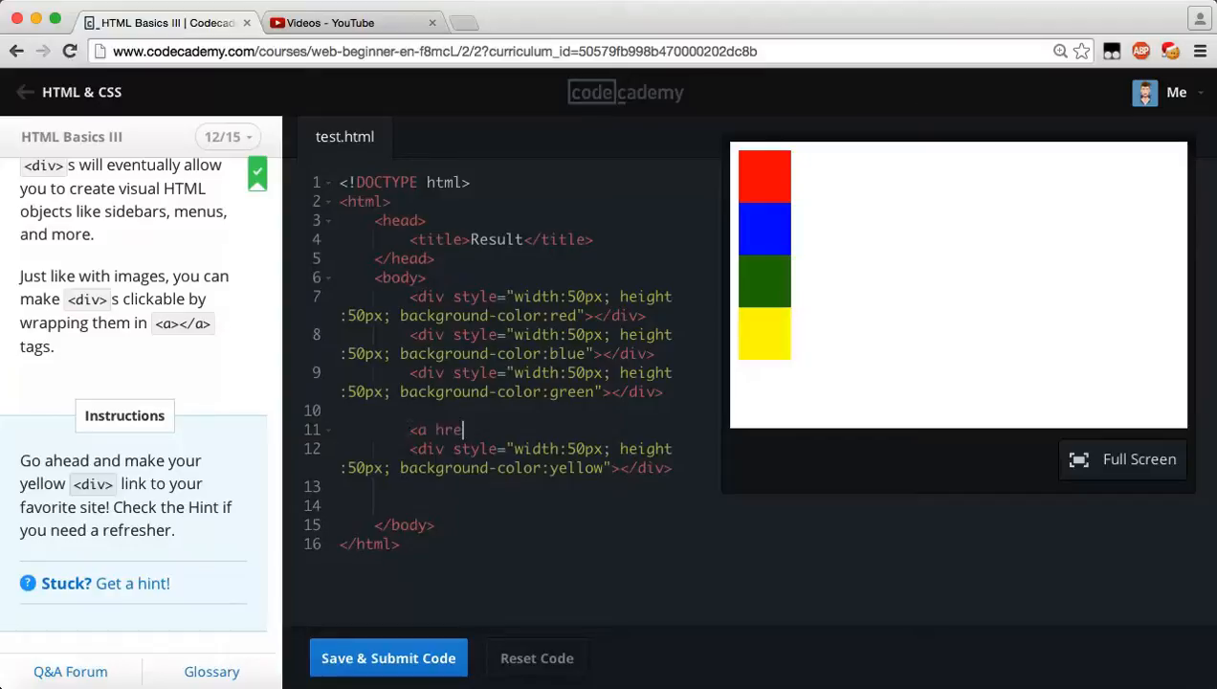
pyautogui.write('f=""')
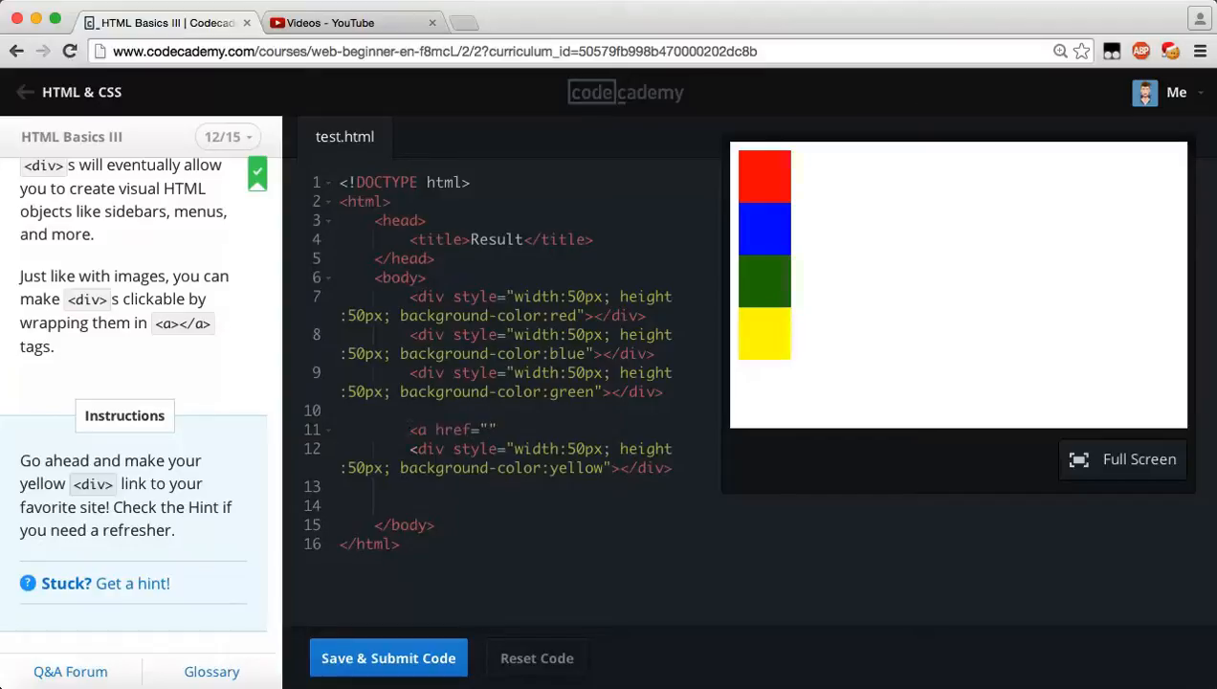
pyautogui.write('http://www.yo')
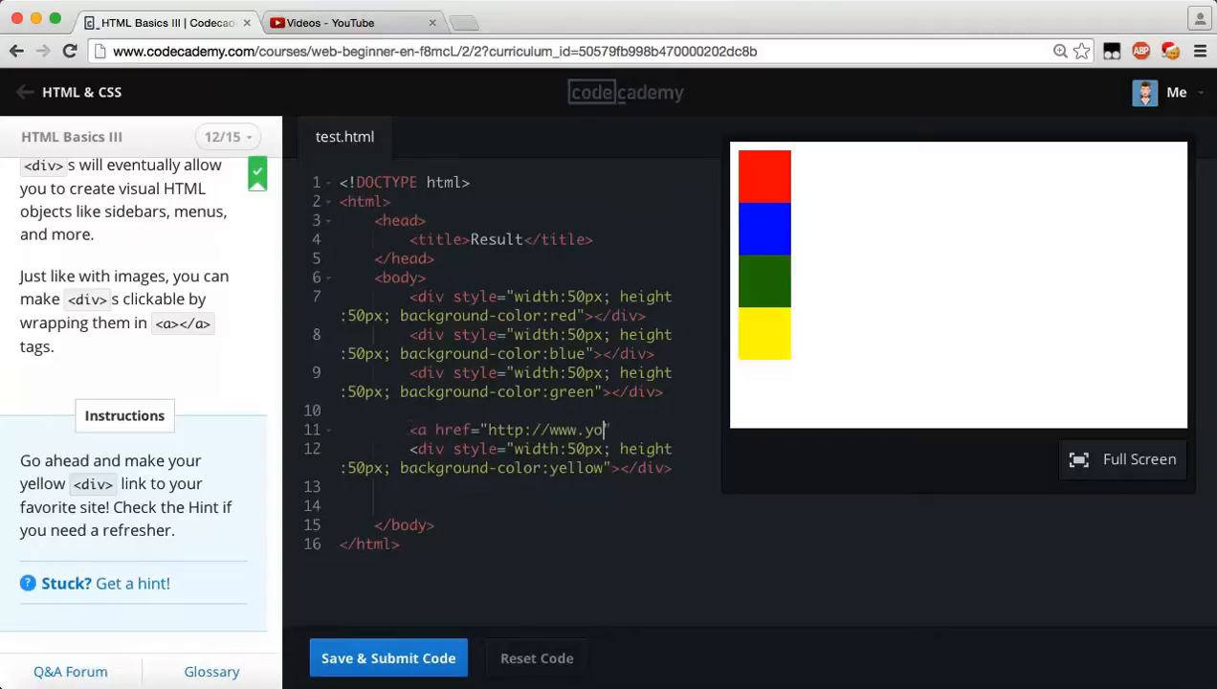
pyautogui.write('utube.com')
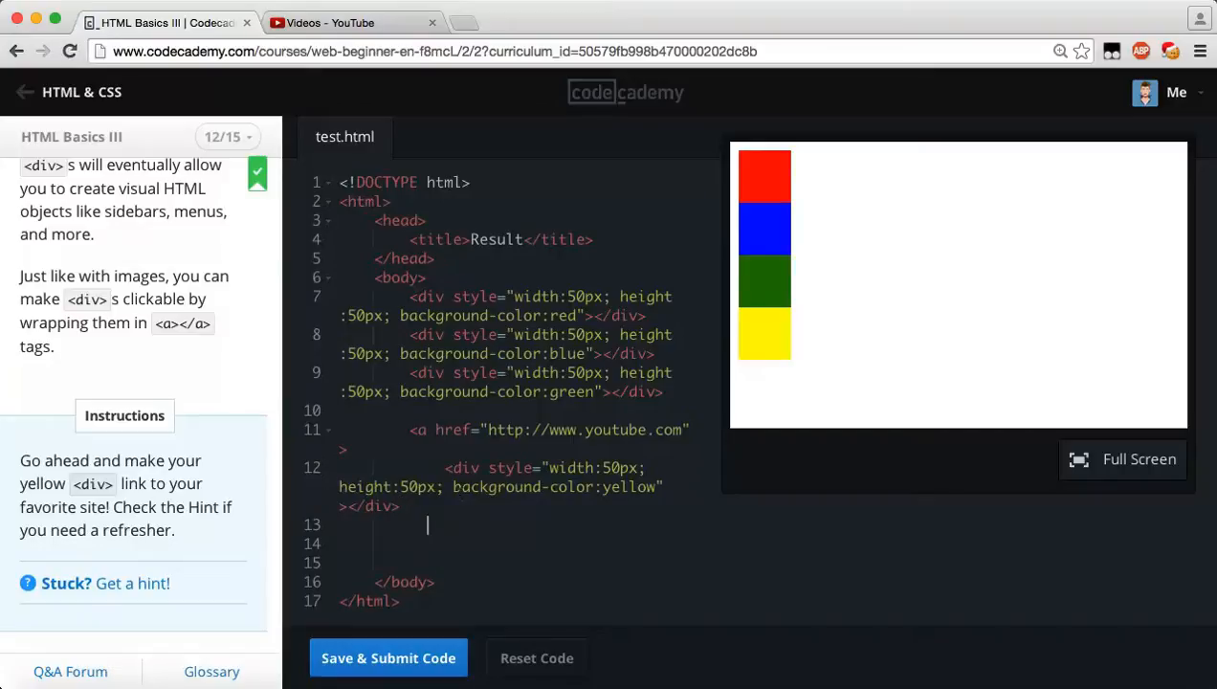
pyautogui.write('</a>')
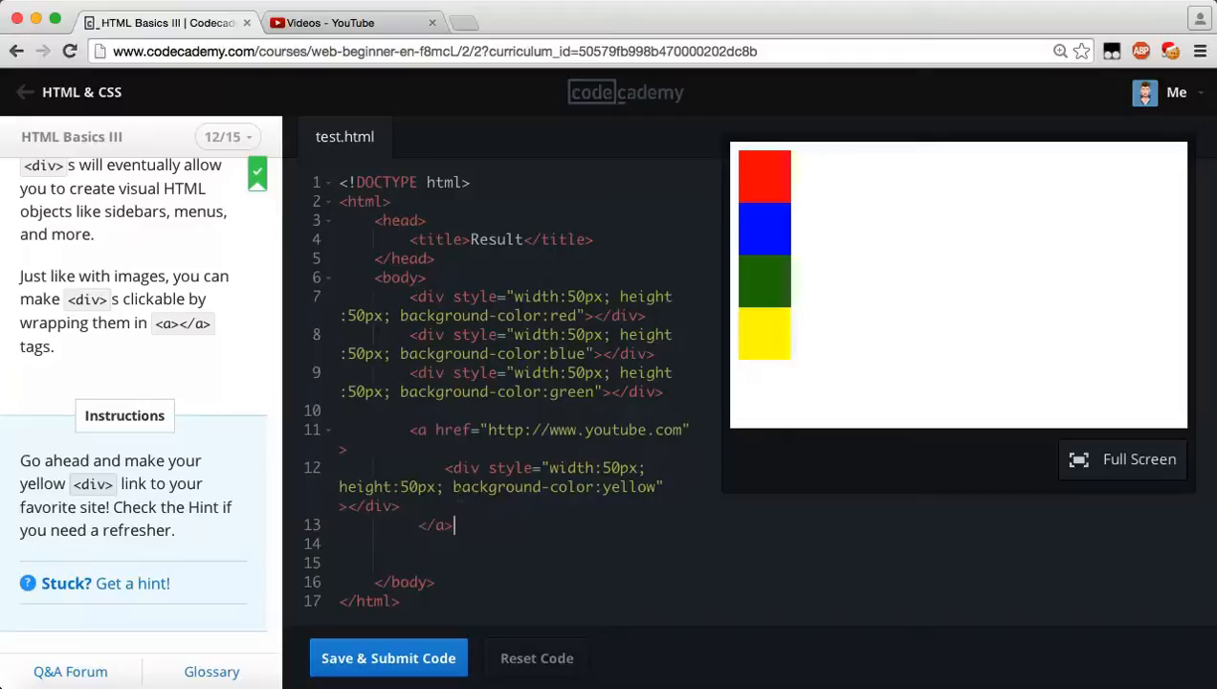
pyautogui.moveTo(763, 325)
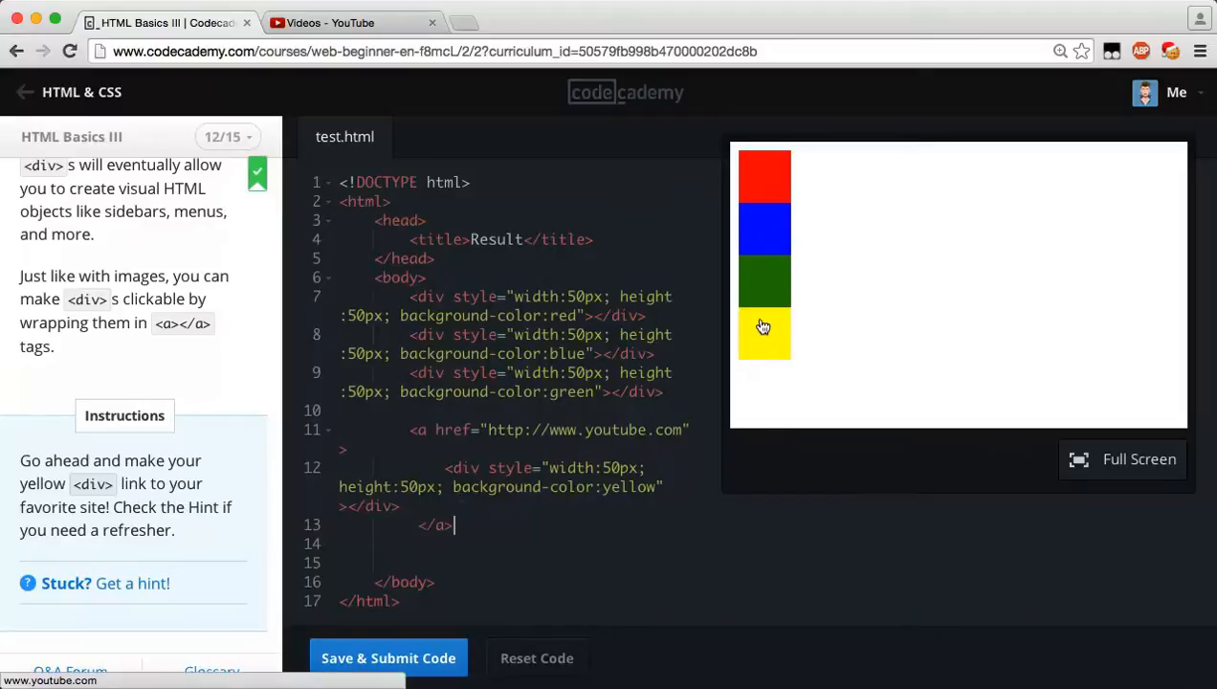
pyautogui.moveTo(763, 168)
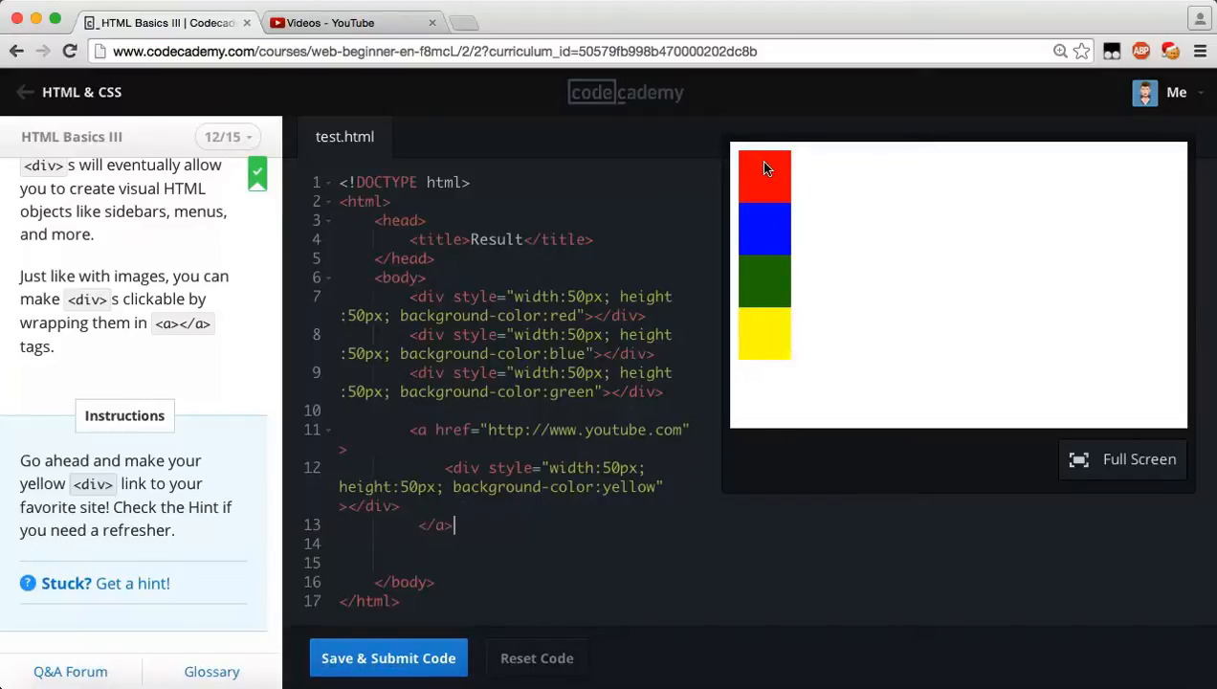
pyautogui.moveTo(756, 267)
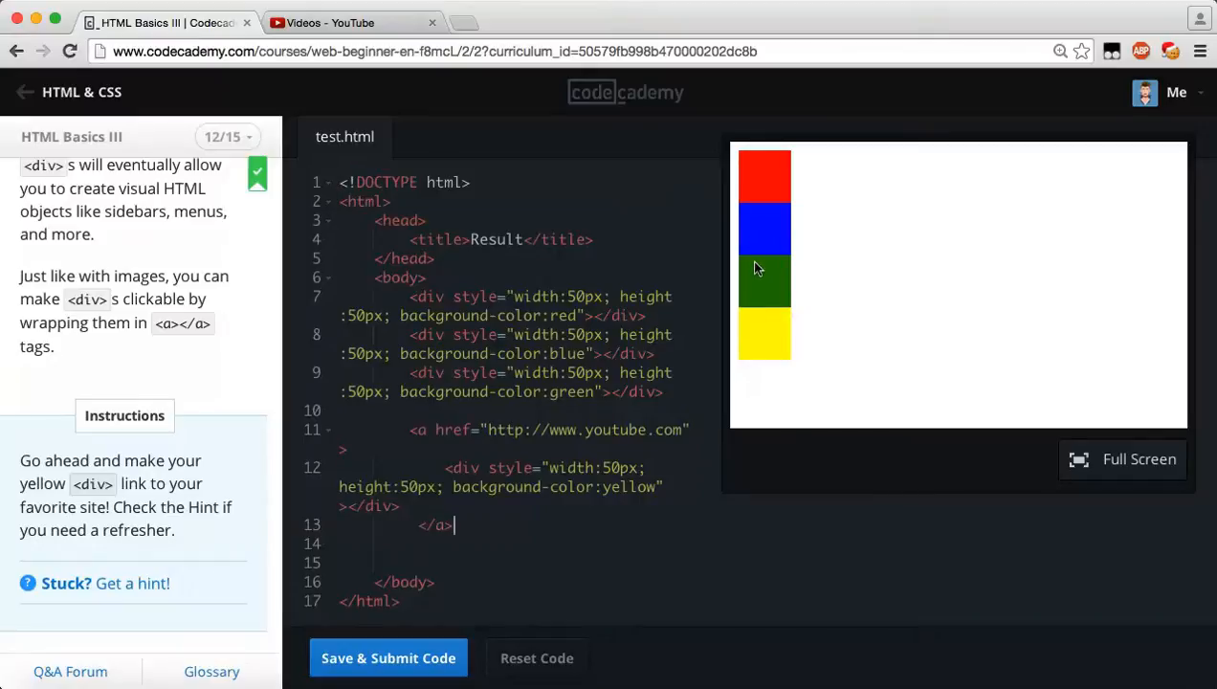
pyautogui.moveTo(754, 337)
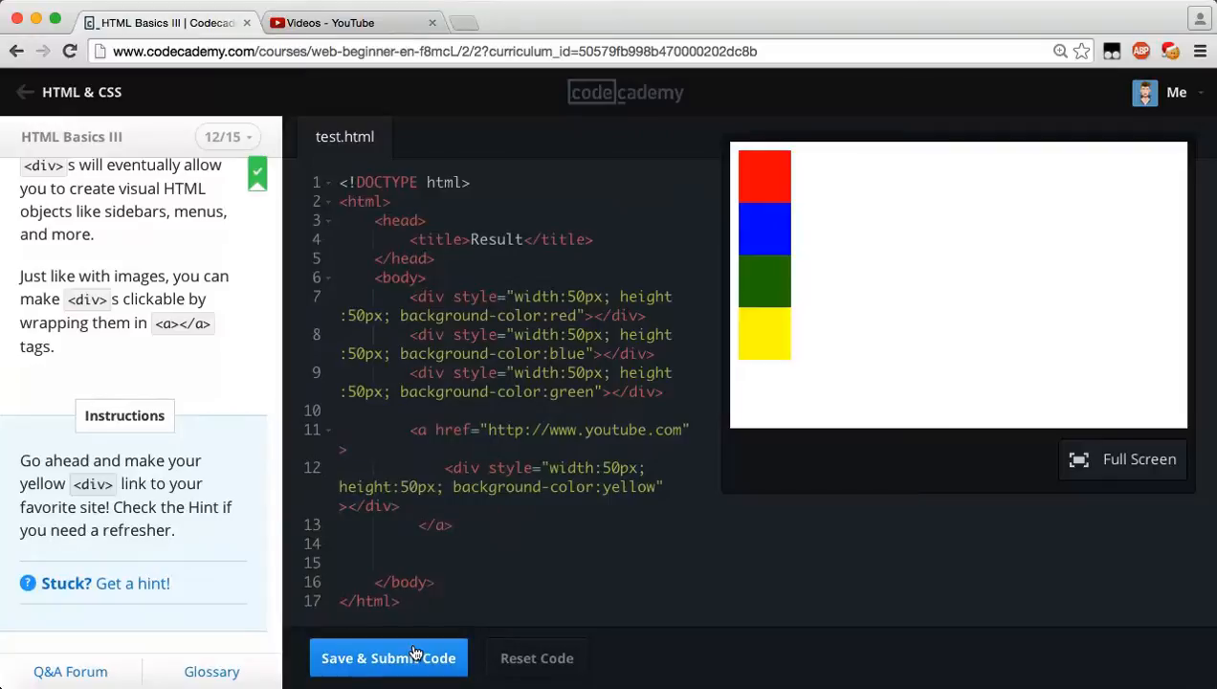
# Submit the linked yellow div and continue to lesson 13, Spantastic.
pyautogui.click(386, 658)
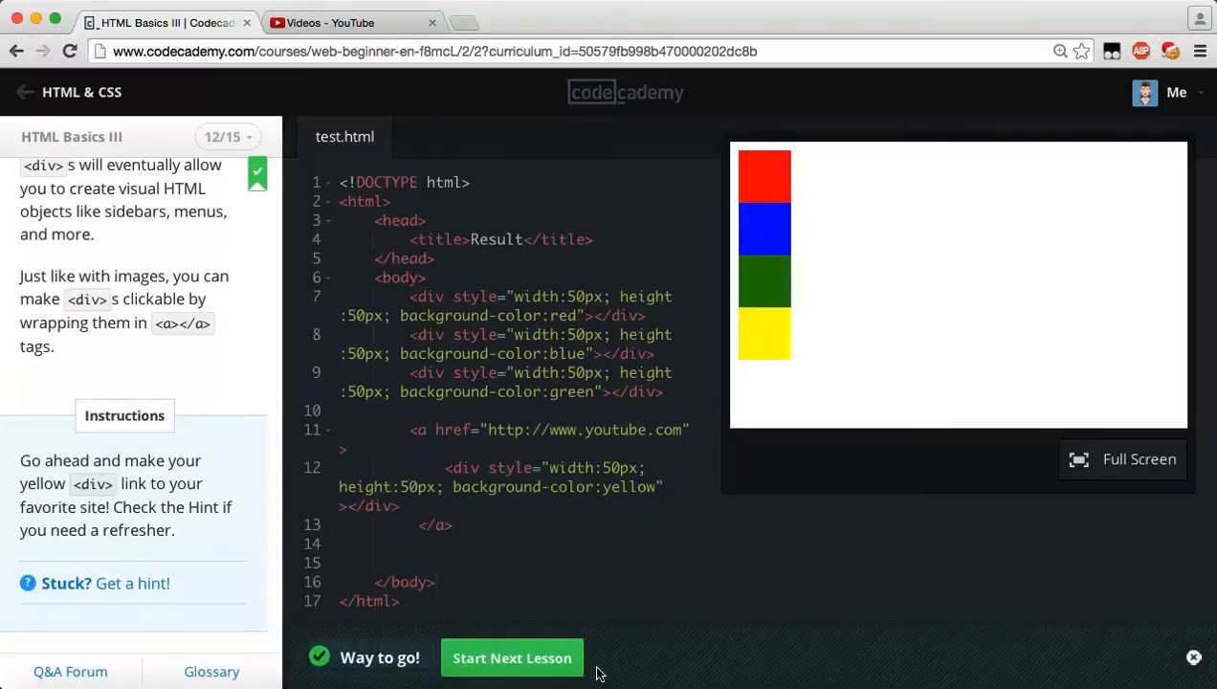
pyautogui.click(513, 658)
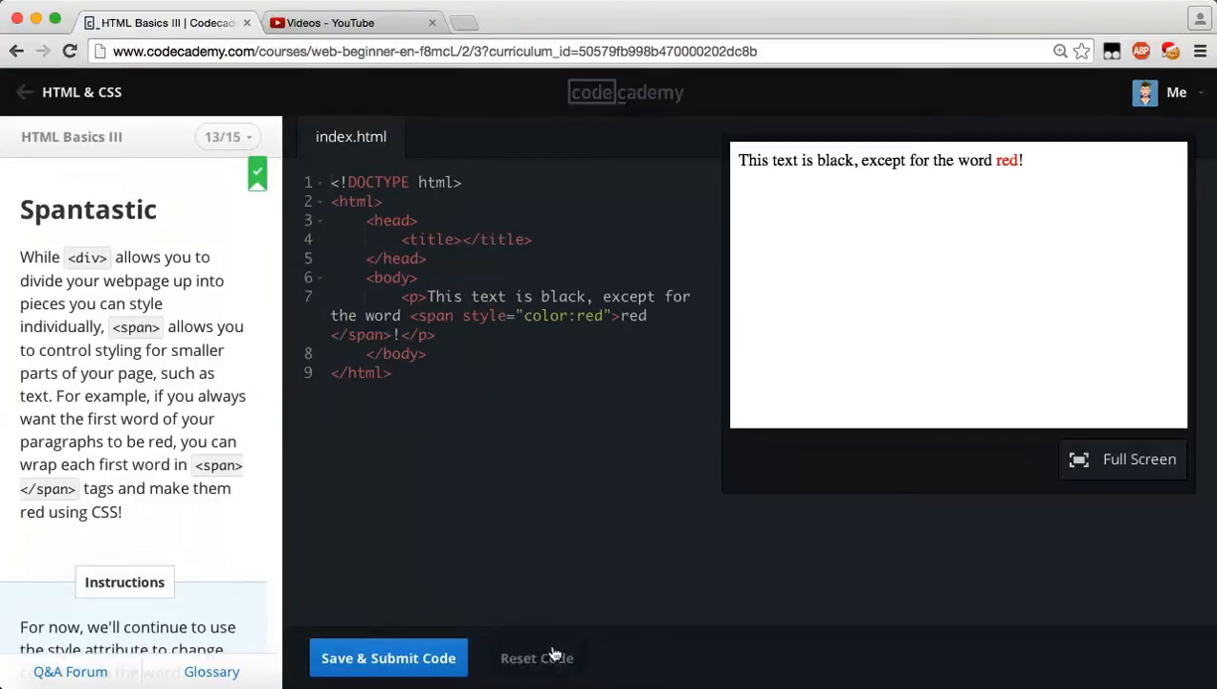
pyautogui.click(536, 659)
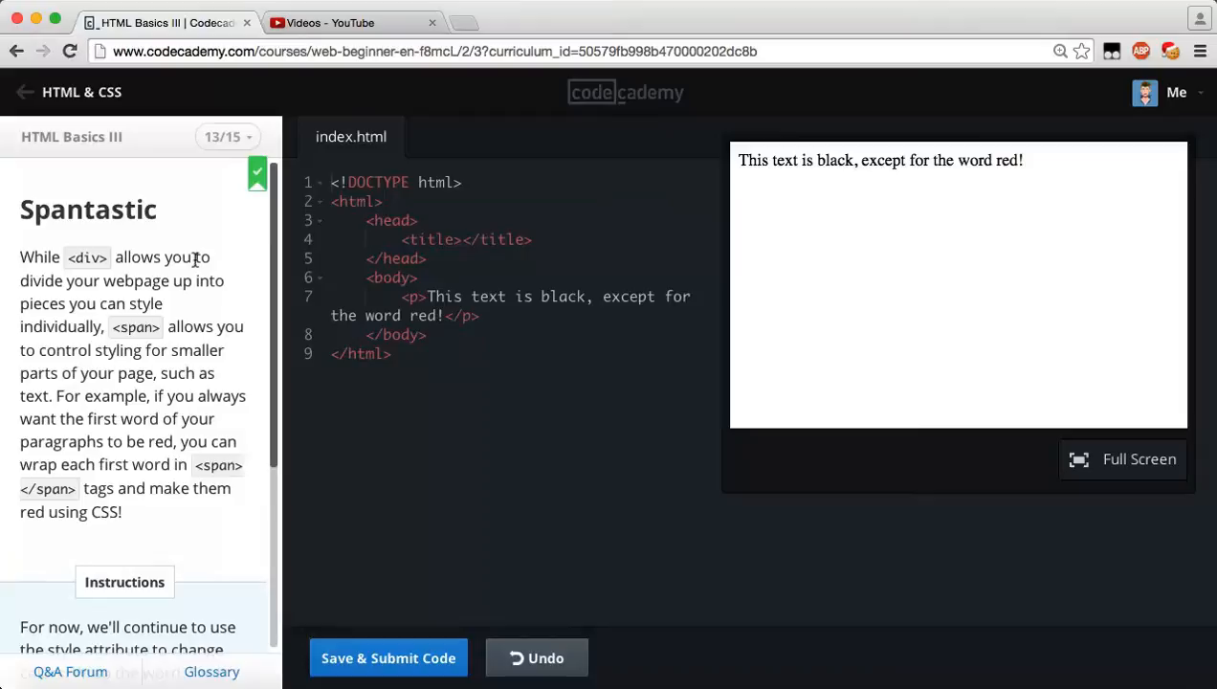
pyautogui.moveTo(157, 314)
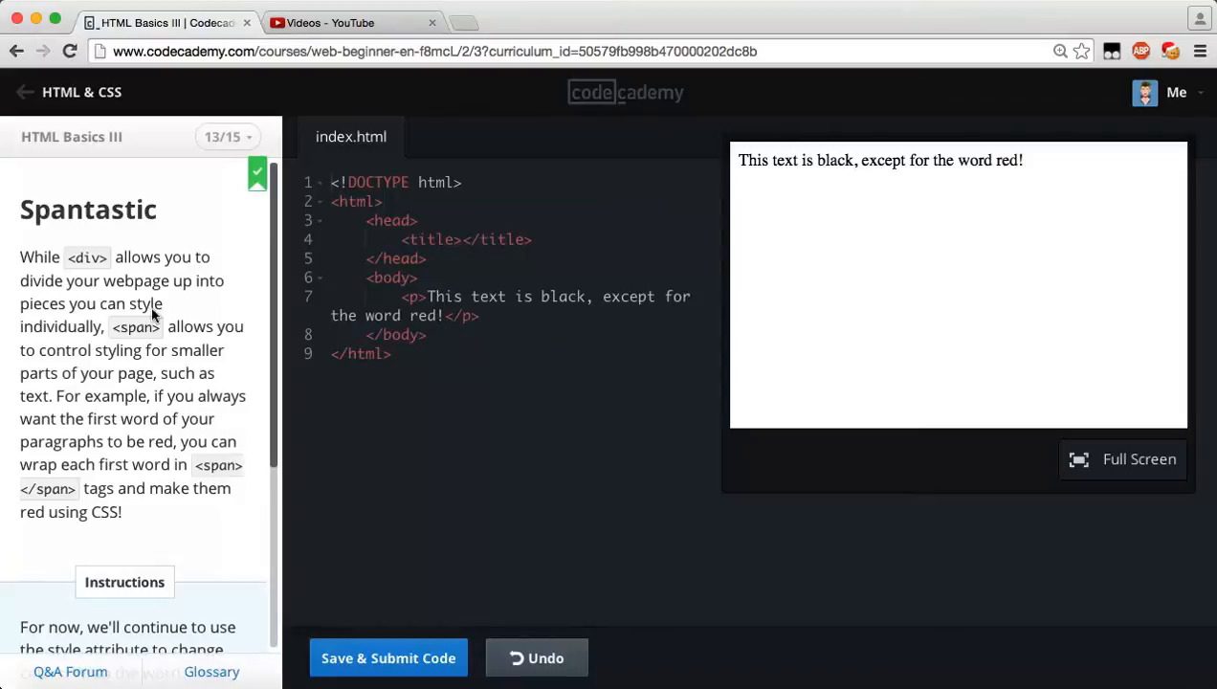
pyautogui.moveTo(137, 325)
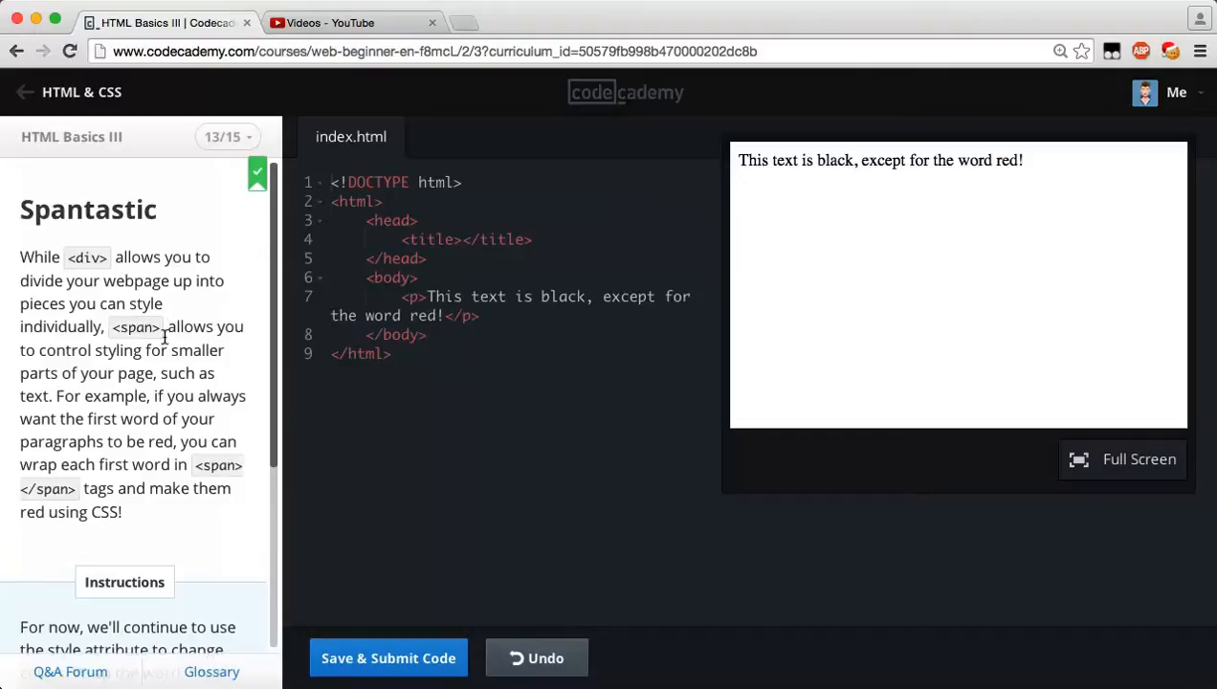
pyautogui.moveTo(192, 348)
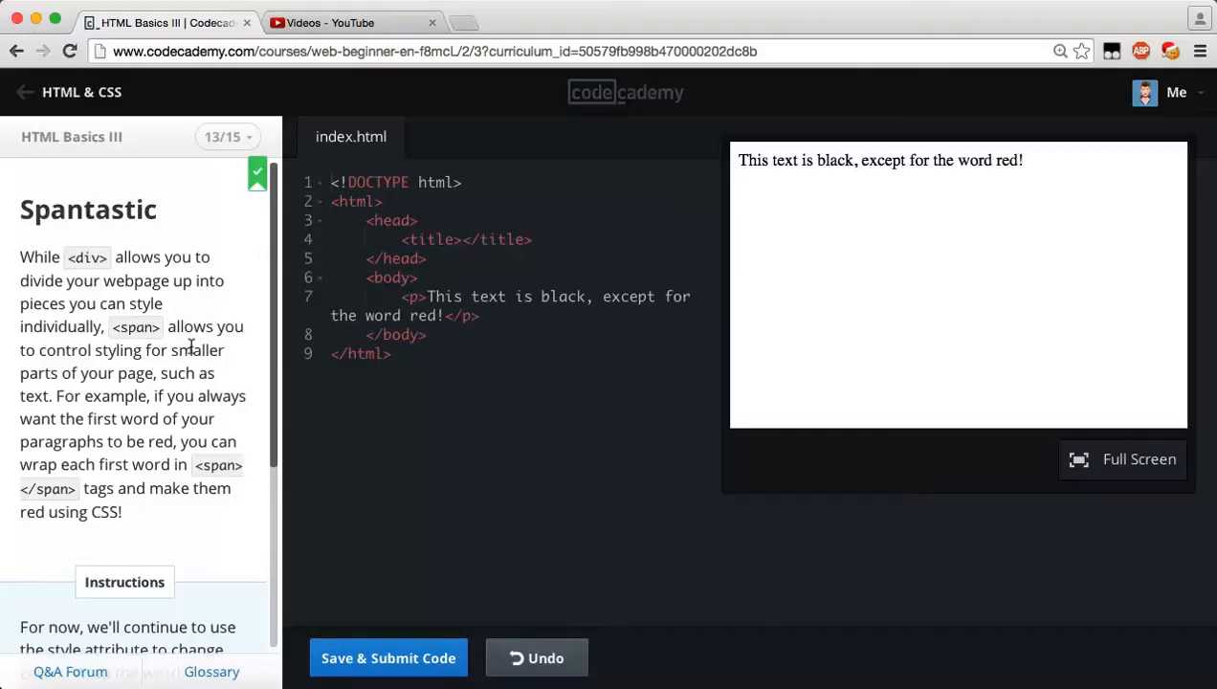
pyautogui.moveTo(104, 400)
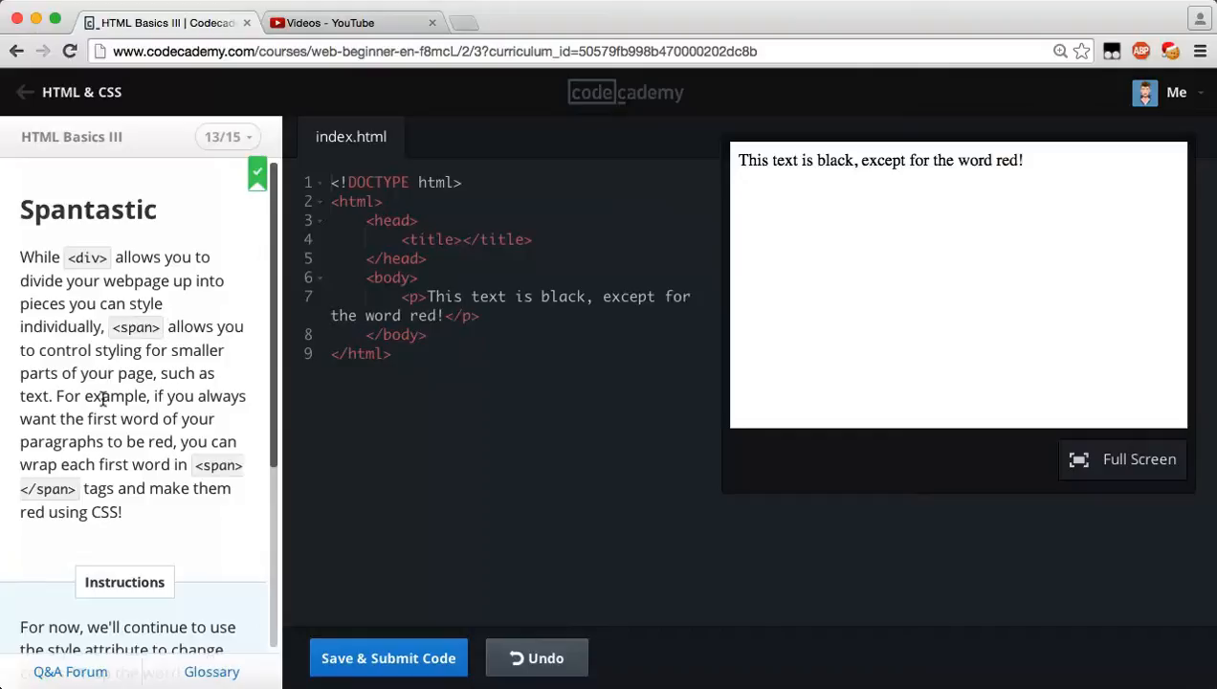
pyautogui.moveTo(131, 409)
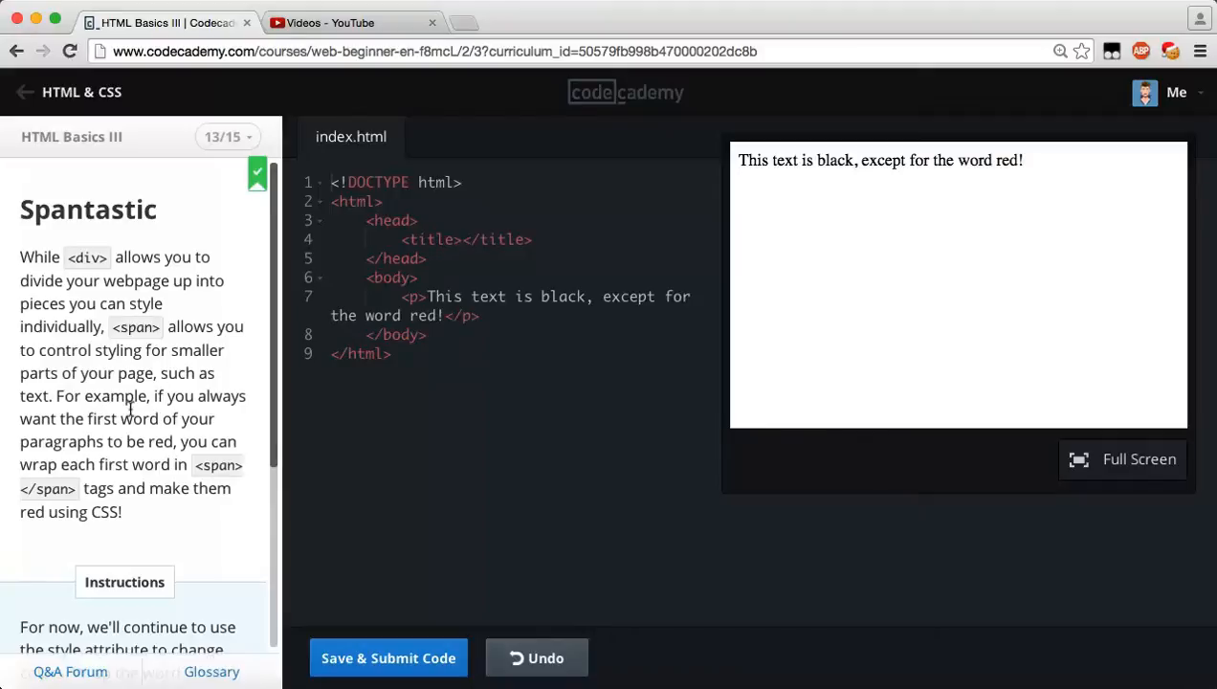
pyautogui.moveTo(130, 437)
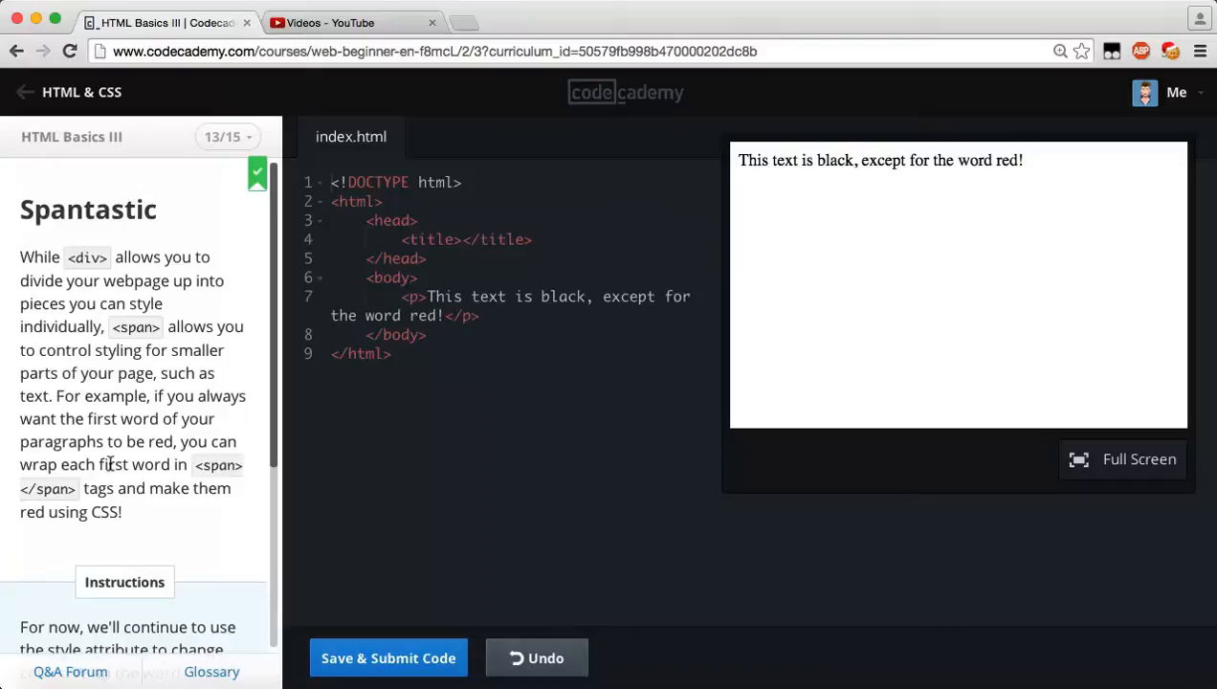
pyautogui.moveTo(201, 474)
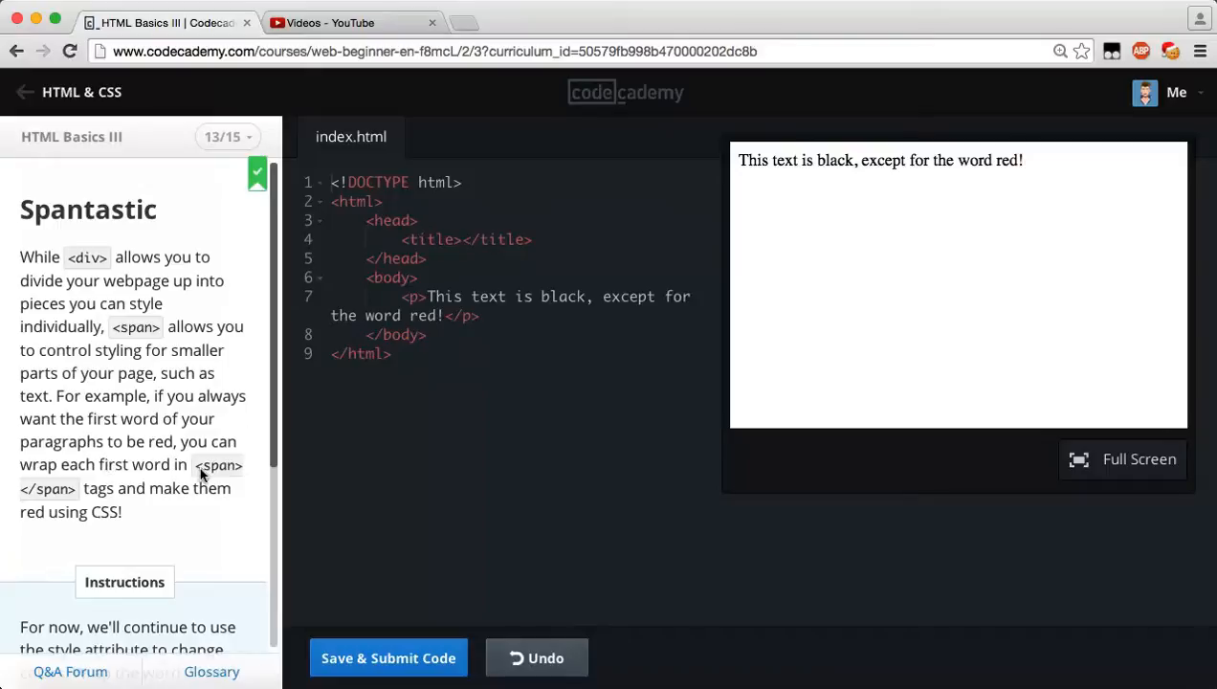
pyautogui.moveTo(186, 520)
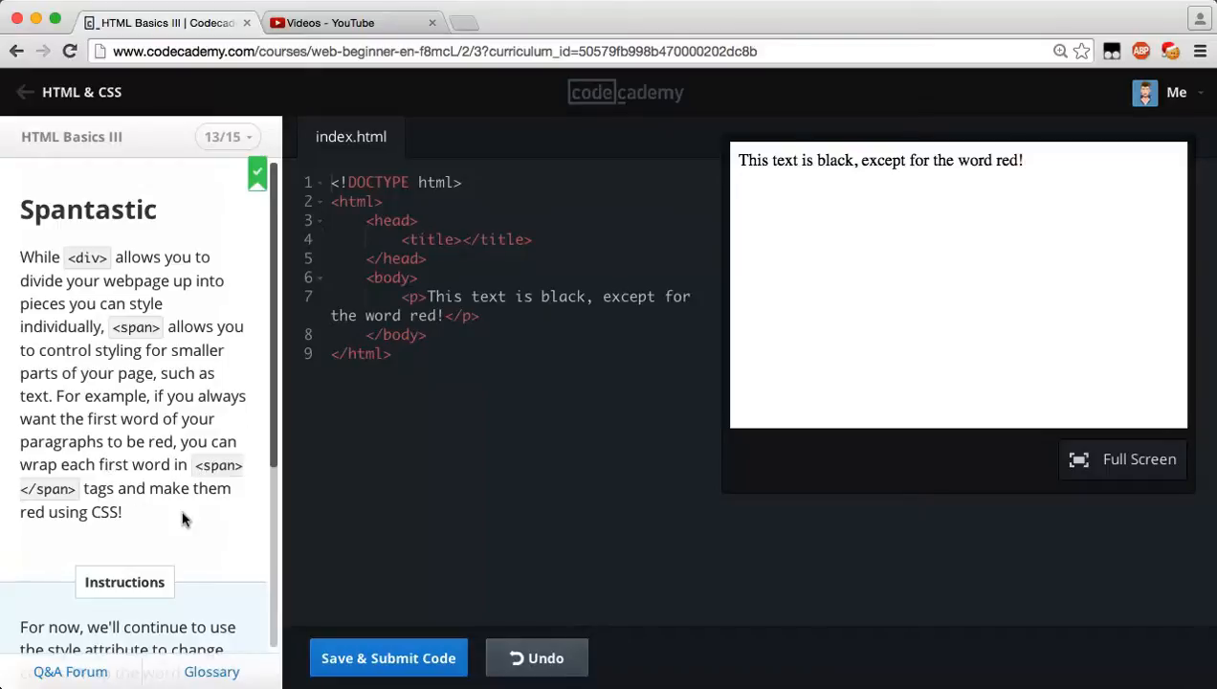
pyautogui.scroll(-3)
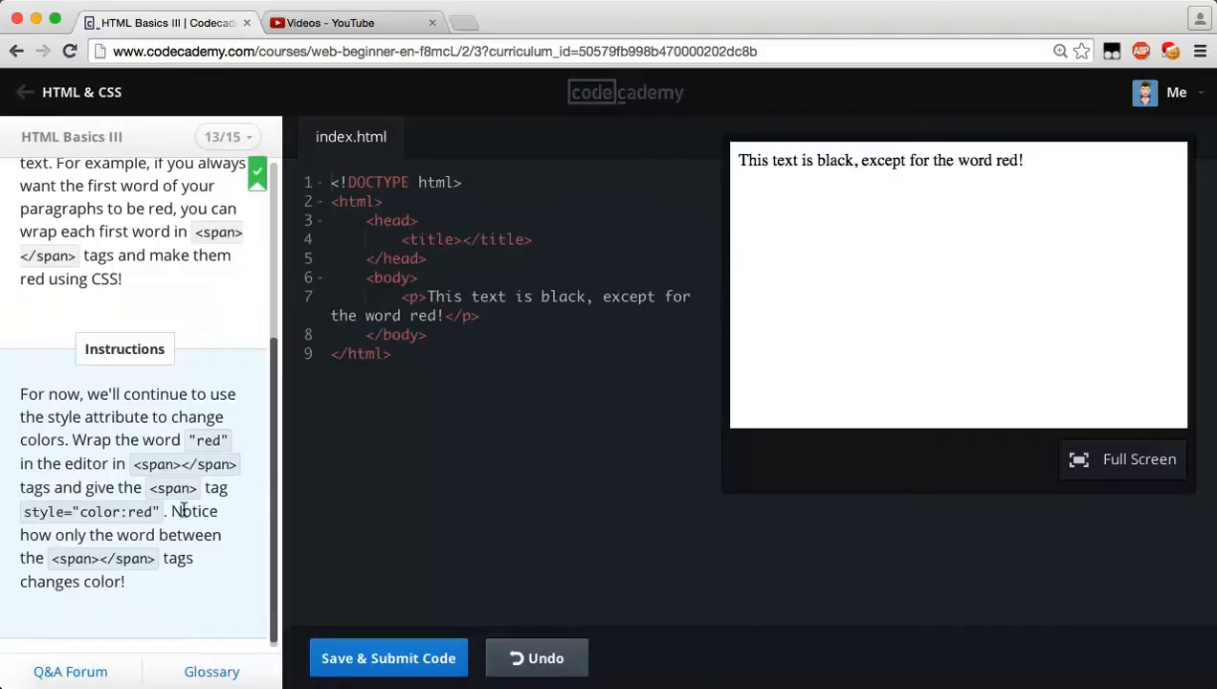
pyautogui.moveTo(153, 411)
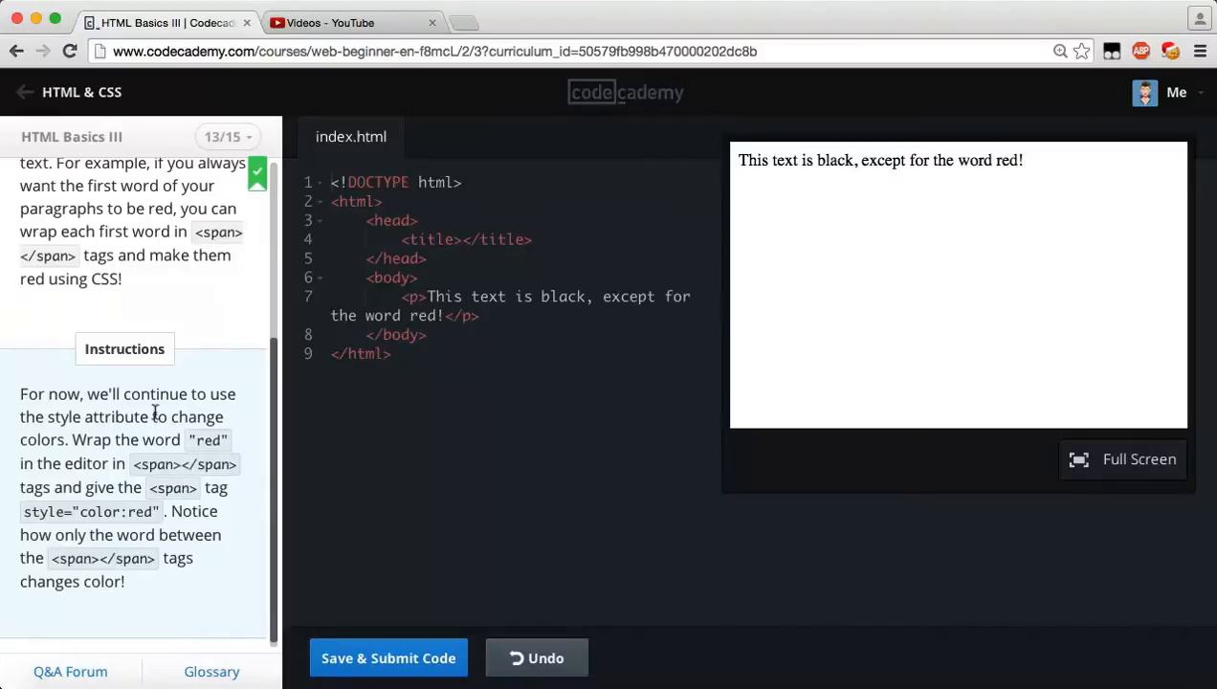
pyautogui.moveTo(163, 438)
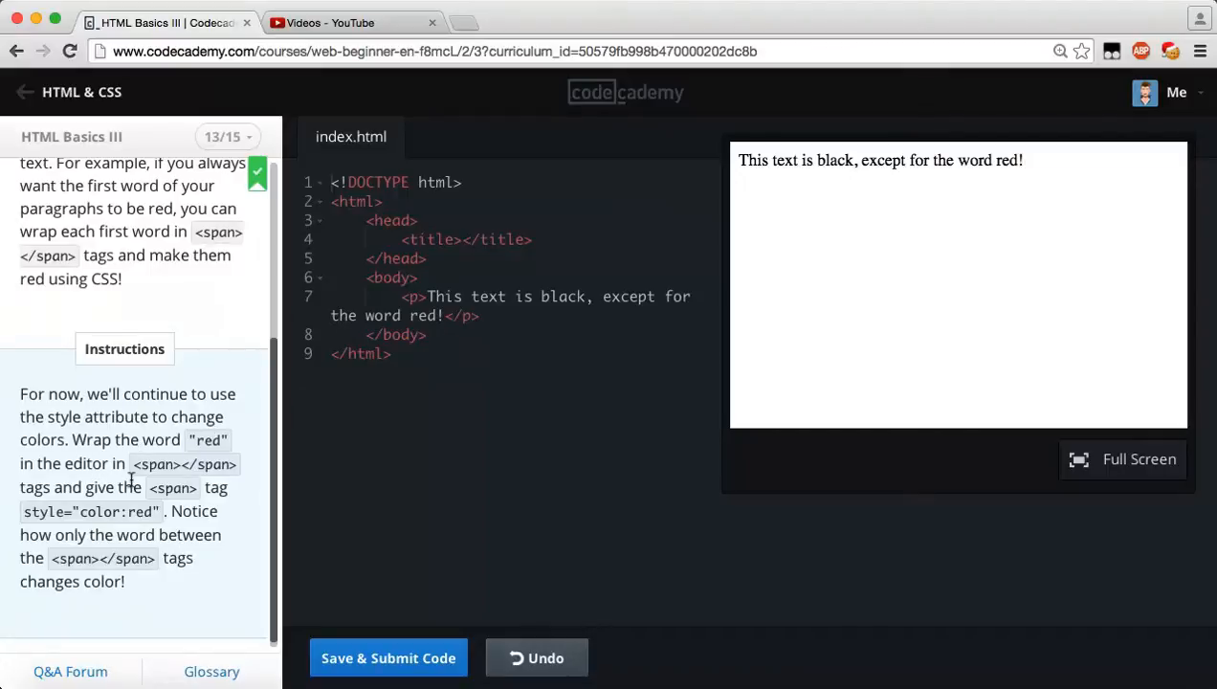
pyautogui.moveTo(99, 502)
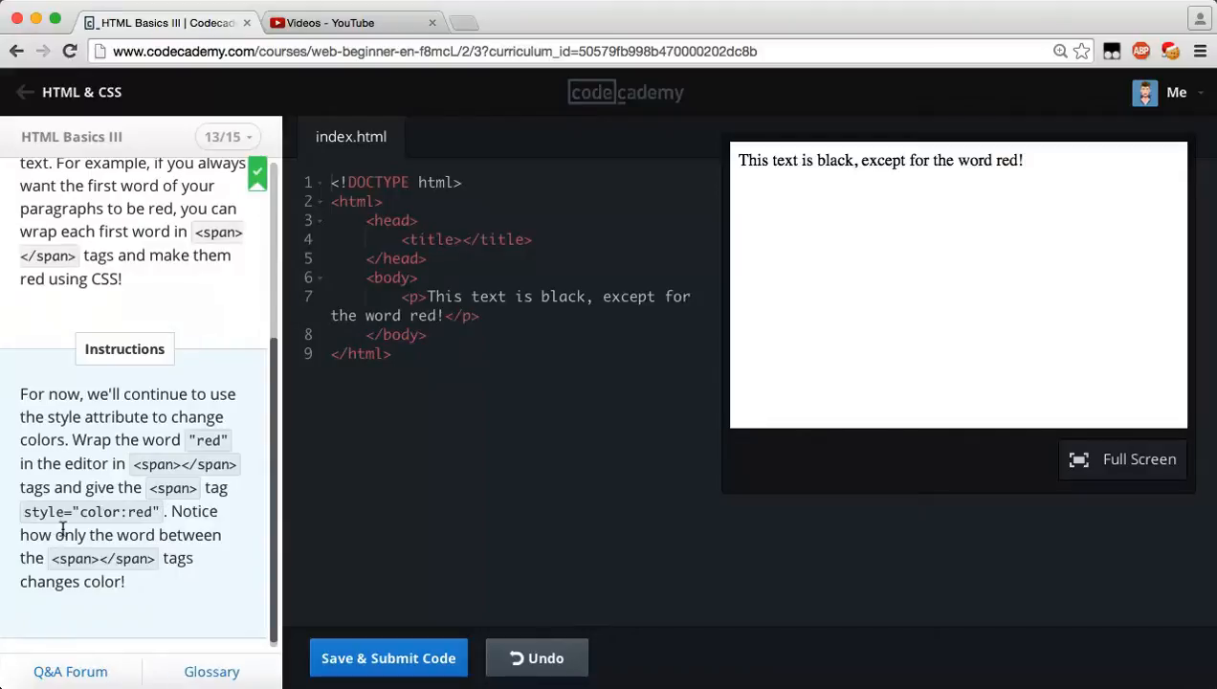
pyautogui.moveTo(81, 555)
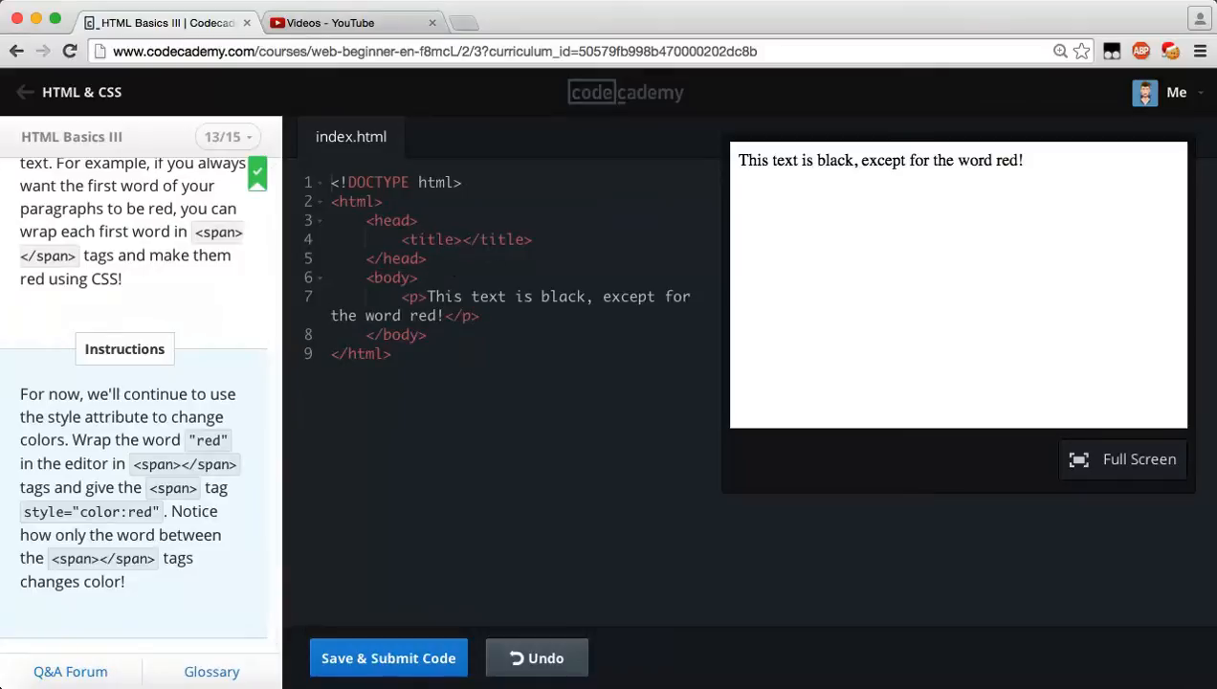
# Wrap the word red on line 7 in <span style="color:red">red</span>.
pyautogui.click(482, 316)
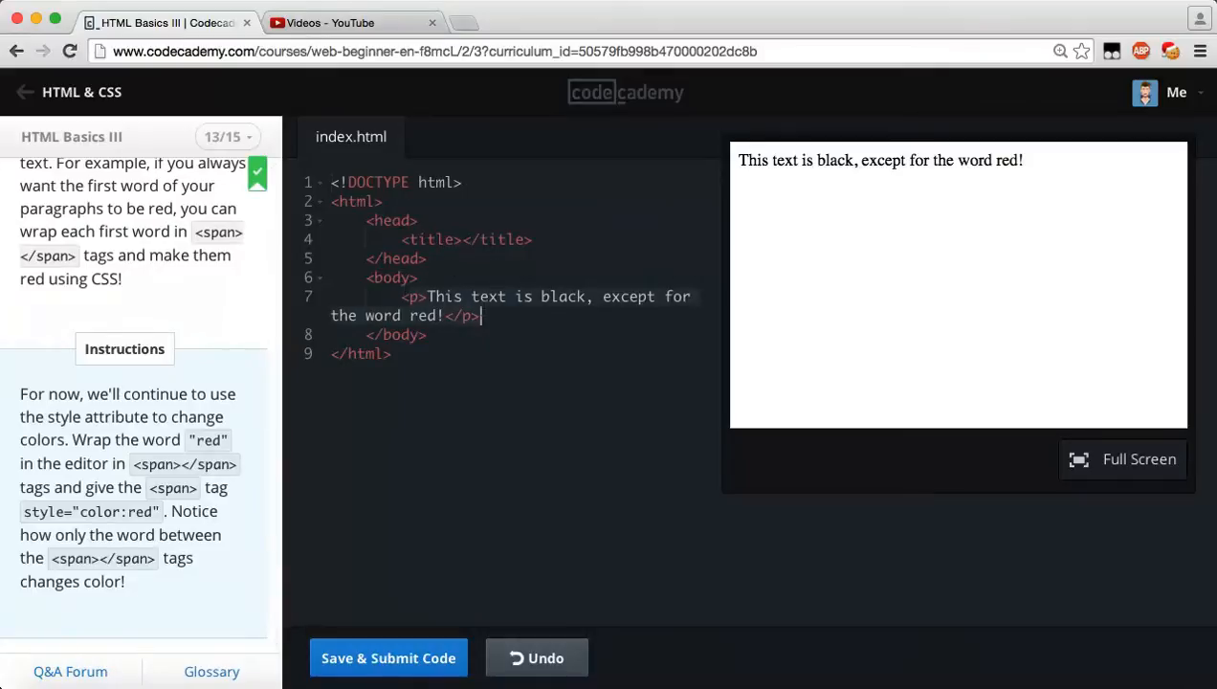
pyautogui.click(436, 314)
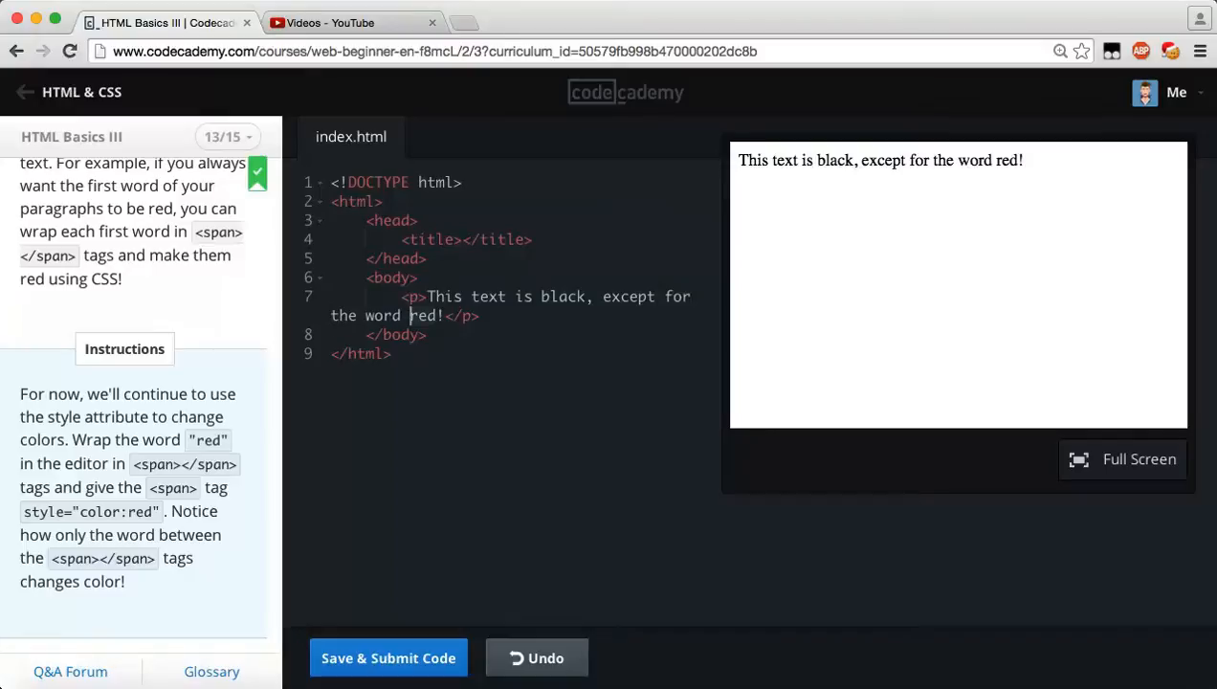
pyautogui.write('<')
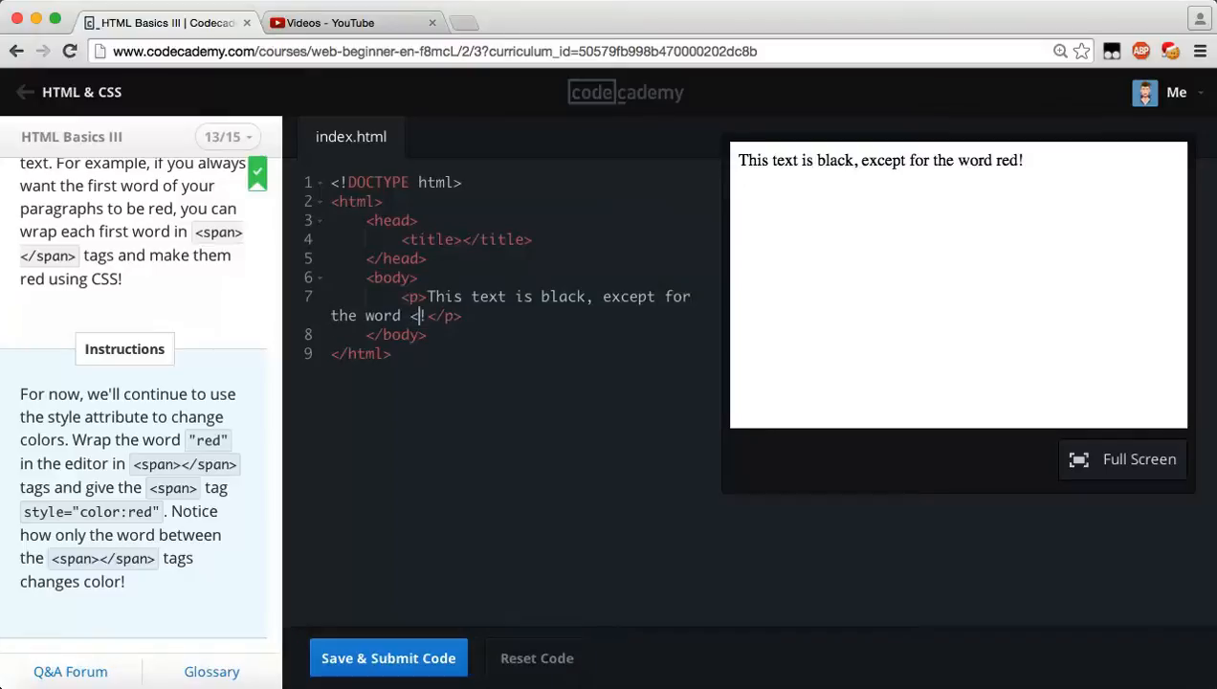
pyautogui.write('span')
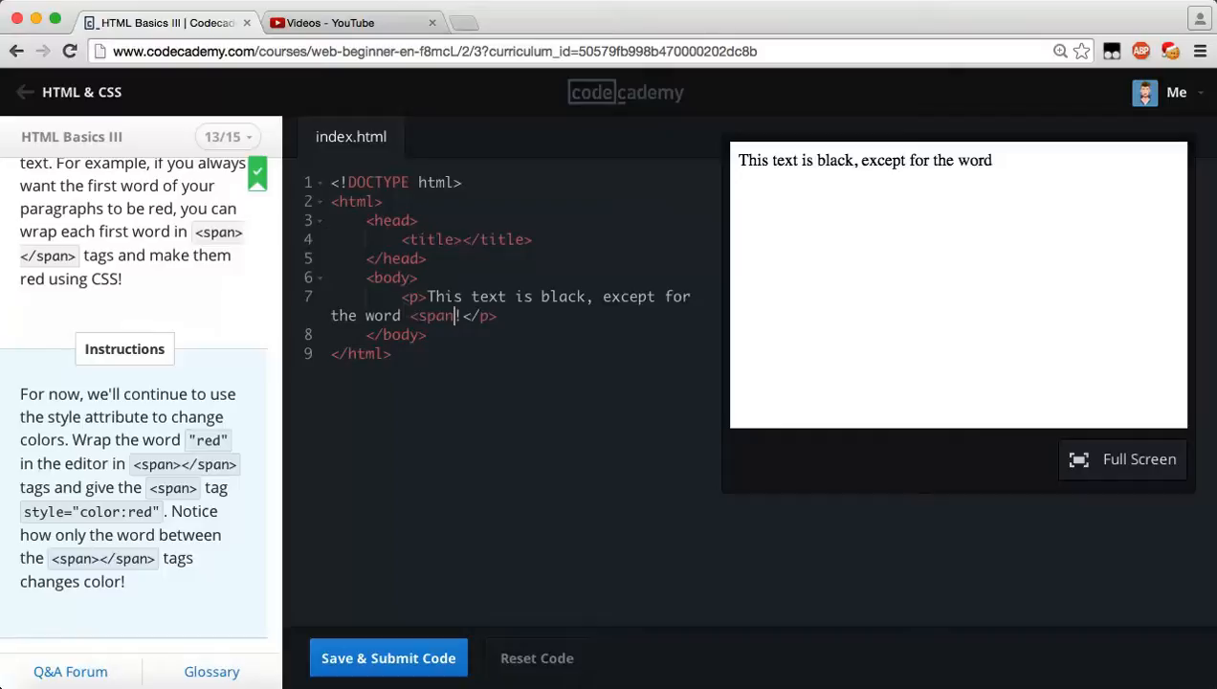
pyautogui.write('style="')
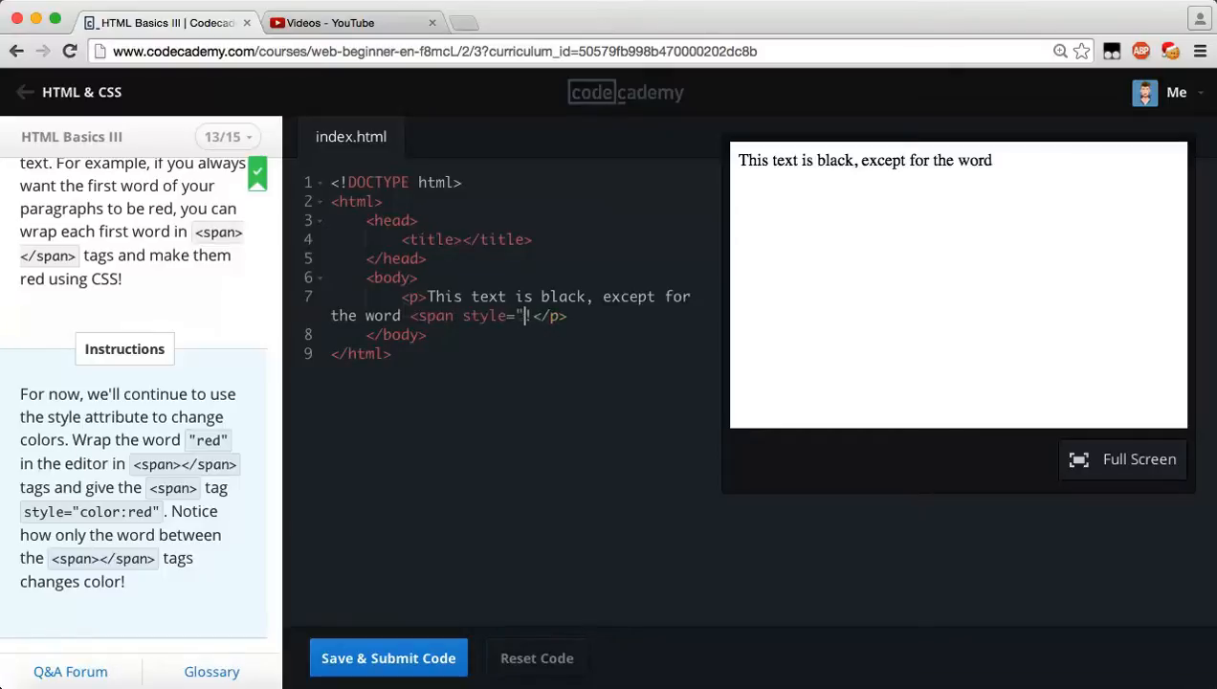
pyautogui.write('color:red"></span>')
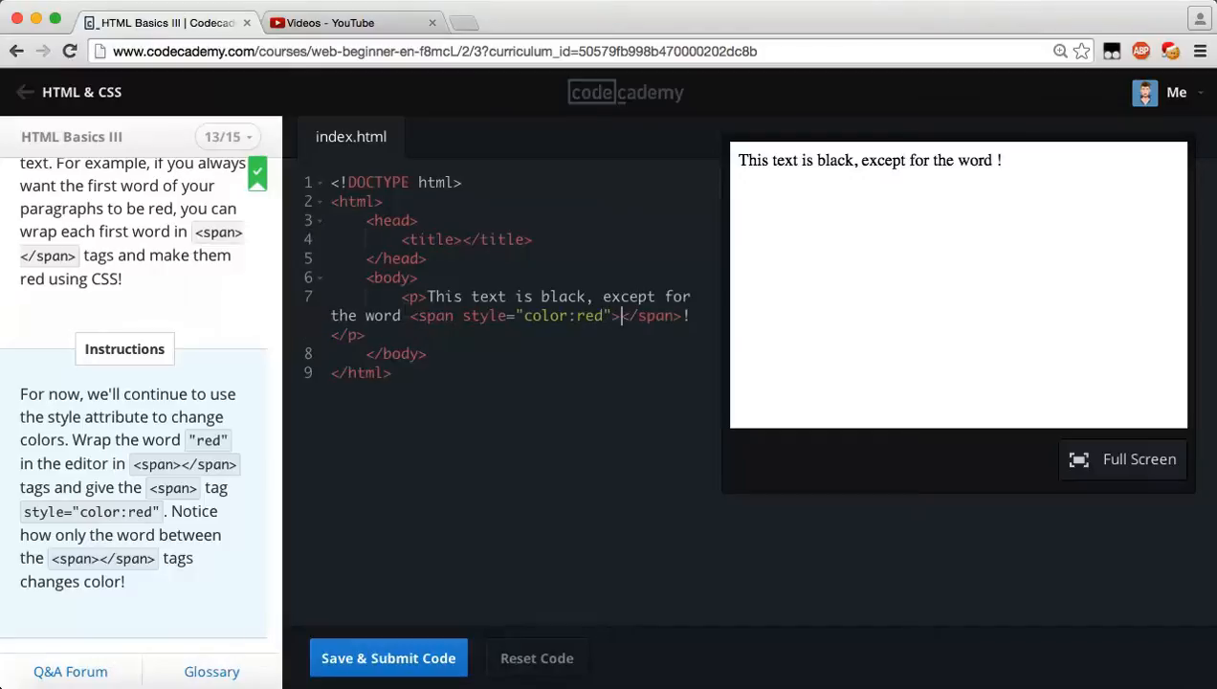
pyautogui.write('red')
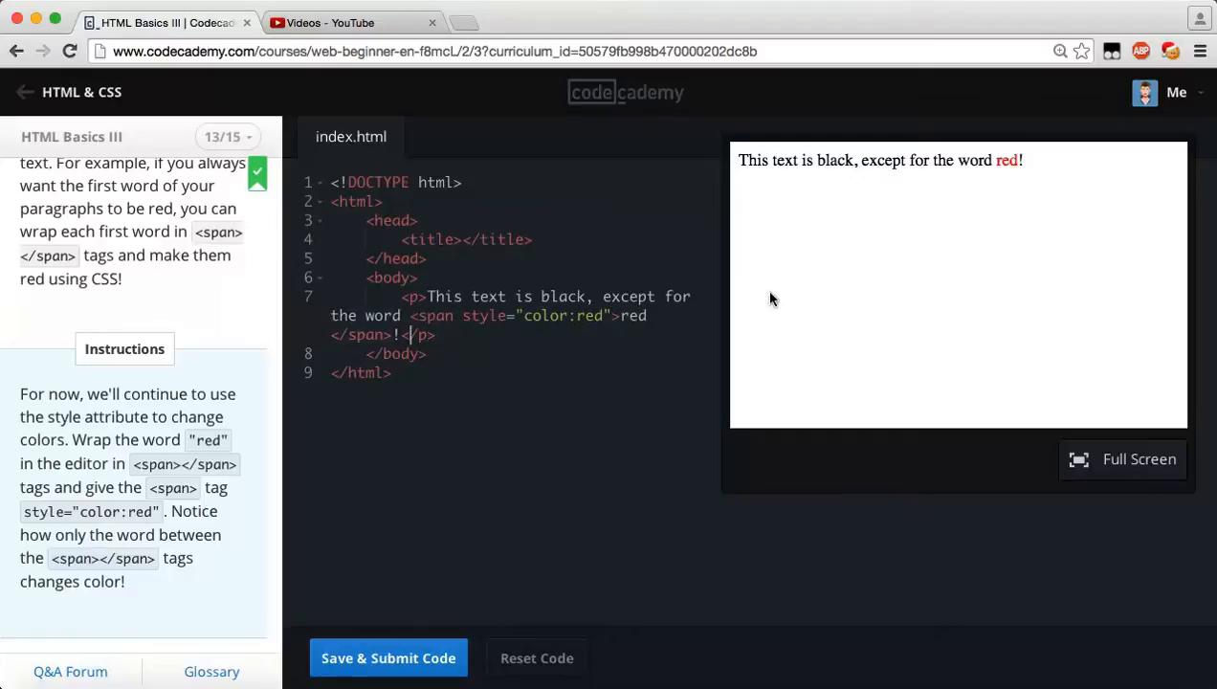
pyautogui.moveTo(861, 172)
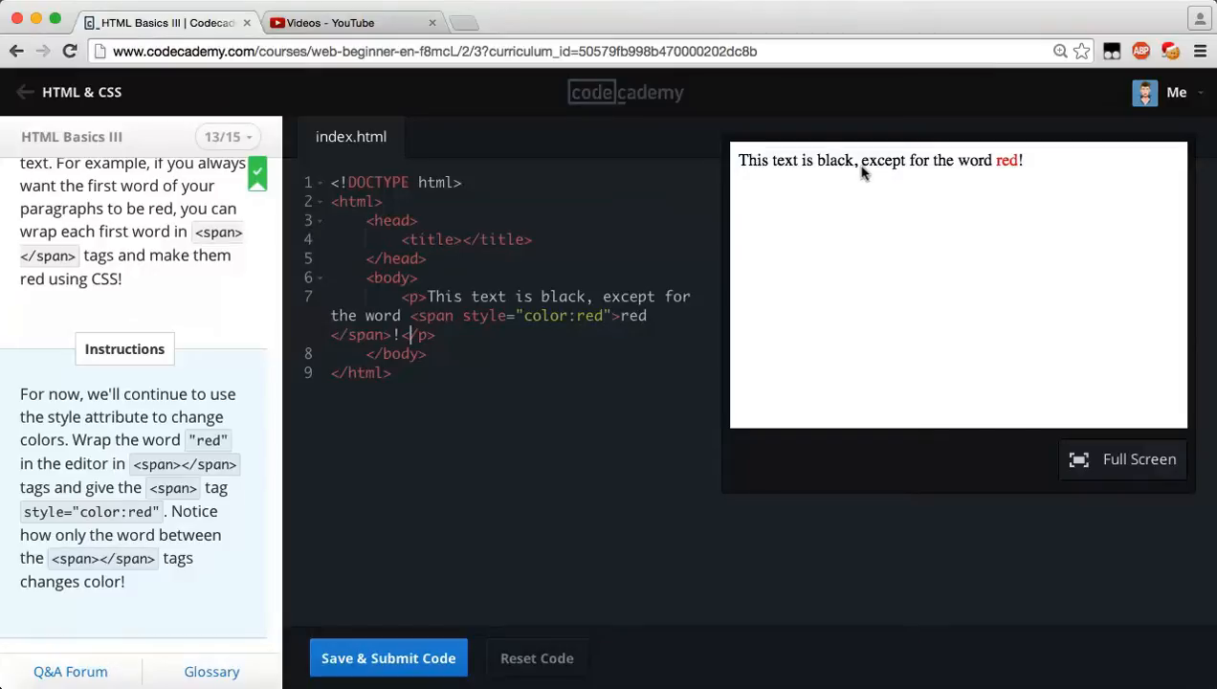
pyautogui.moveTo(988, 171)
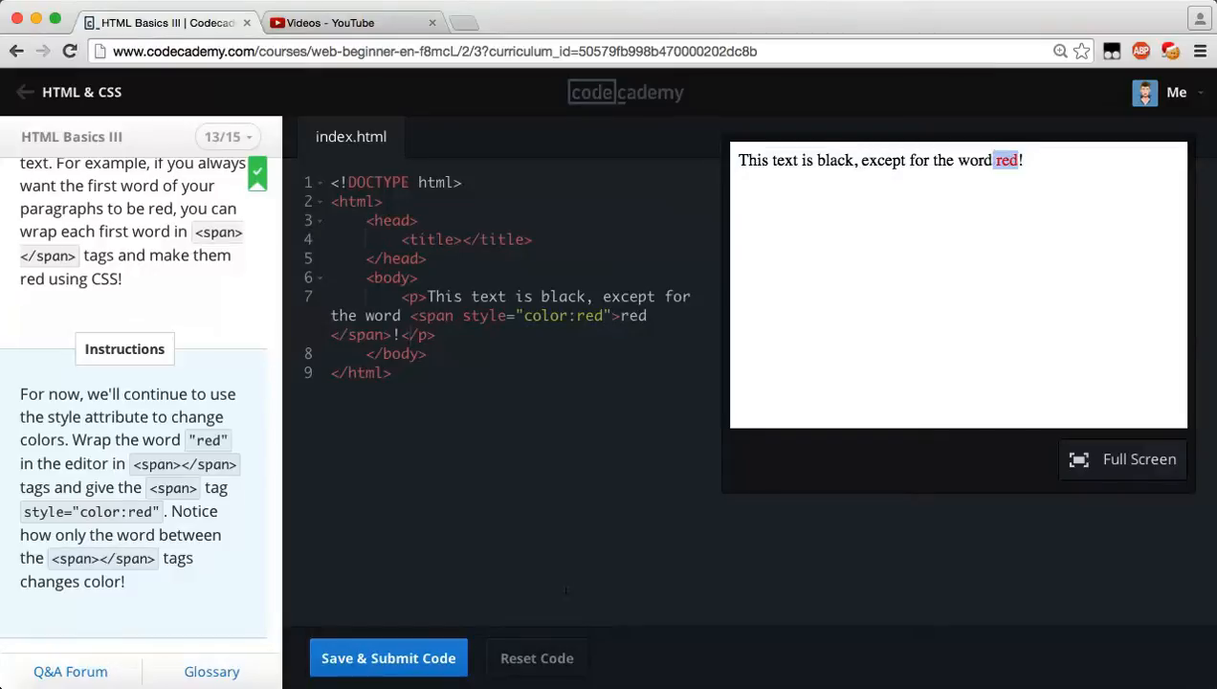
# Submit the red-word code, continue to lesson 14 Span is the man, and reset its code.
pyautogui.click(387, 658)
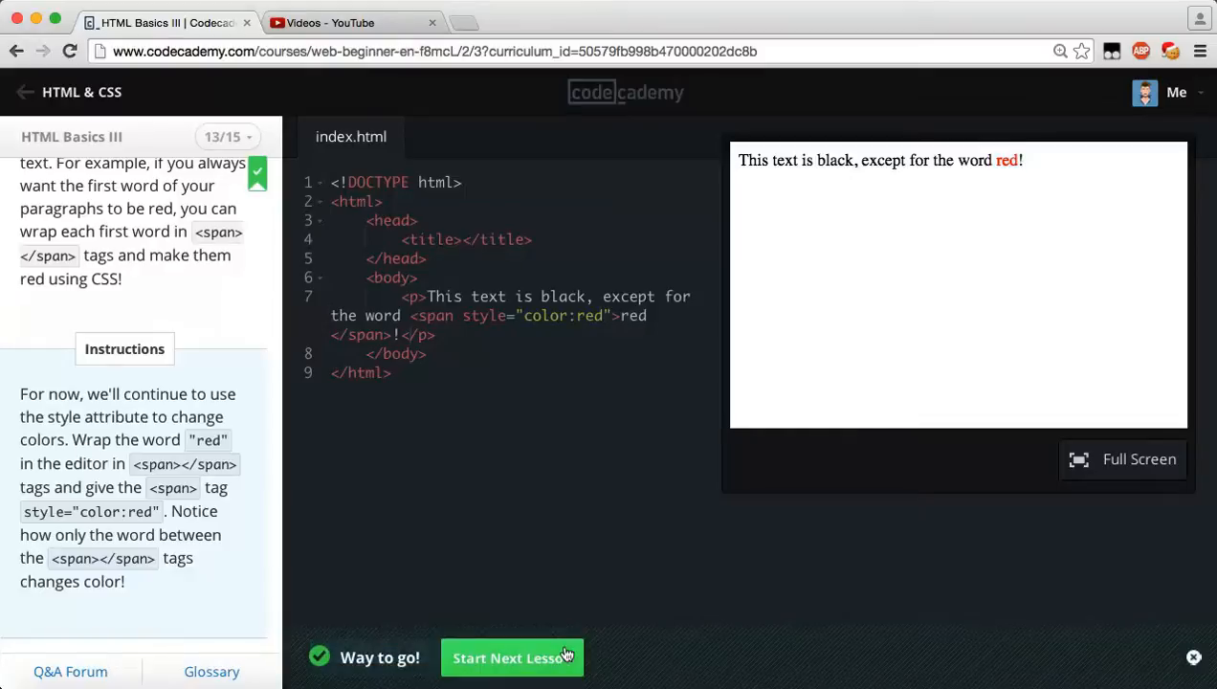
pyautogui.click(513, 658)
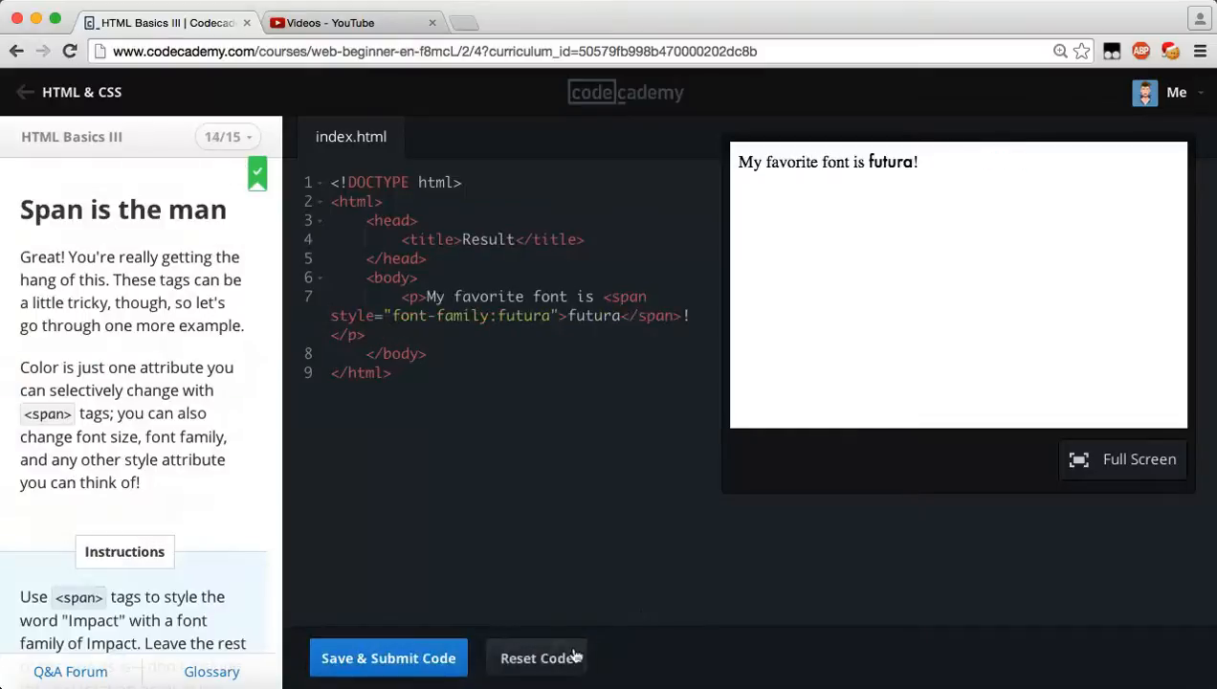
pyautogui.click(542, 659)
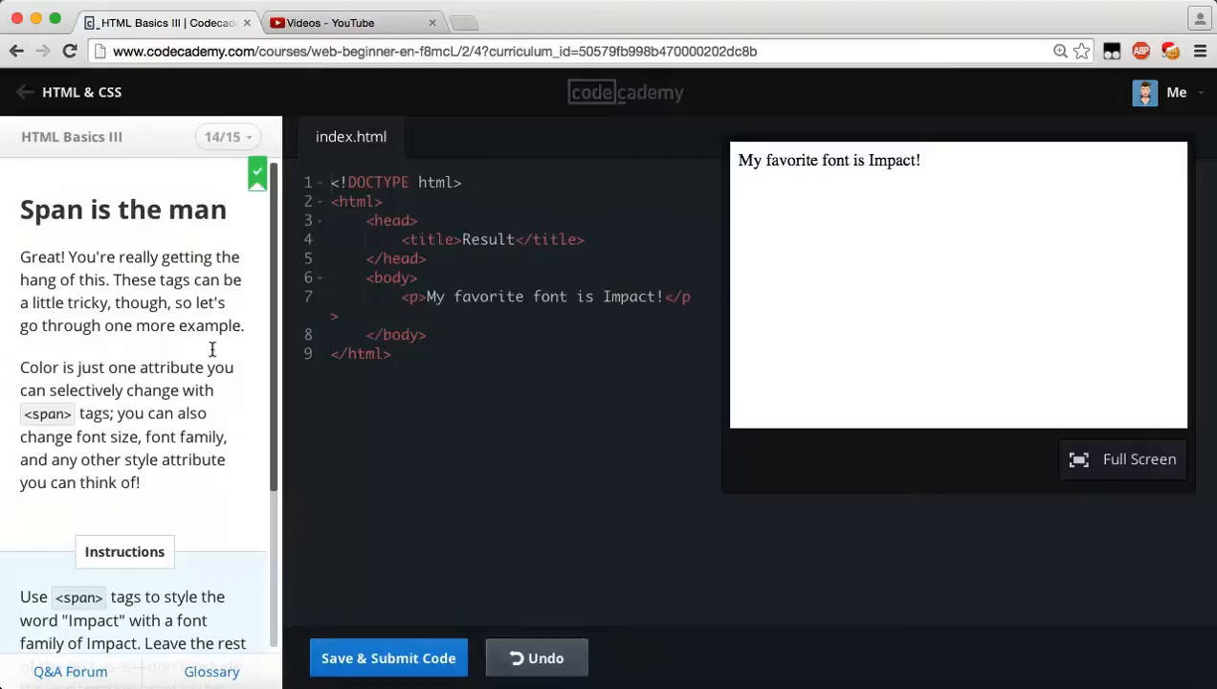
pyautogui.moveTo(126, 269)
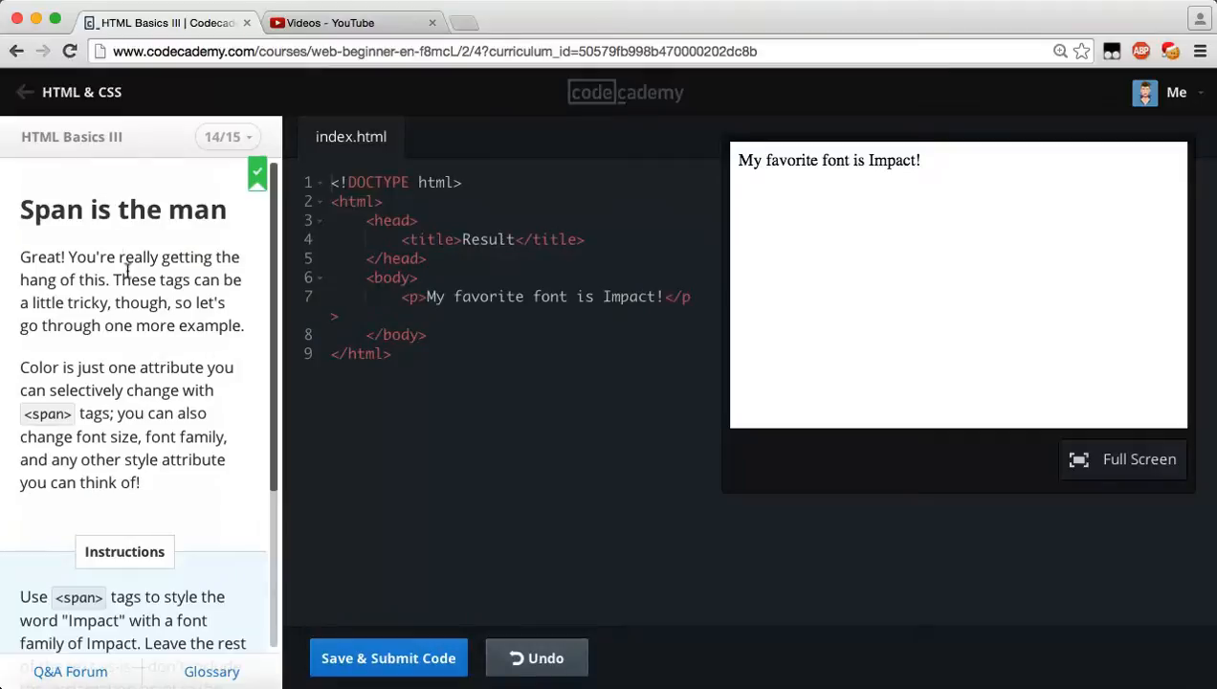
pyautogui.moveTo(122, 325)
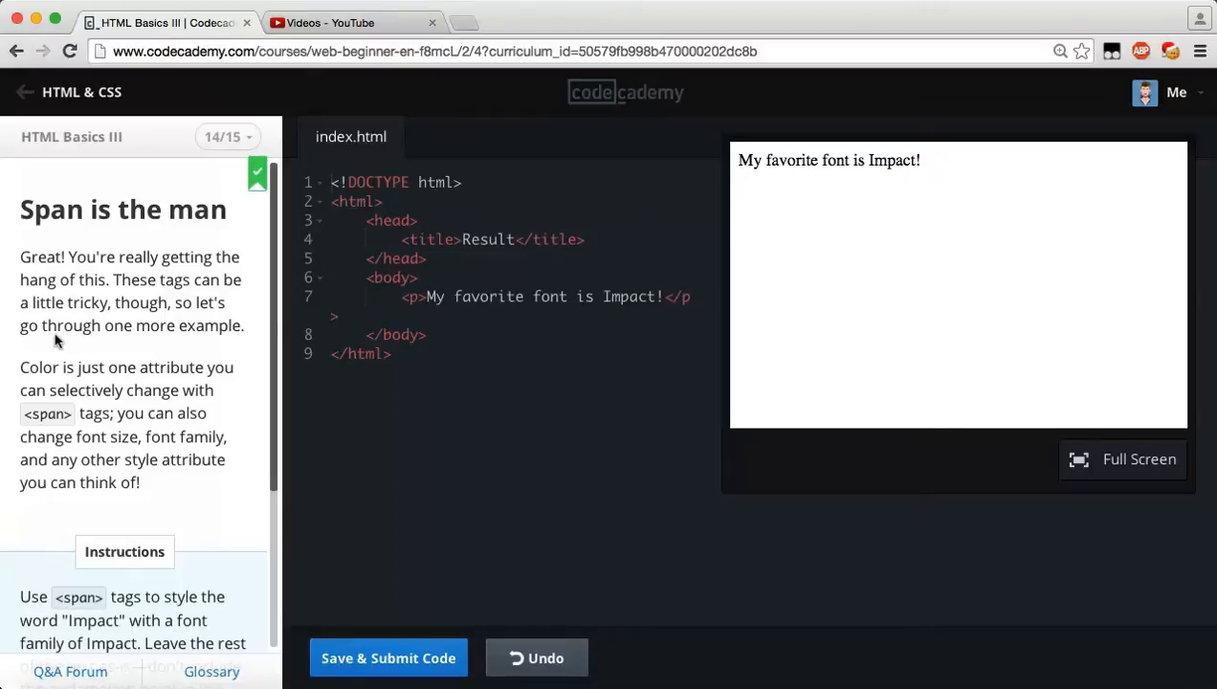
pyautogui.moveTo(99, 383)
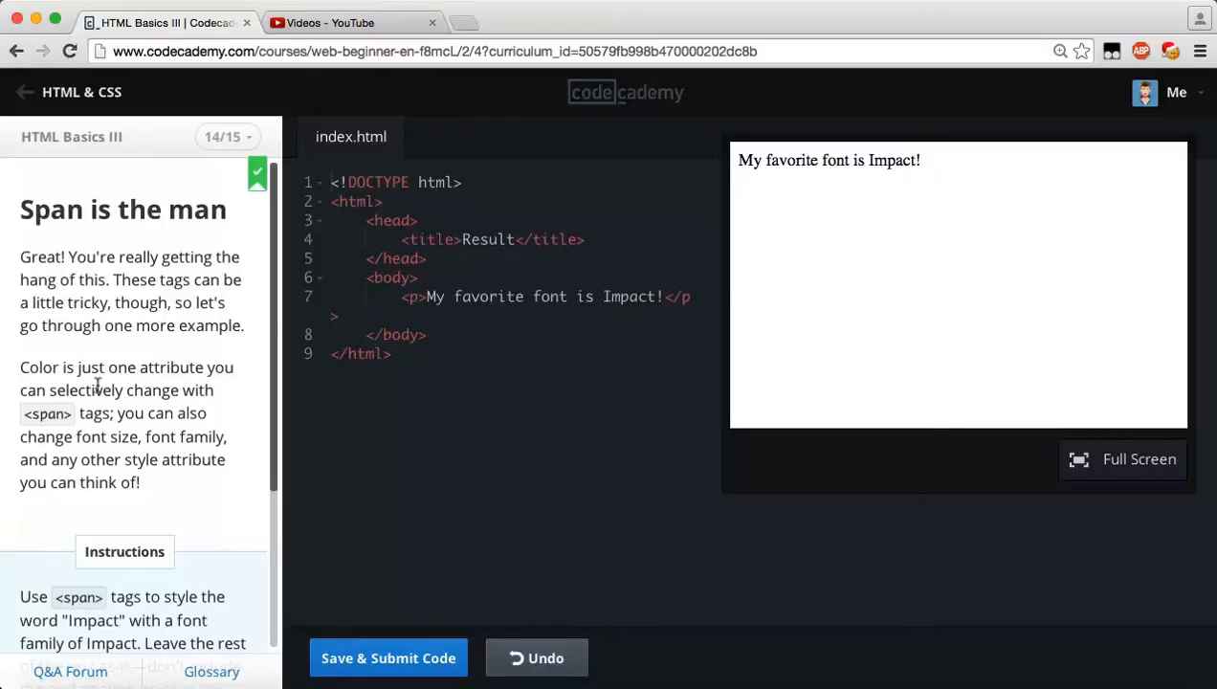
pyautogui.moveTo(157, 413)
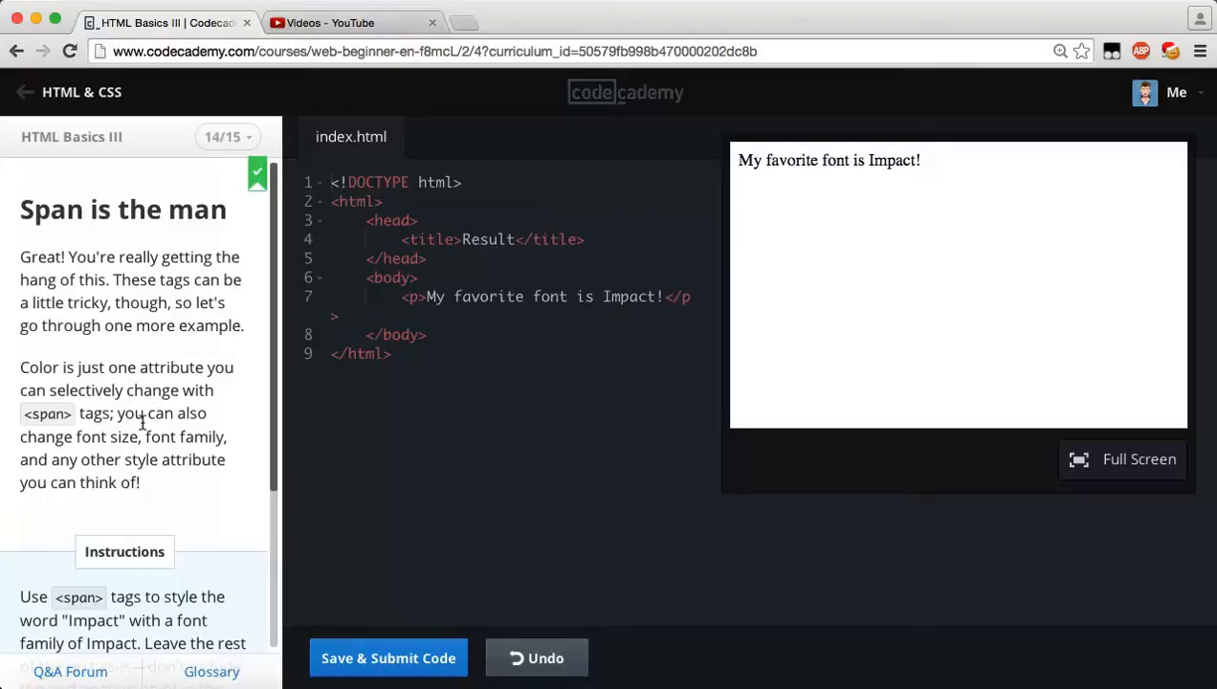
pyautogui.moveTo(145, 456)
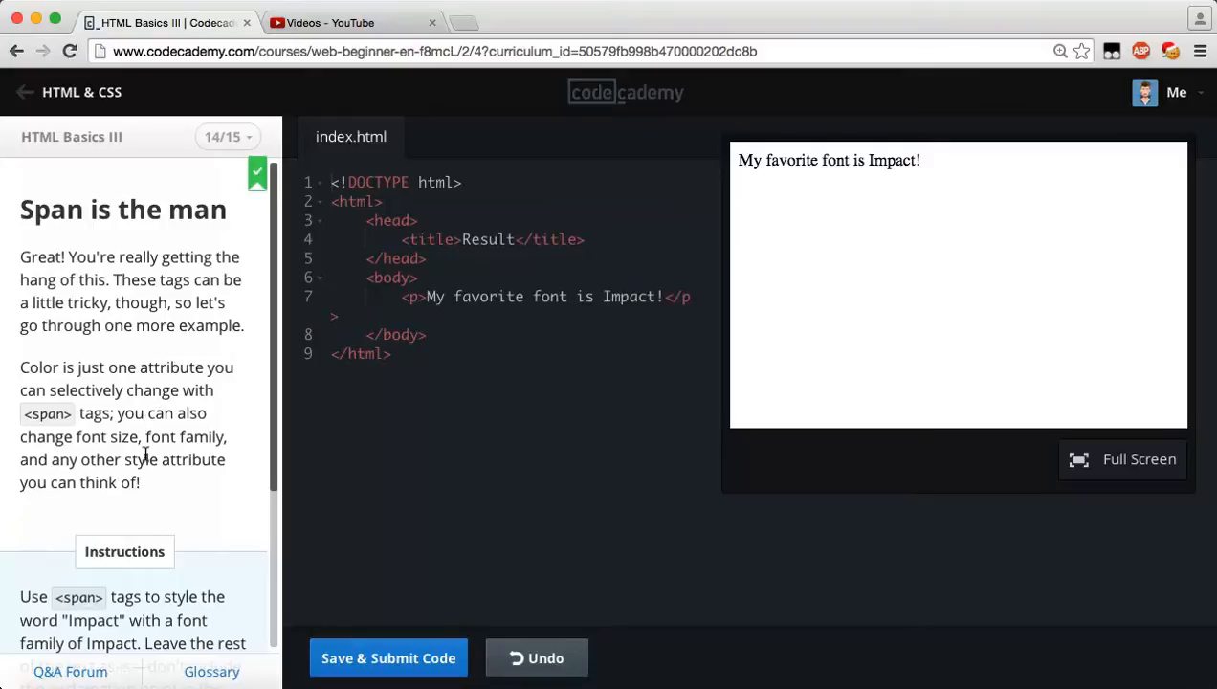
pyautogui.moveTo(201, 494)
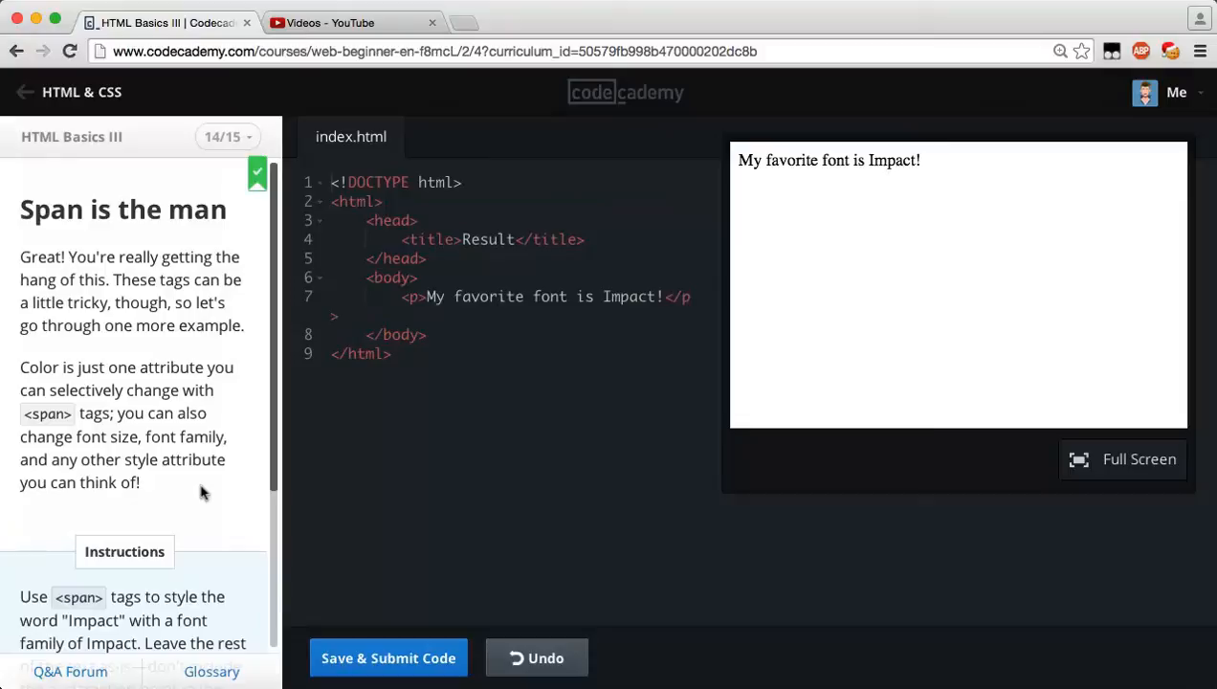
pyautogui.scroll(-3)
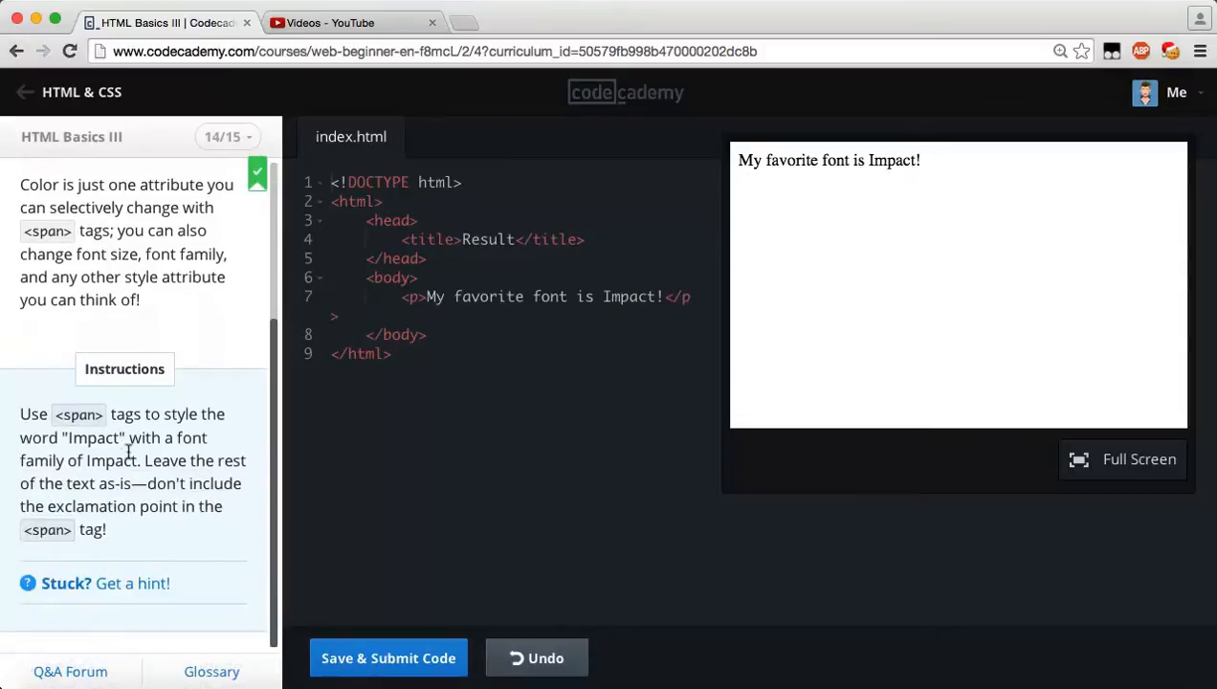
pyautogui.moveTo(93, 466)
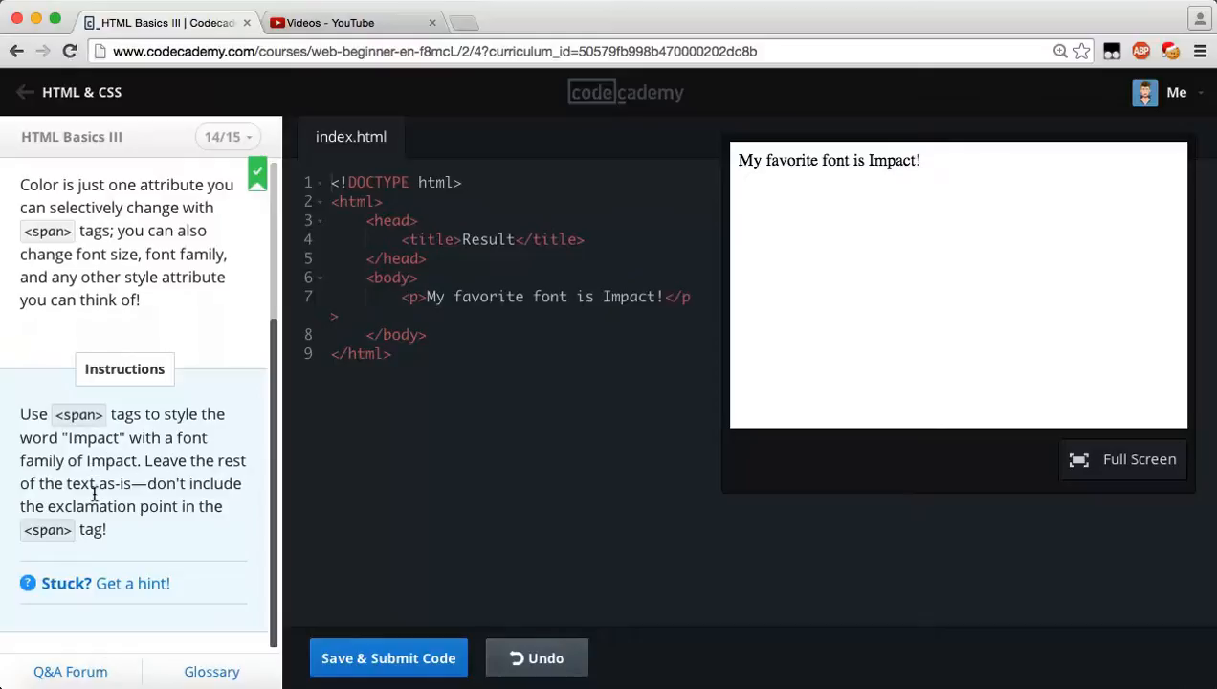
pyautogui.moveTo(176, 494)
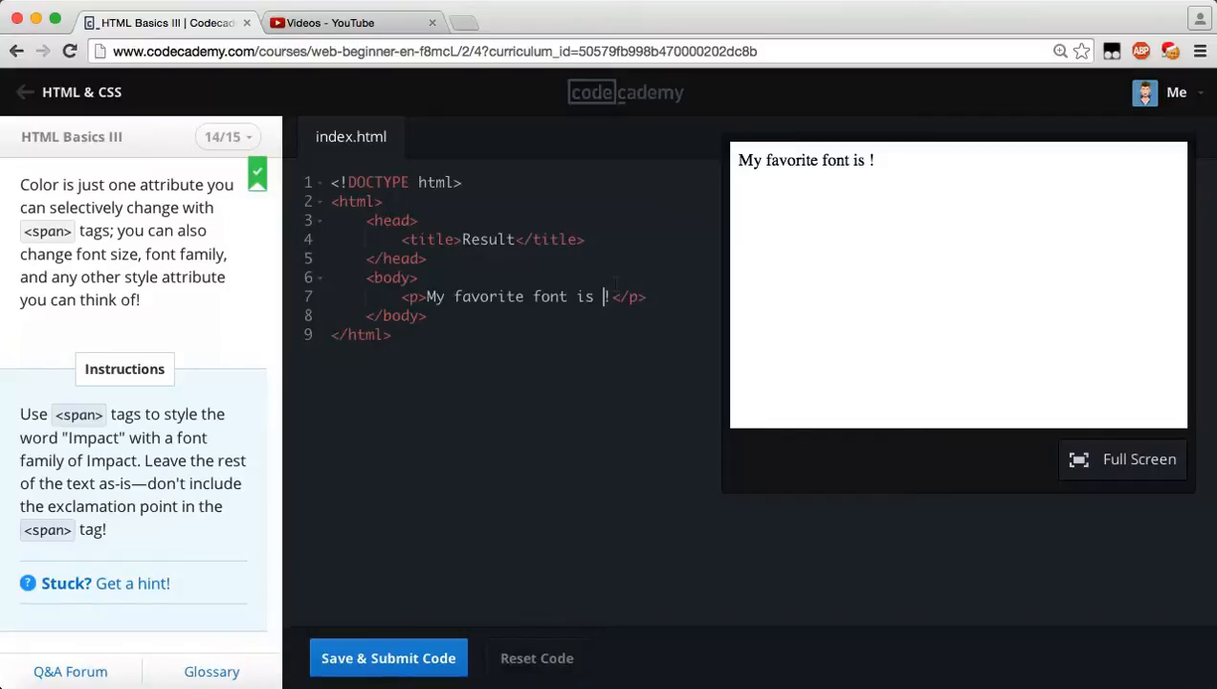
# Wrap Impact in <span style="font-family:Impact"> before the ! and submit it.
pyautogui.write('<span sty')
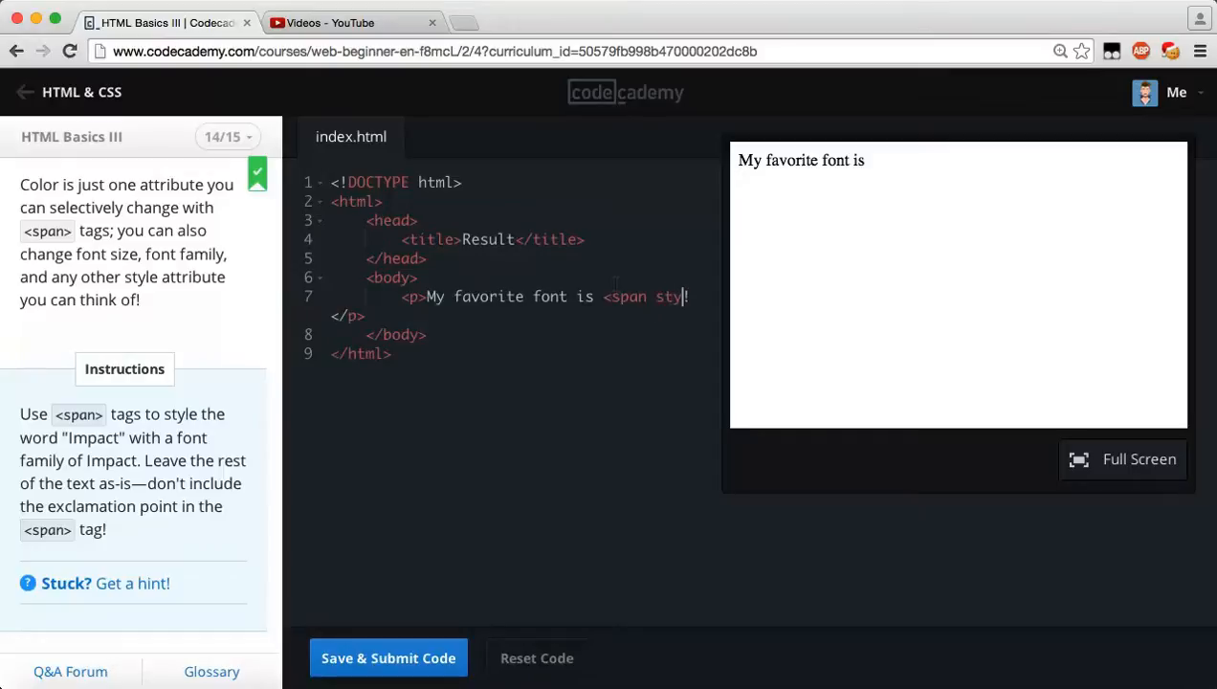
pyautogui.write('le="')
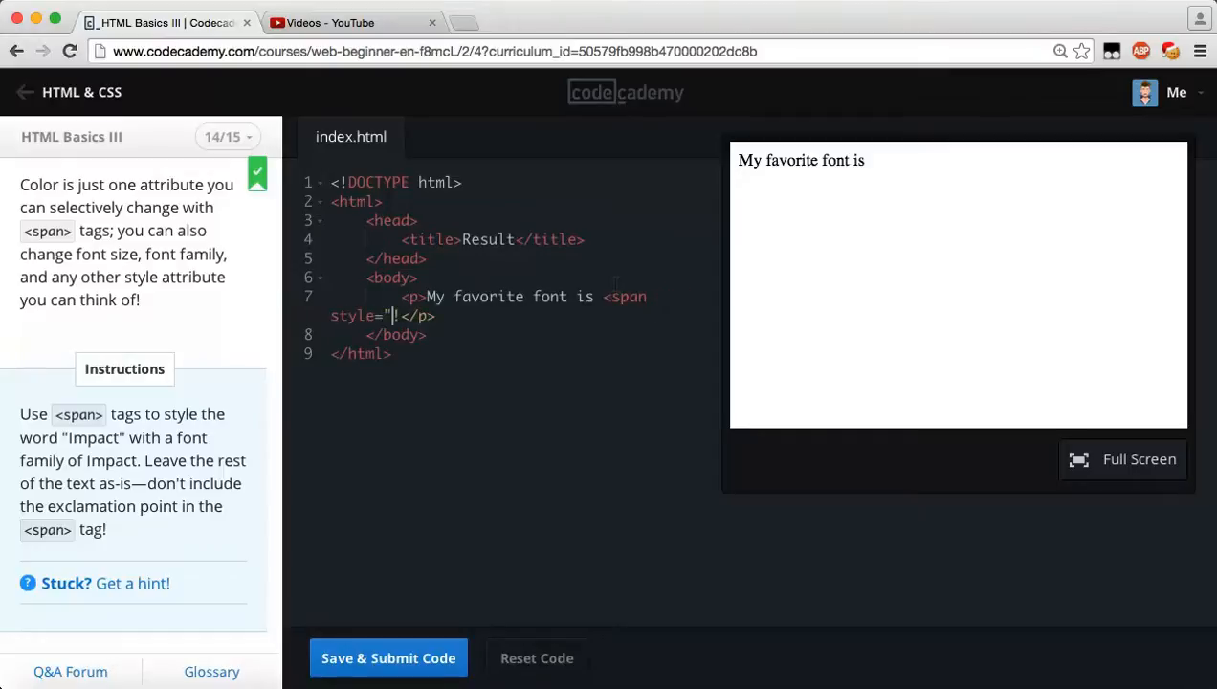
pyautogui.write('font-family:')
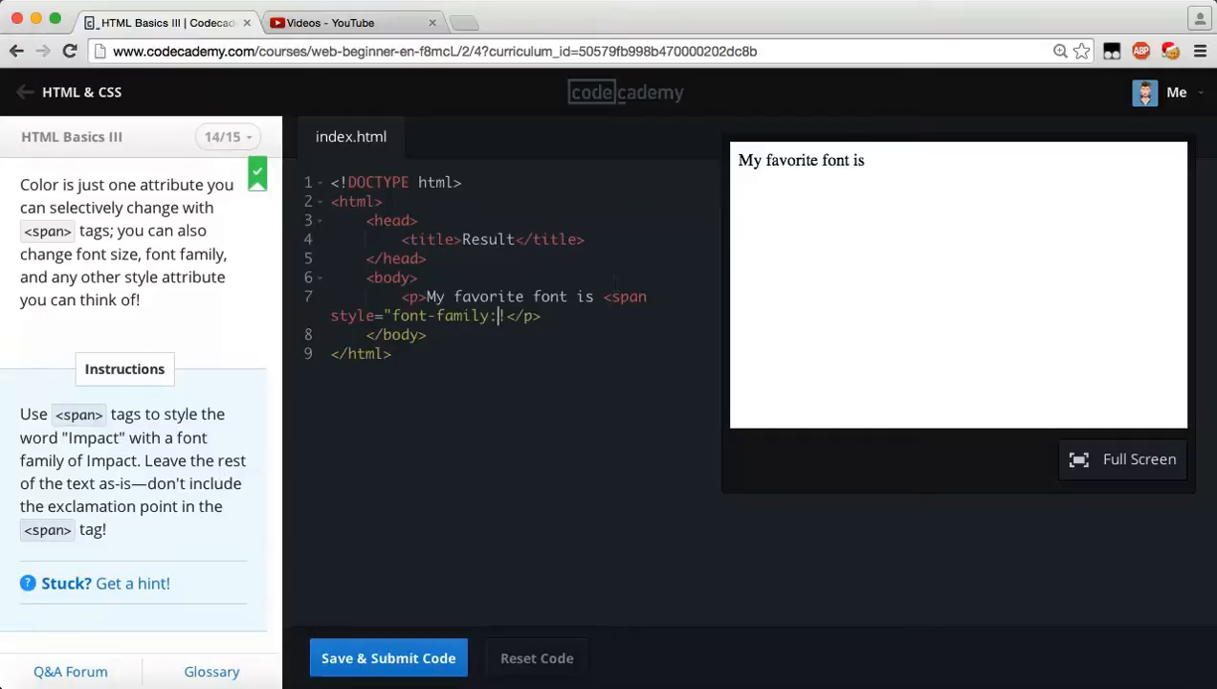
pyautogui.write('Impact!')
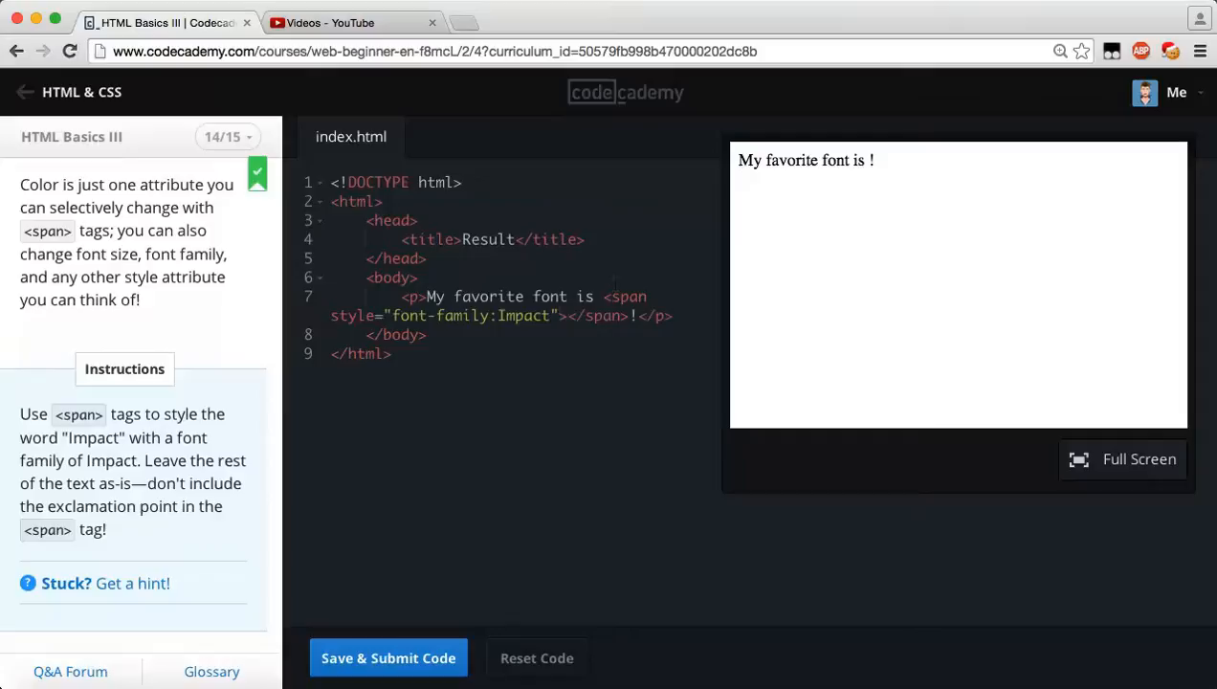
pyautogui.write('Impact')
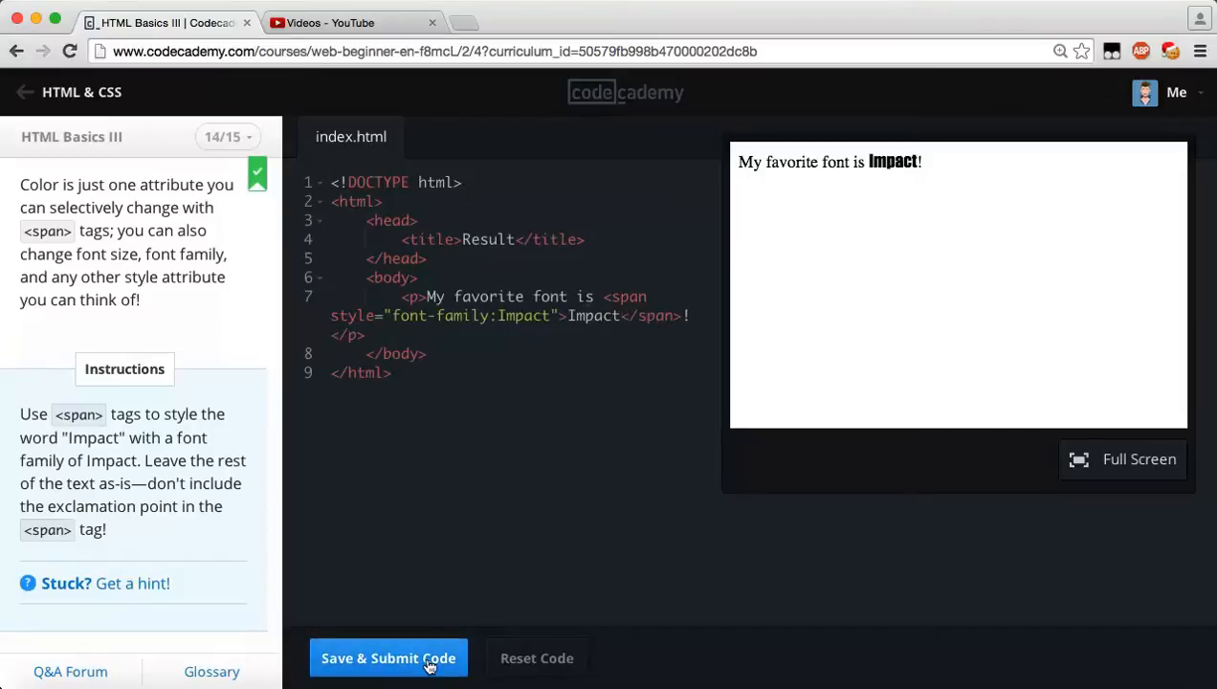
pyautogui.click(387, 658)
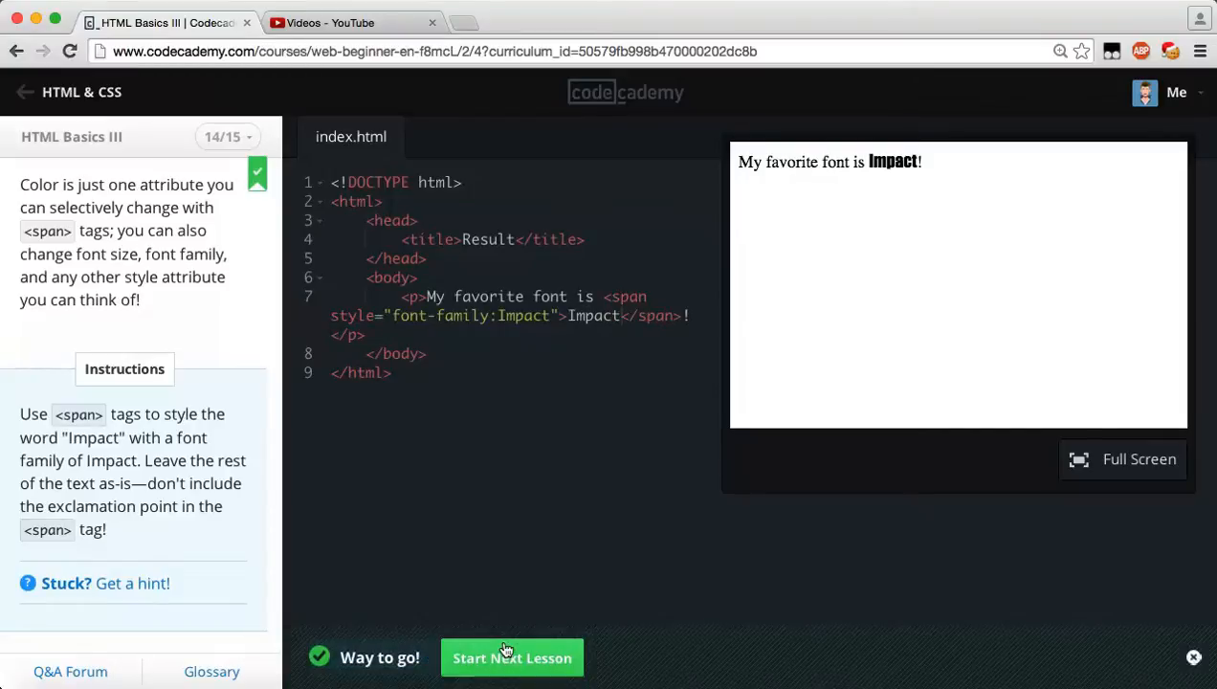
# Continue to Recap exercise 15 of 15, reset its code, and view stylesheet.css.
pyautogui.click(513, 658)
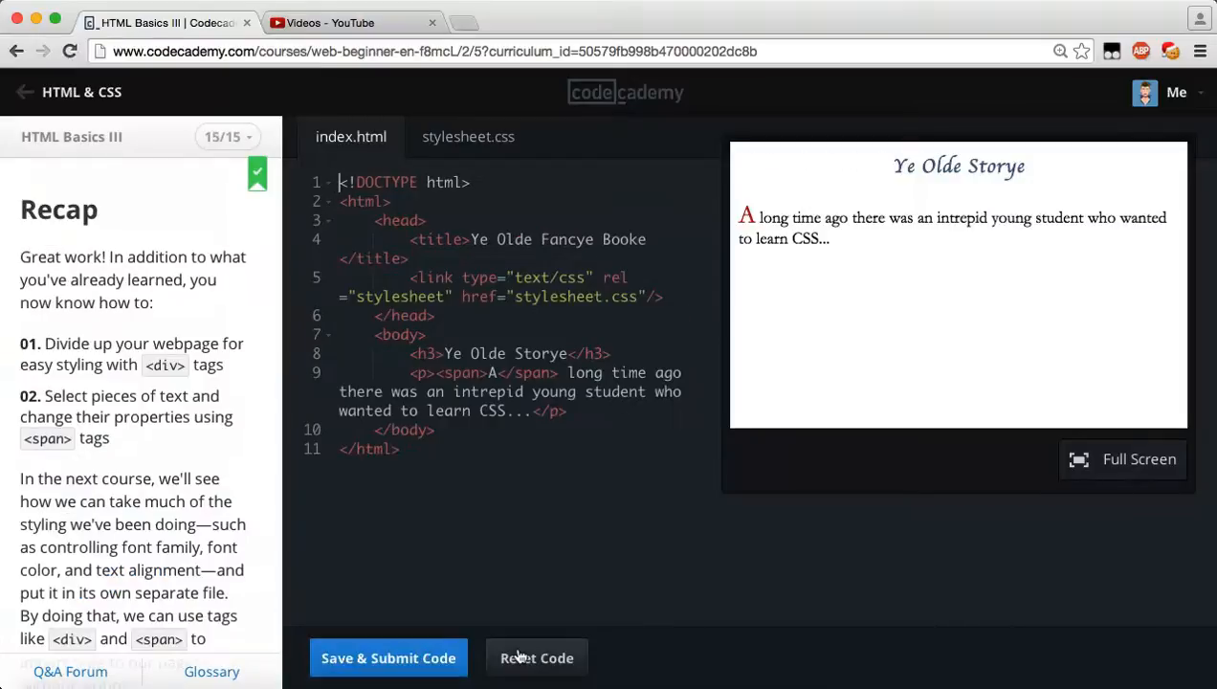
pyautogui.click(536, 658)
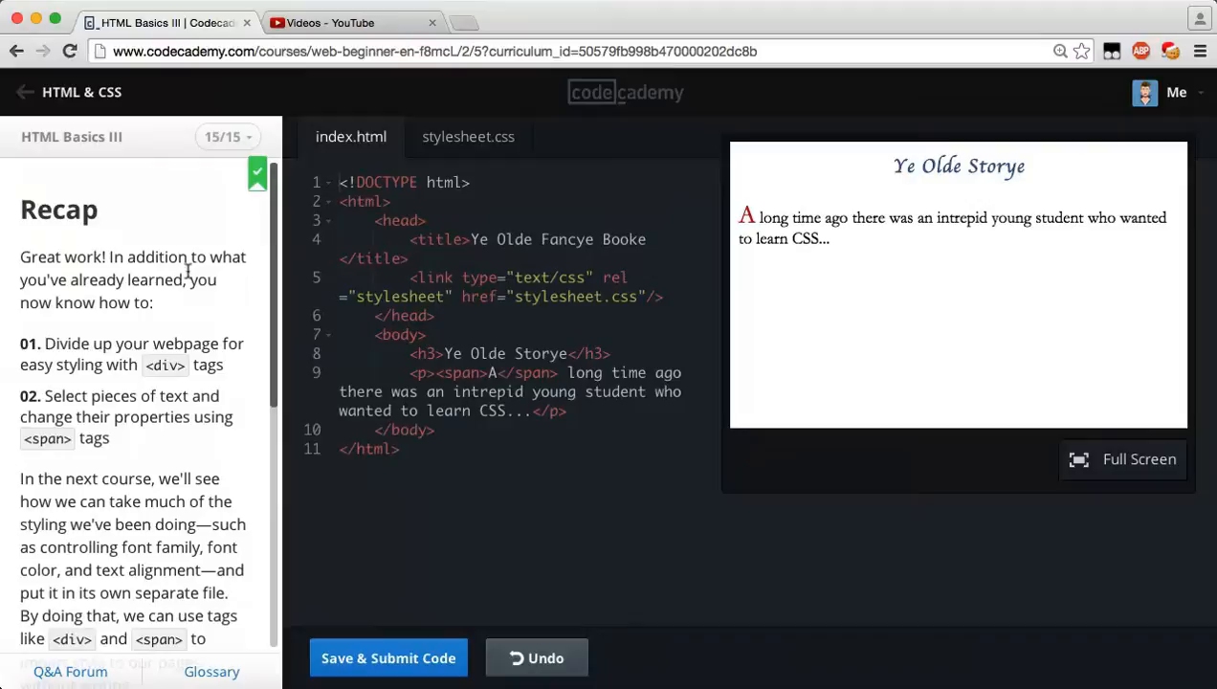
pyautogui.moveTo(107, 317)
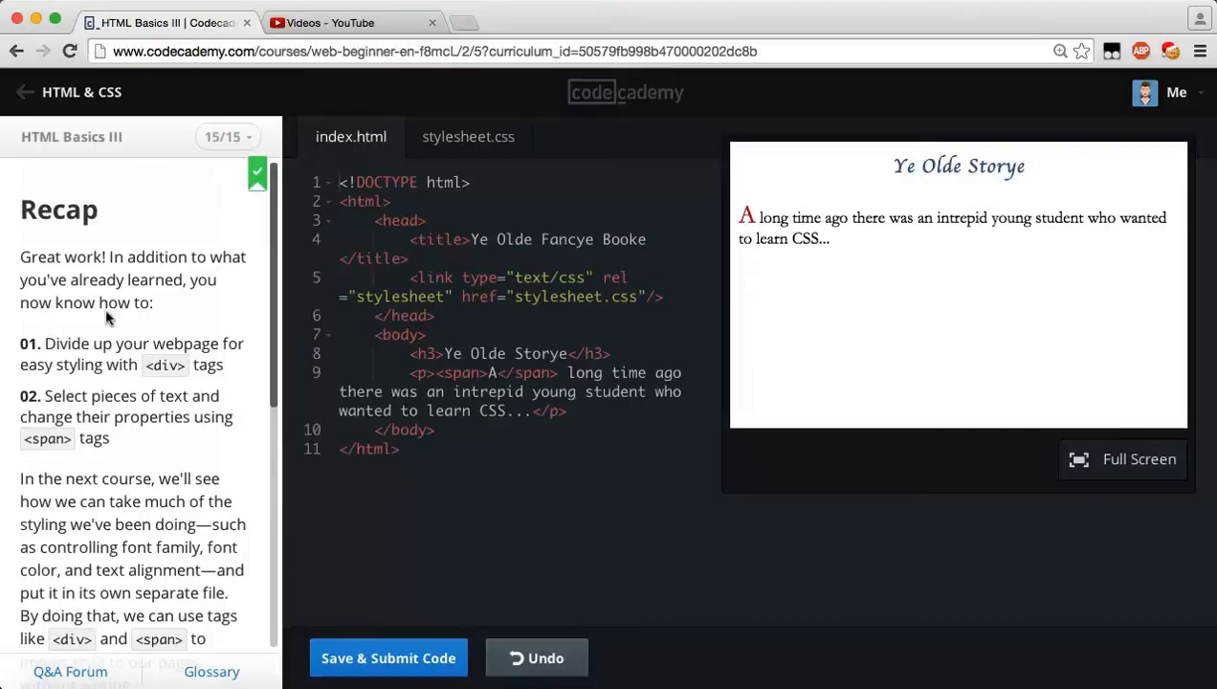
pyautogui.moveTo(86, 381)
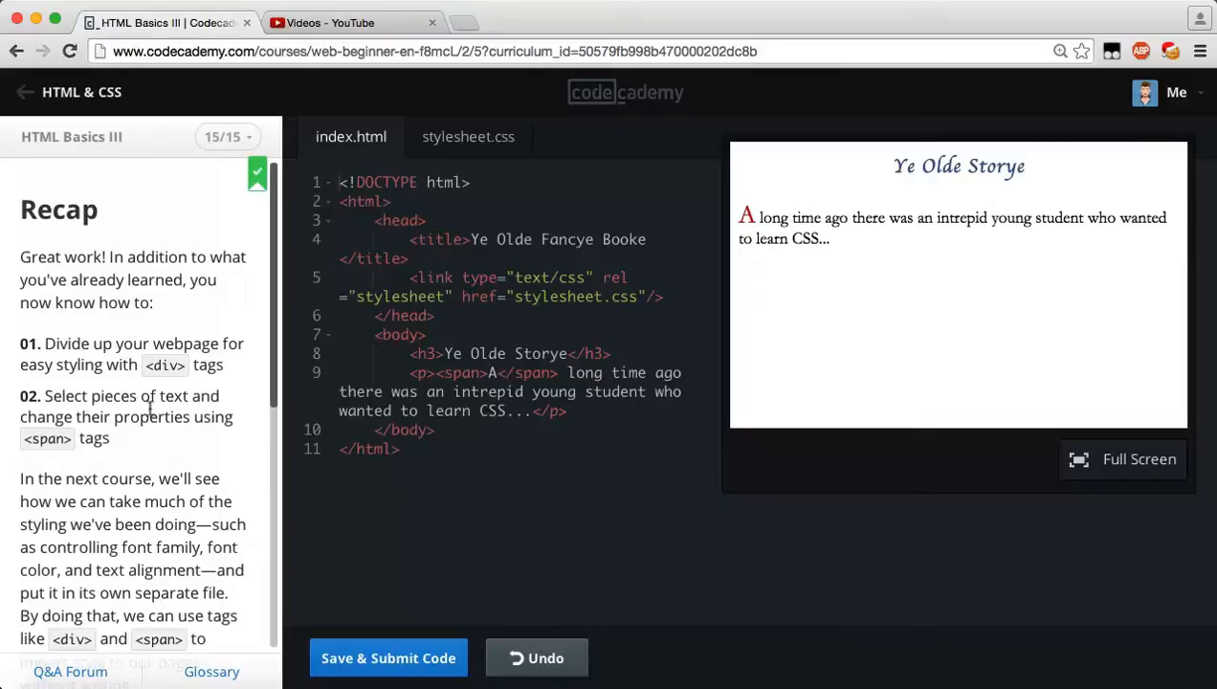
pyautogui.moveTo(131, 456)
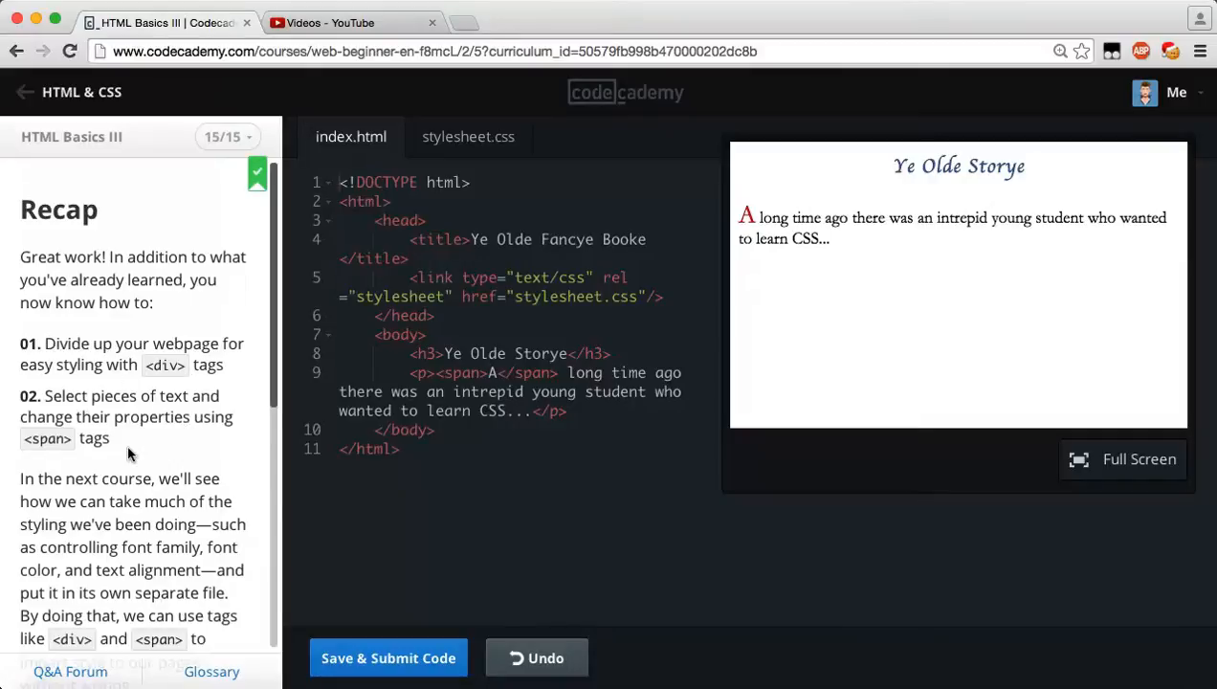
pyautogui.scroll(-3)
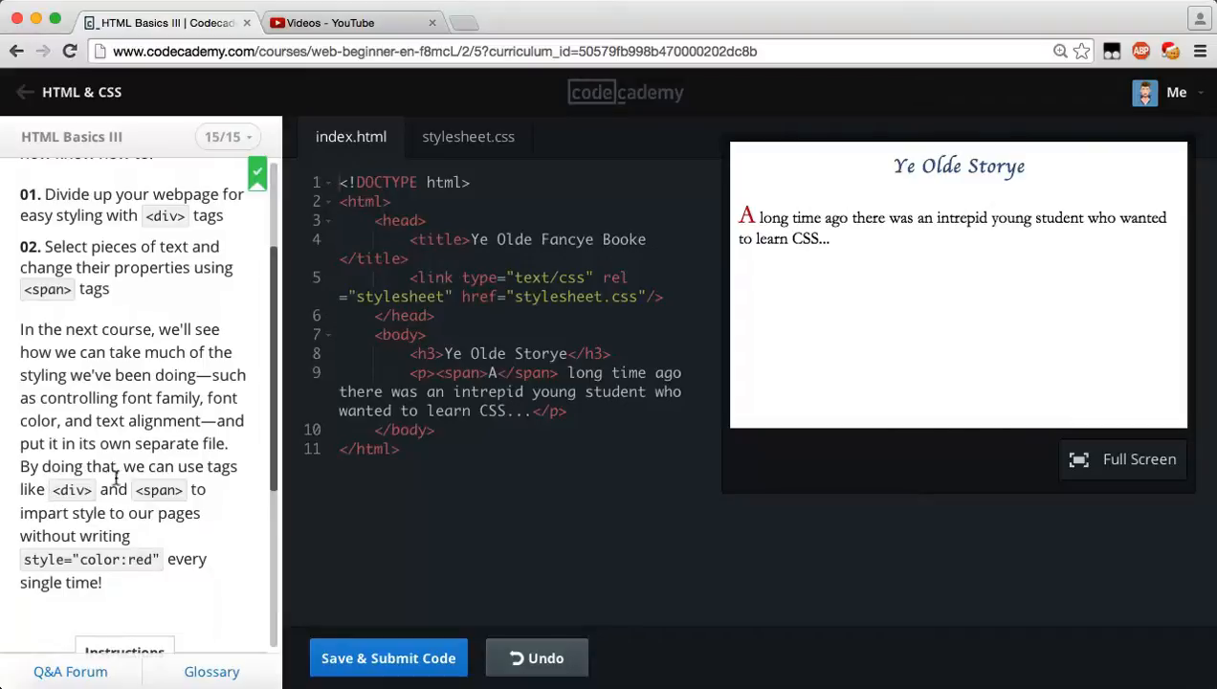
pyautogui.moveTo(105, 520)
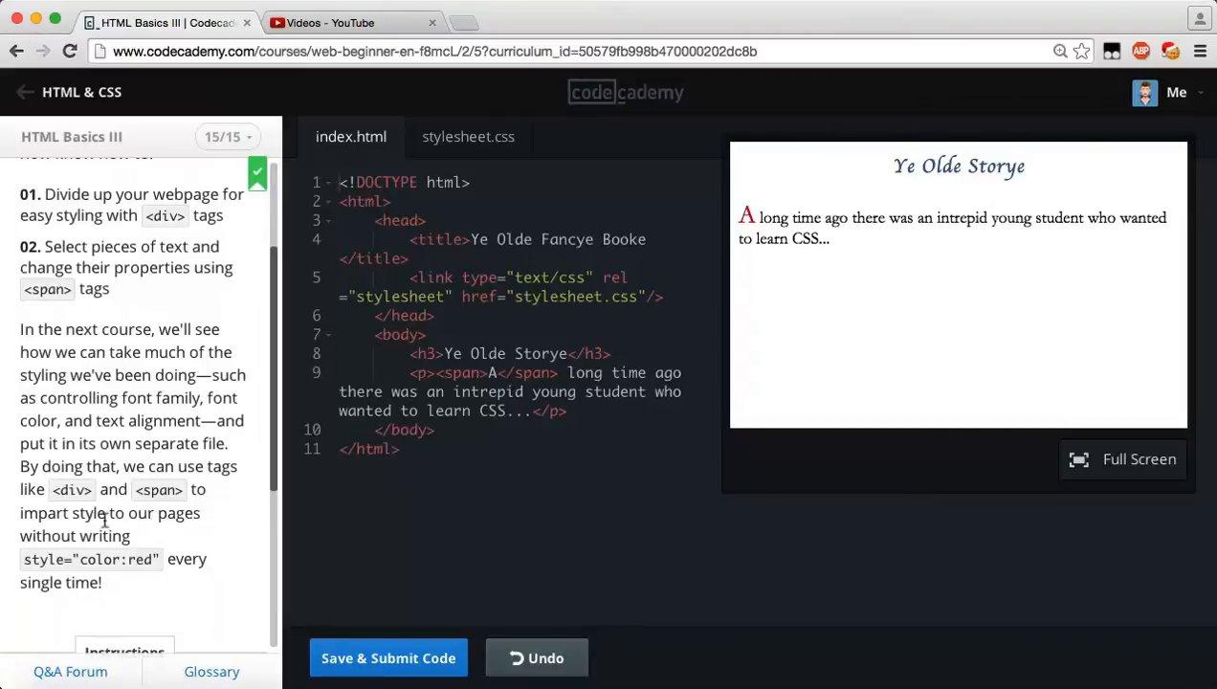
pyautogui.scroll(-3)
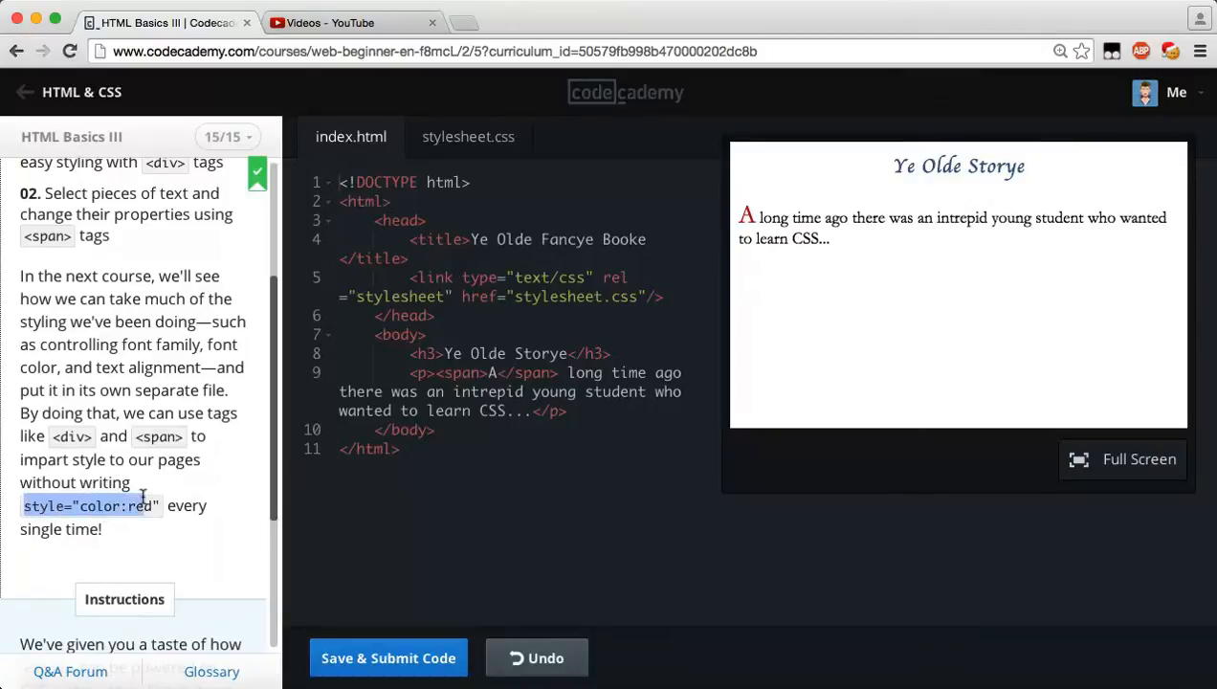
pyautogui.scroll(-3)
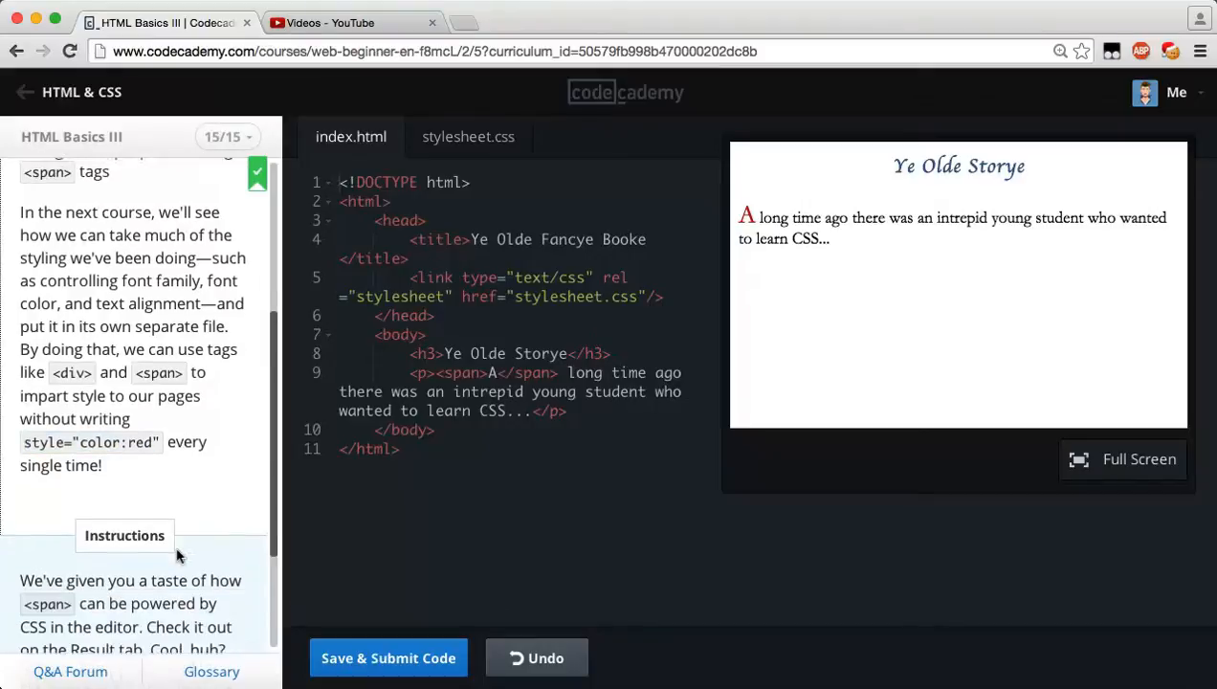
pyautogui.scroll(-3)
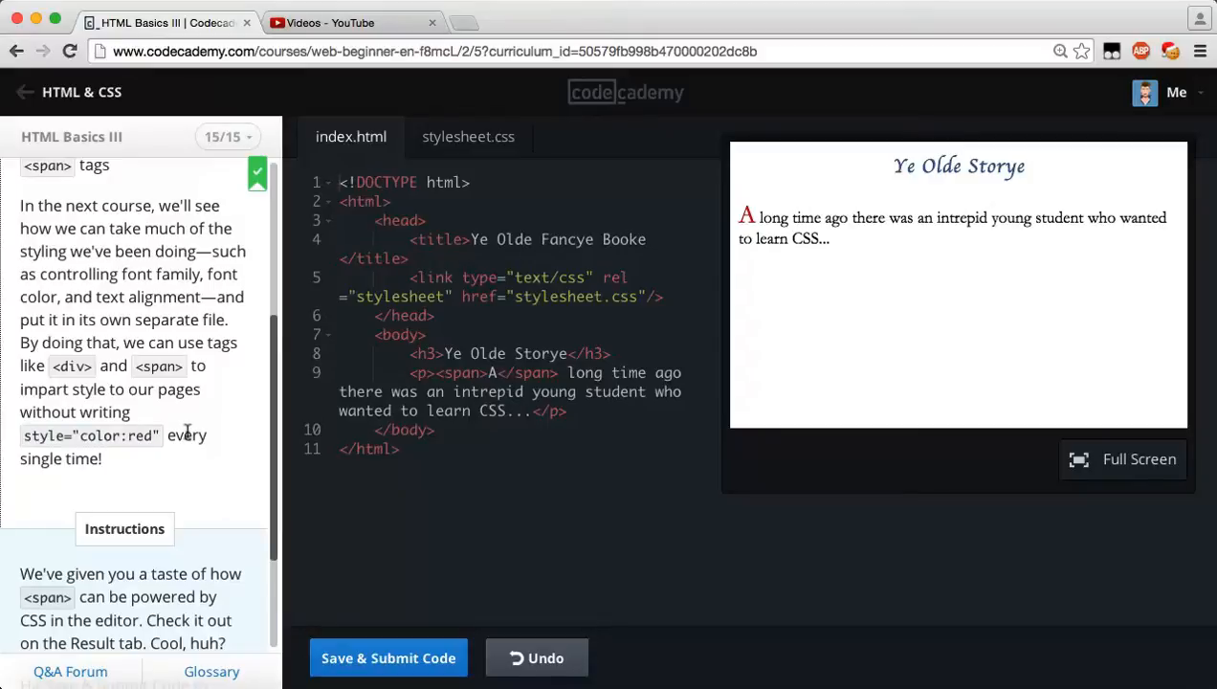
pyautogui.moveTo(174, 356)
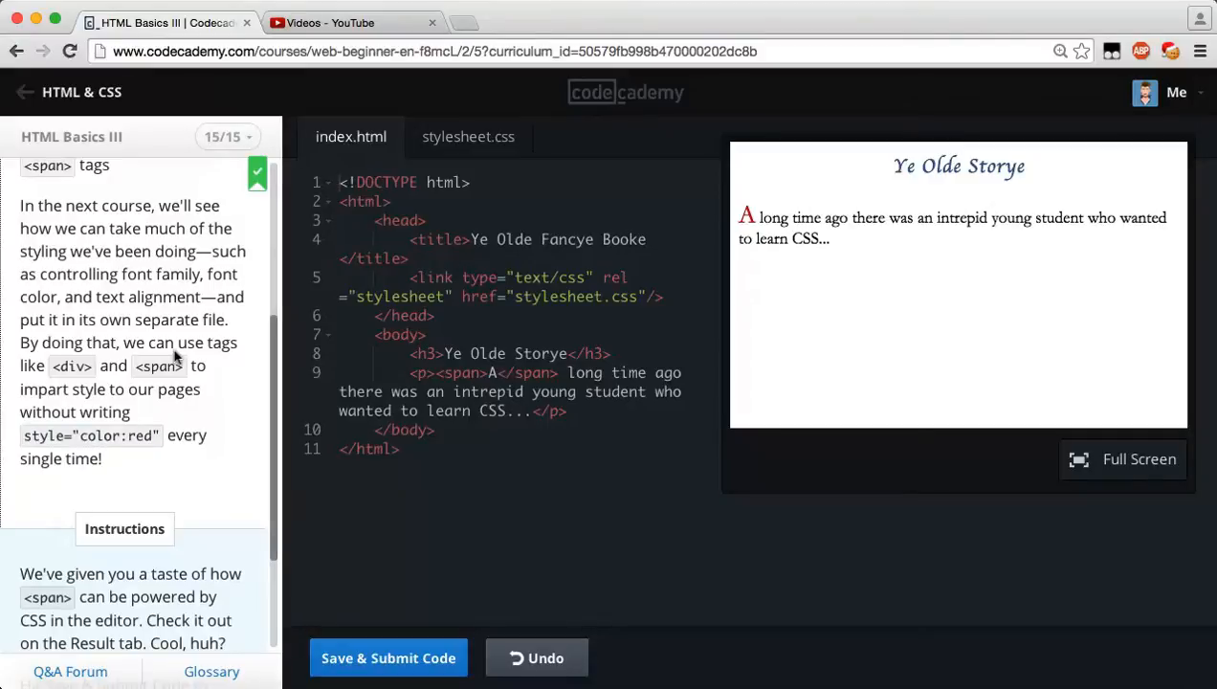
pyautogui.moveTo(87, 431)
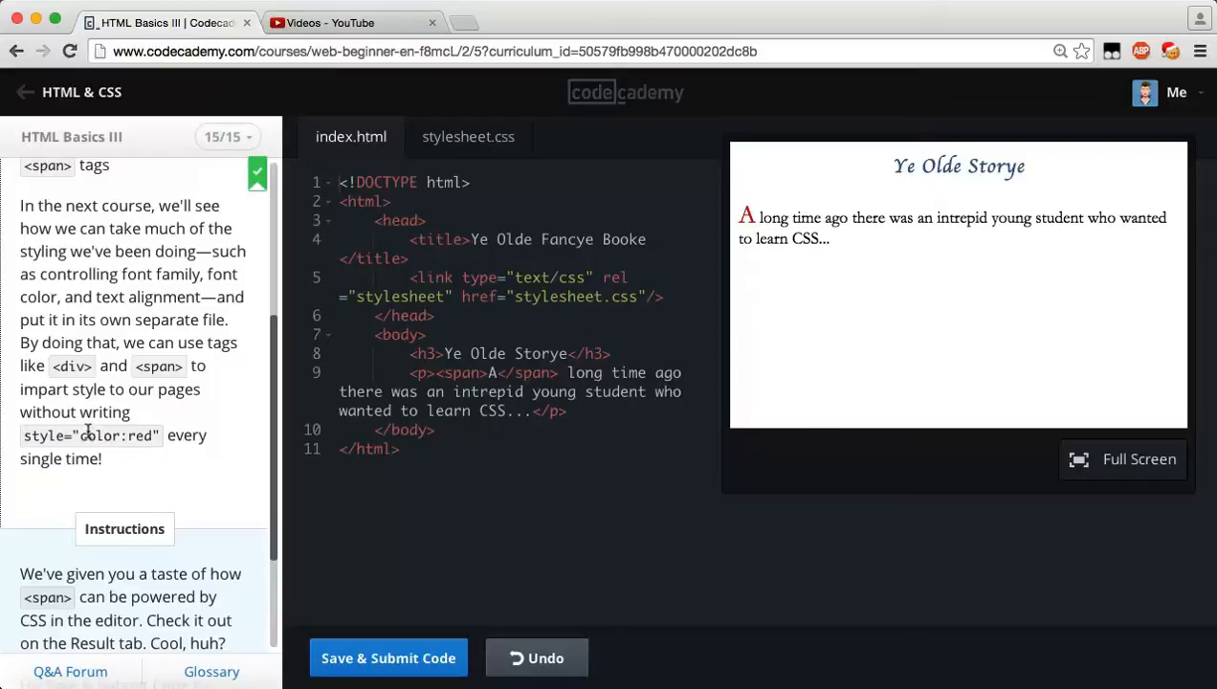
pyautogui.click(467, 136)
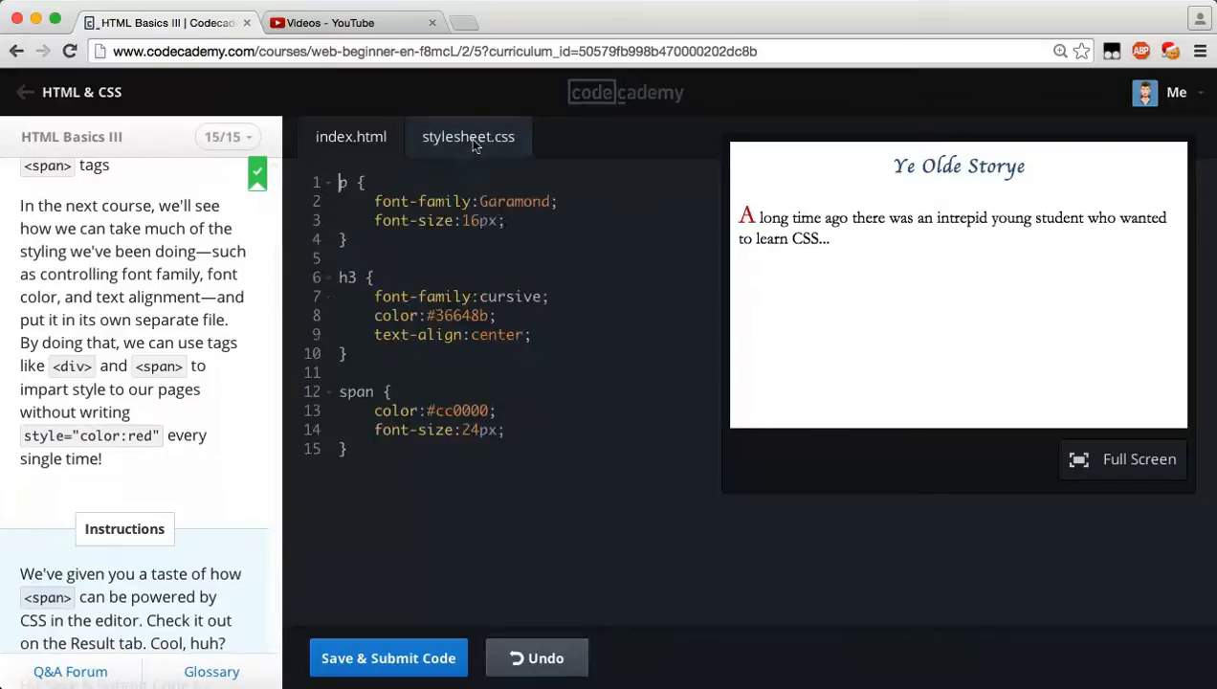
# Review the stylesheet's p, h3 and span rules against the index.html markup.
pyautogui.click(350, 136)
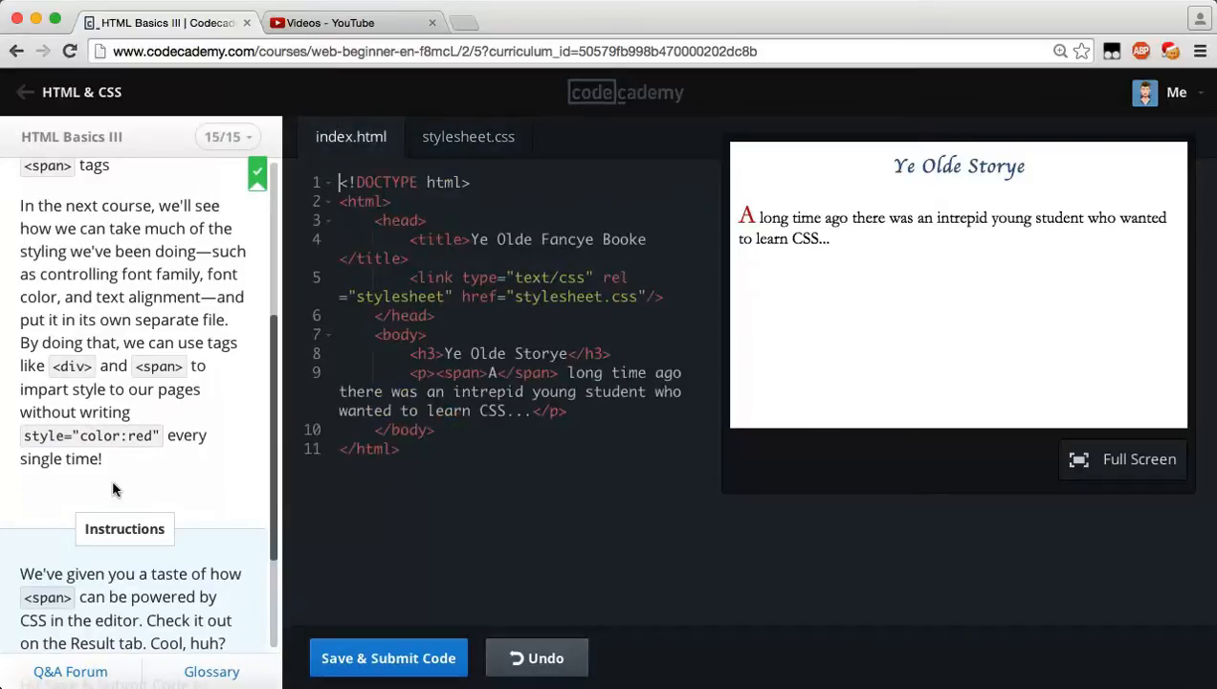
pyautogui.moveTo(29, 428)
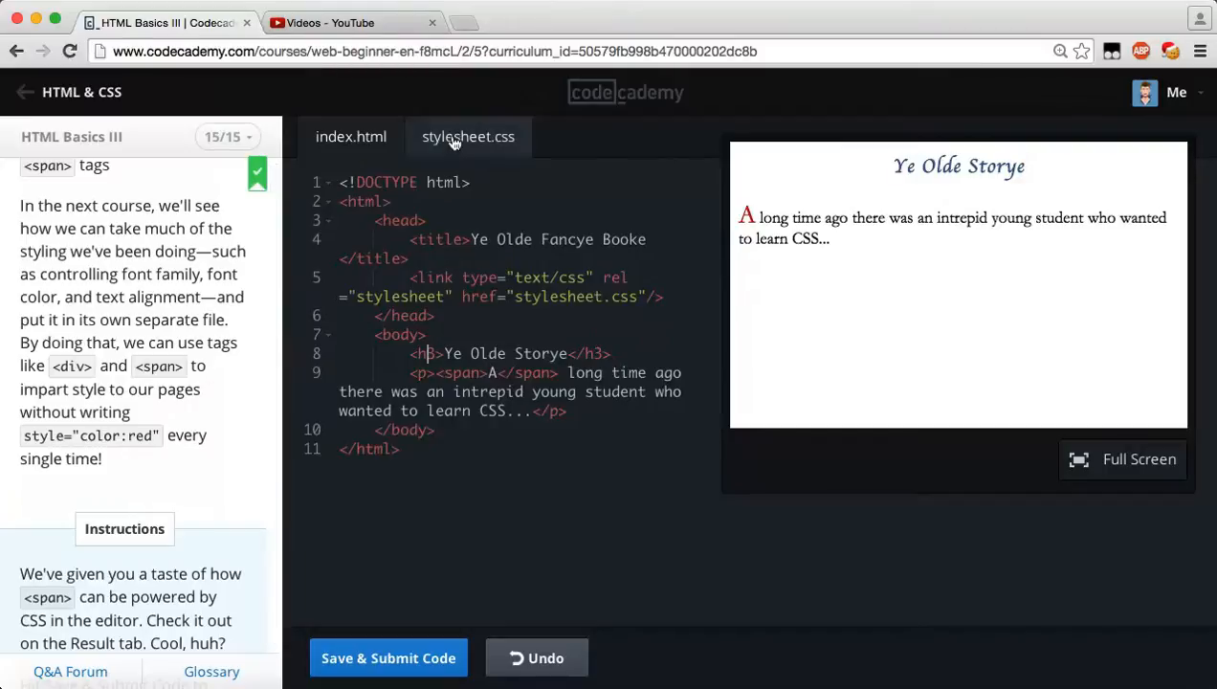
pyautogui.click(467, 135)
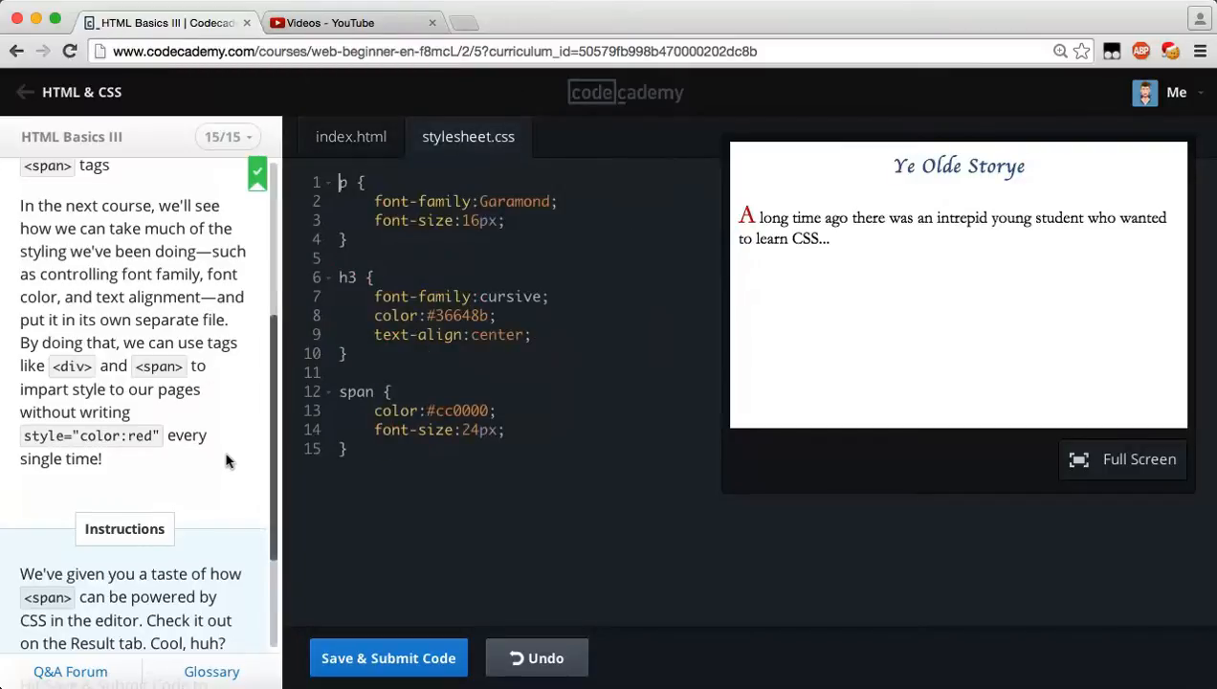
pyautogui.scroll(-3)
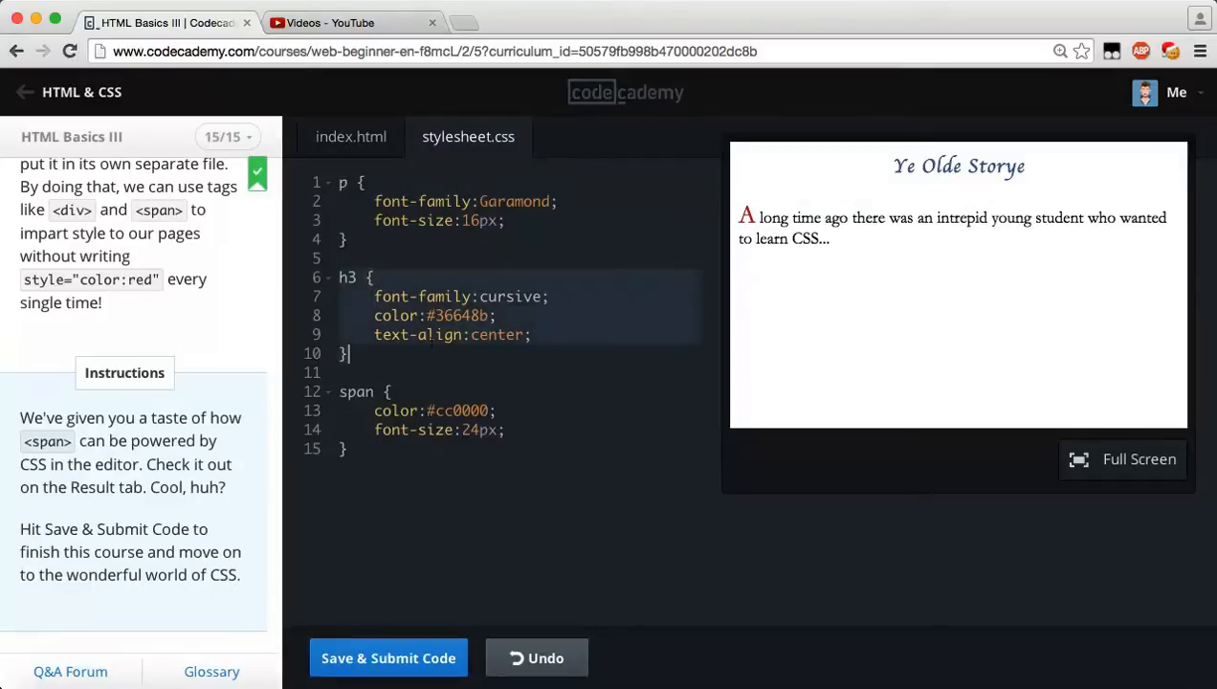
# Compare the markup and stylesheet once more, finishing on index.html with the Recap instructions.
pyautogui.click(350, 136)
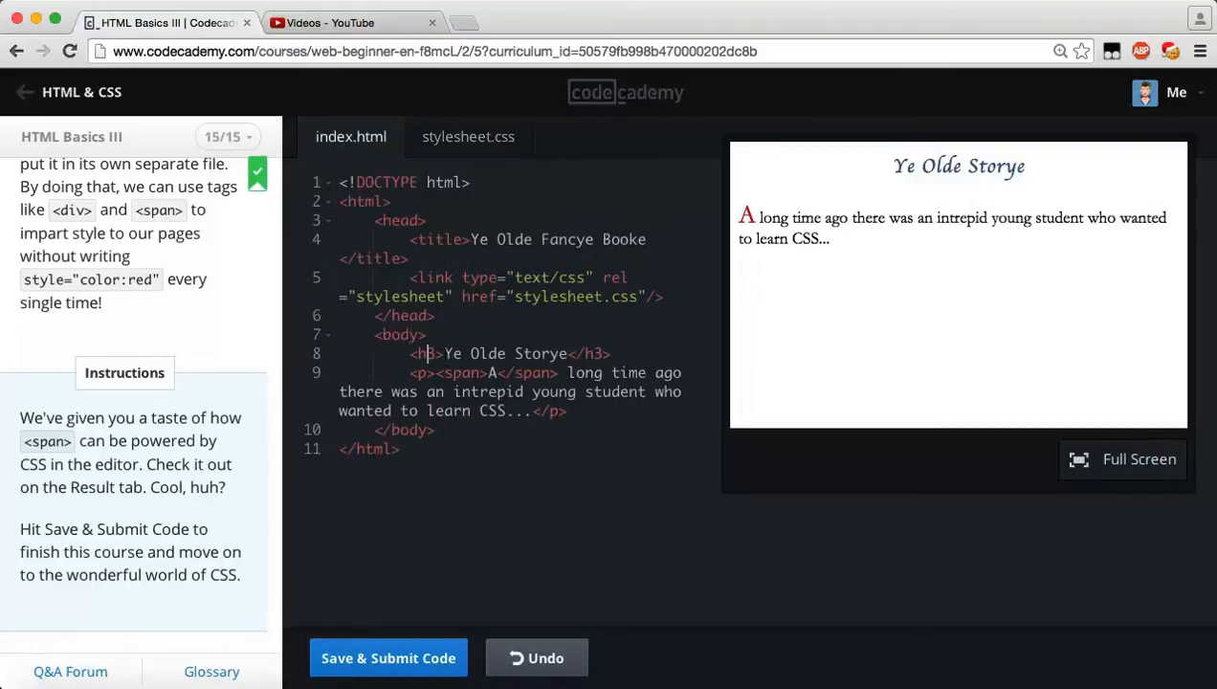
pyautogui.click(467, 136)
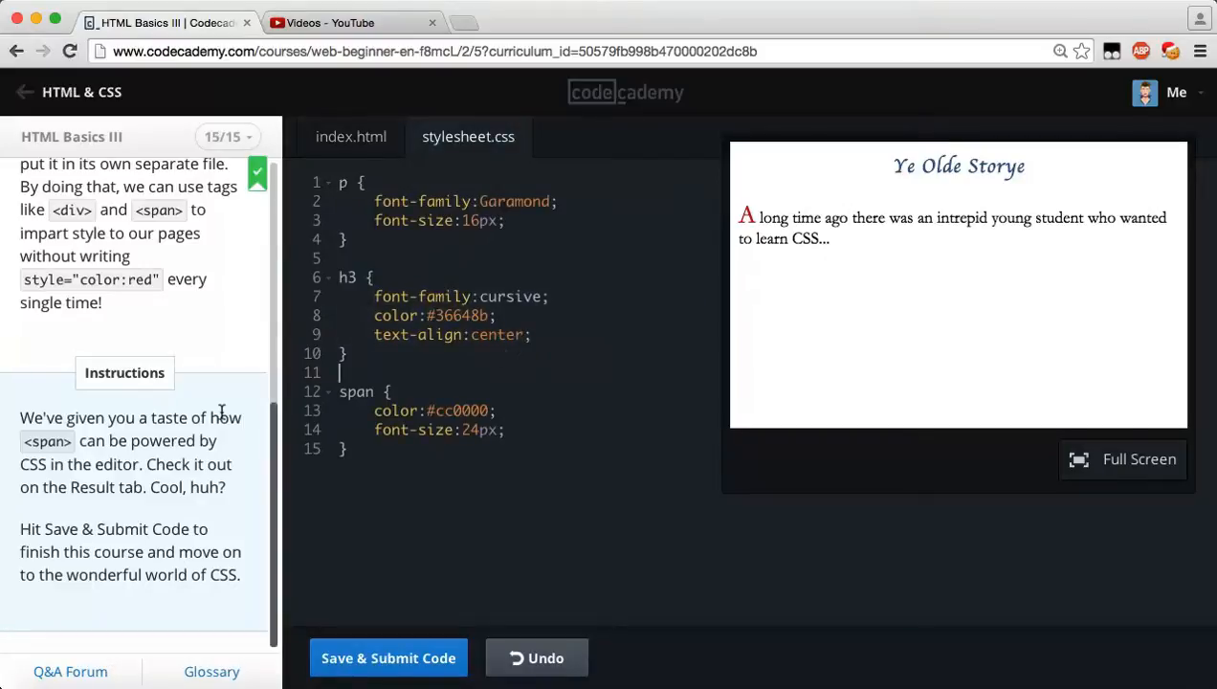
pyautogui.moveTo(137, 467)
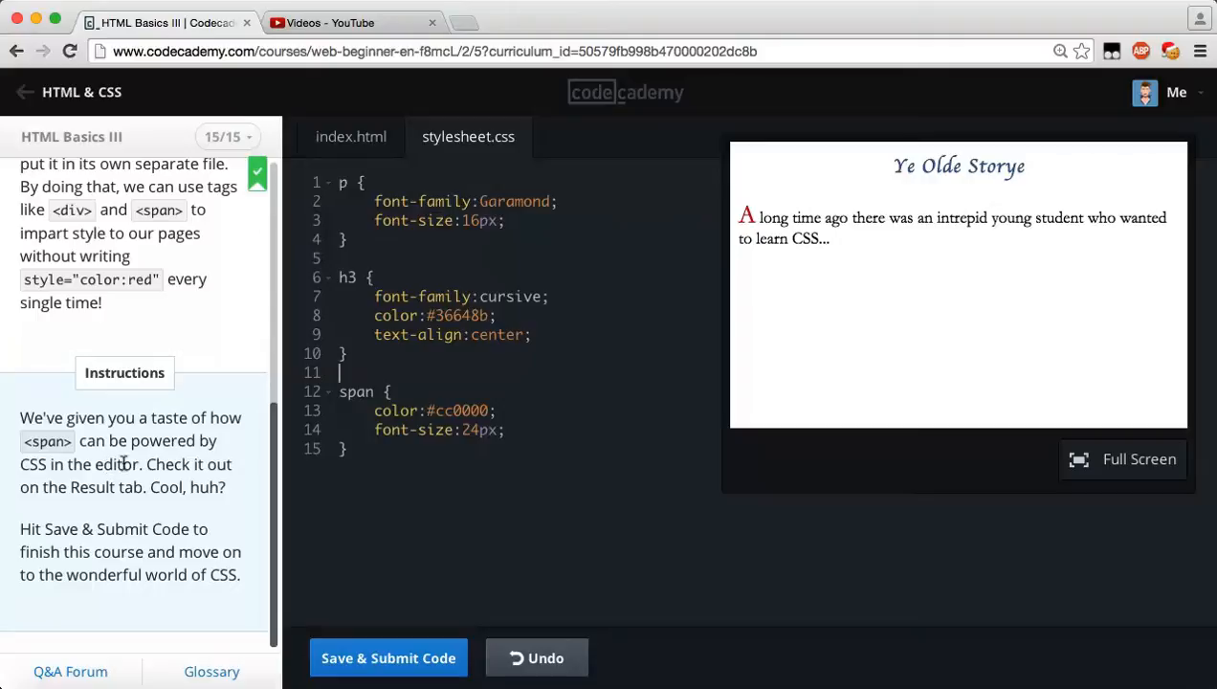
pyautogui.moveTo(153, 486)
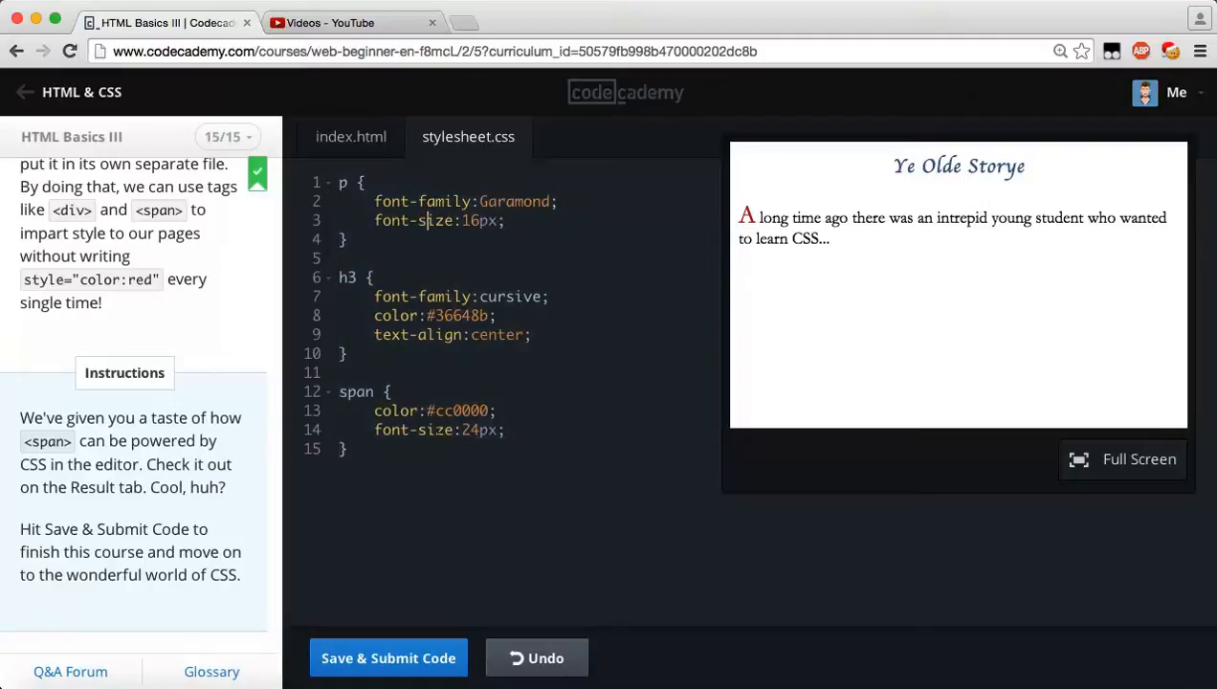
pyautogui.click(350, 135)
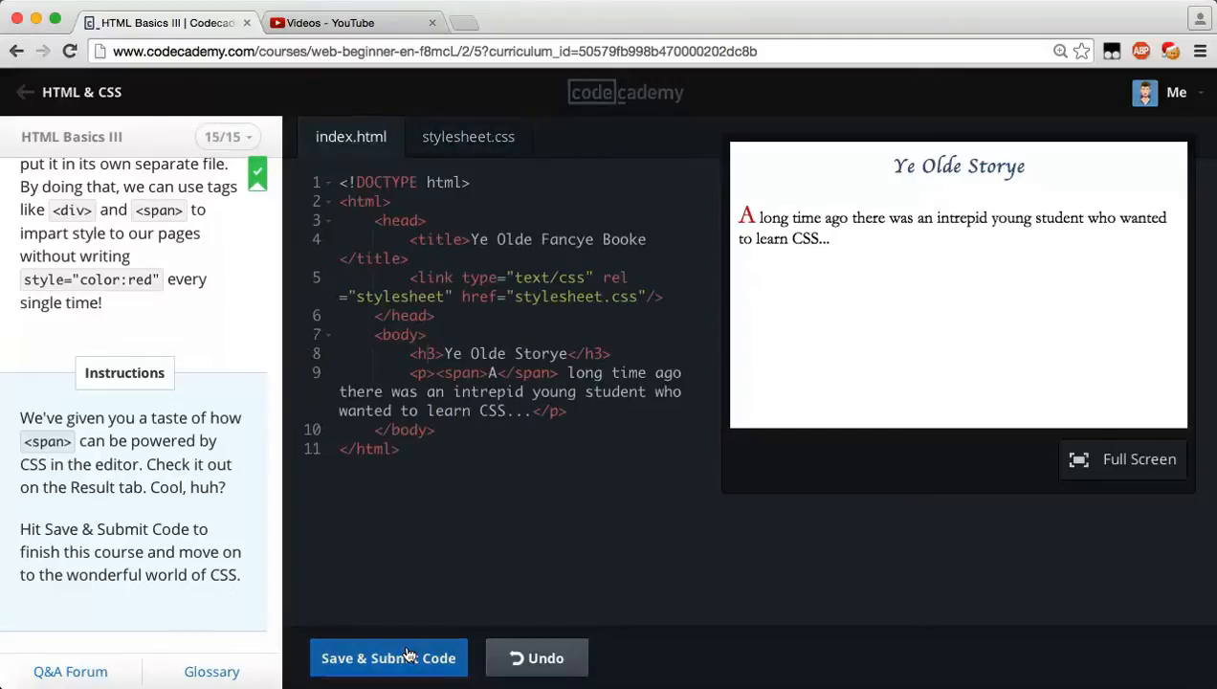
# Submit the Recap code, completing HTML Basics III with the congratulations banner shown.
pyautogui.click(389, 658)
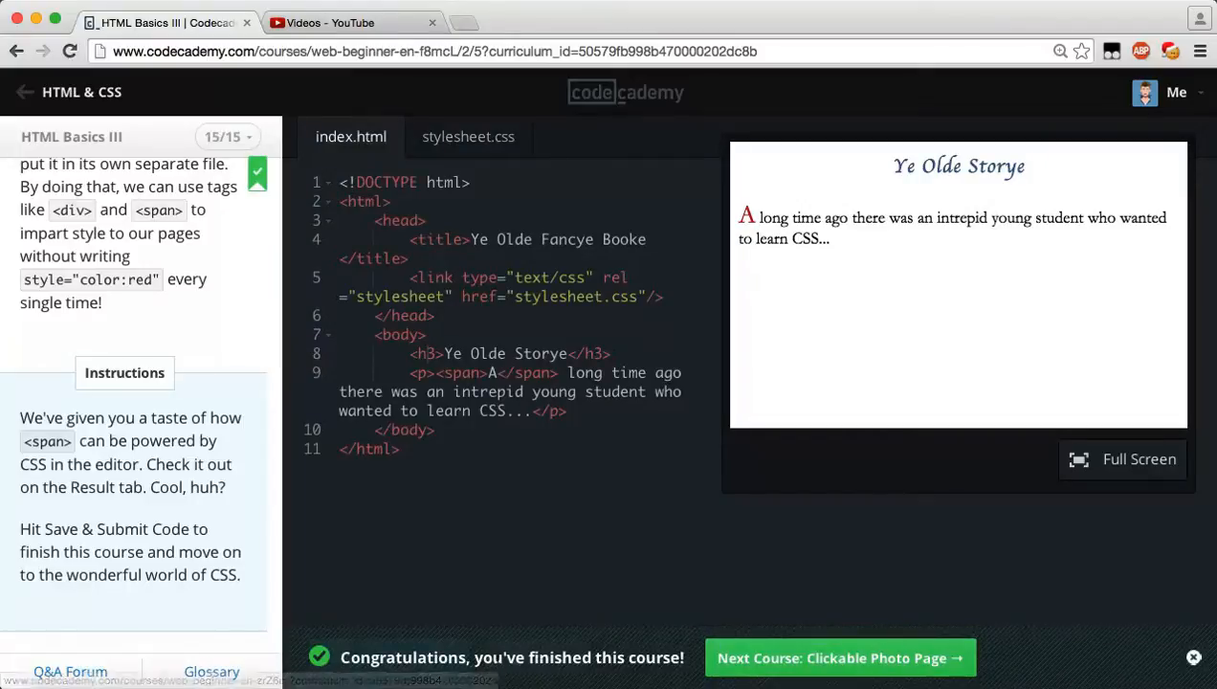
pyautogui.moveTo(945, 534)
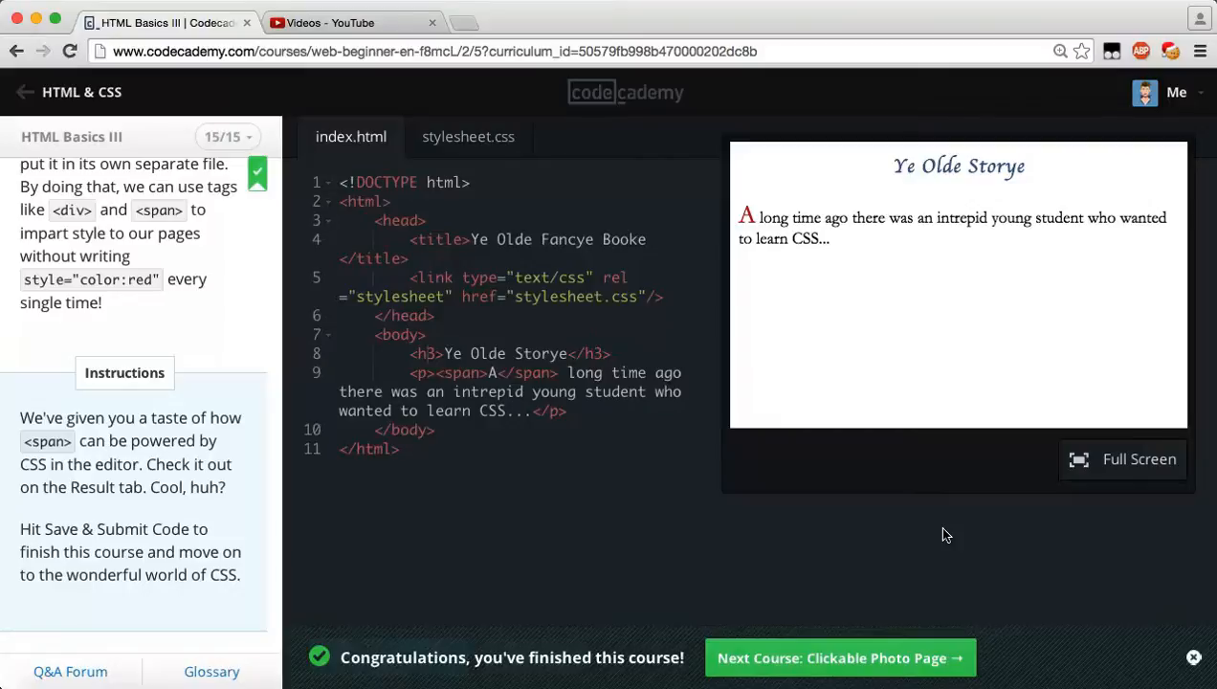
pyautogui.moveTo(1067, 662)
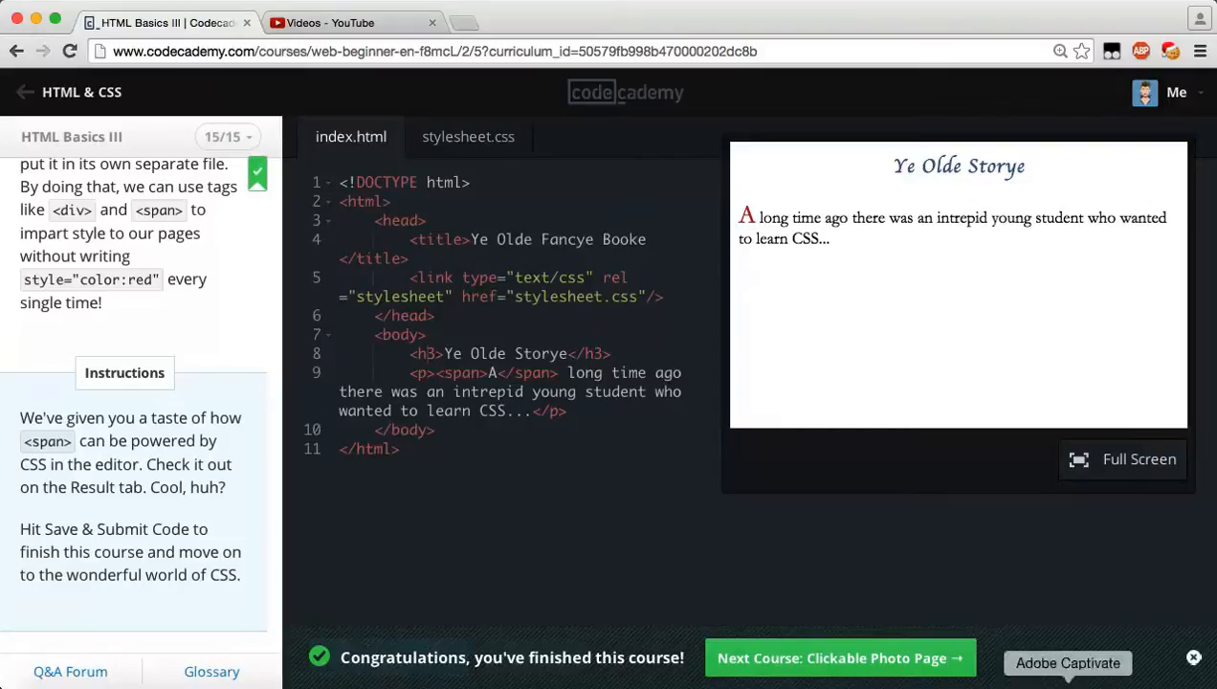